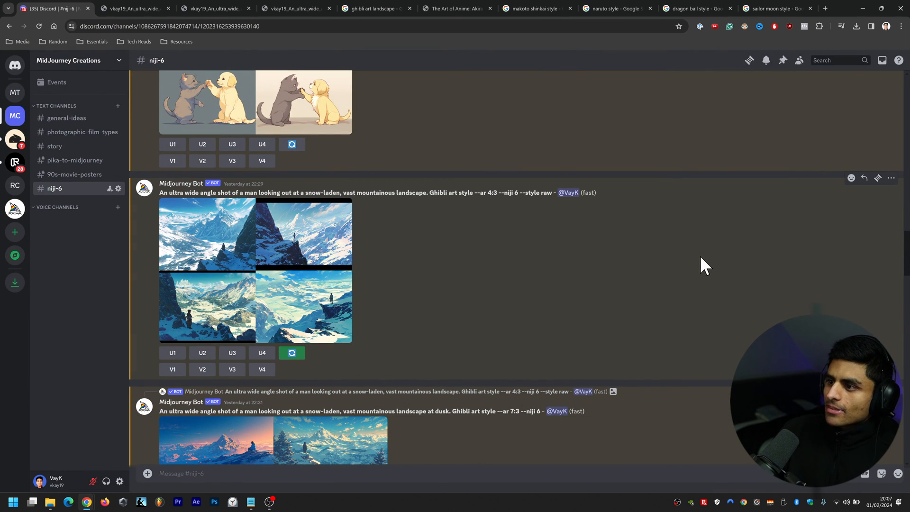
mouse_move(461, 251)
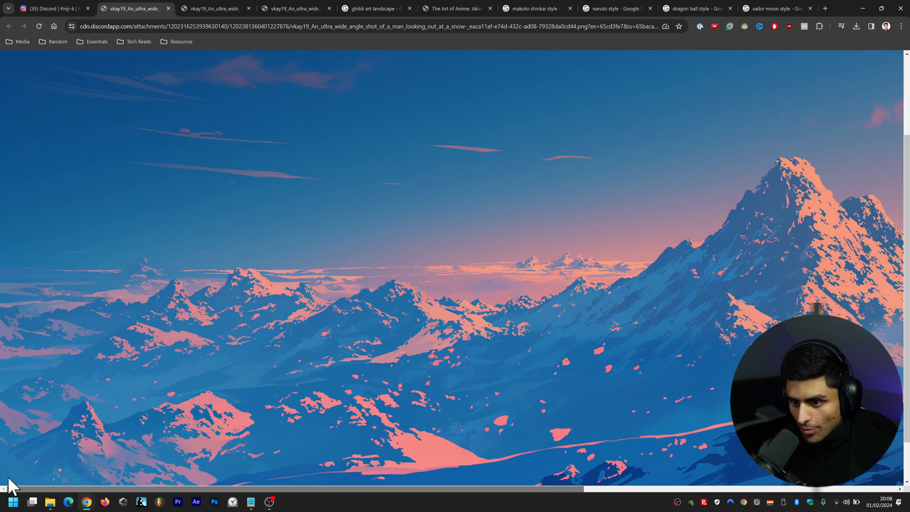
mouse_move(395, 385)
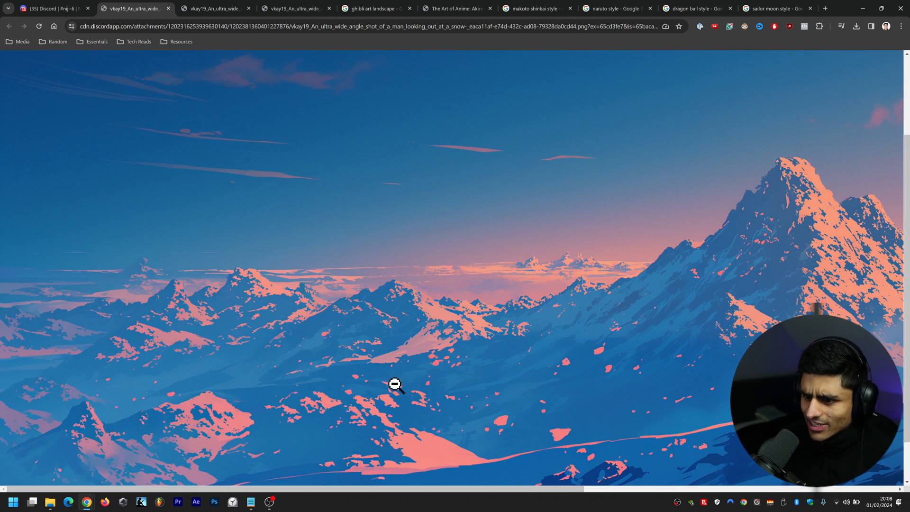
mouse_move(539, 267)
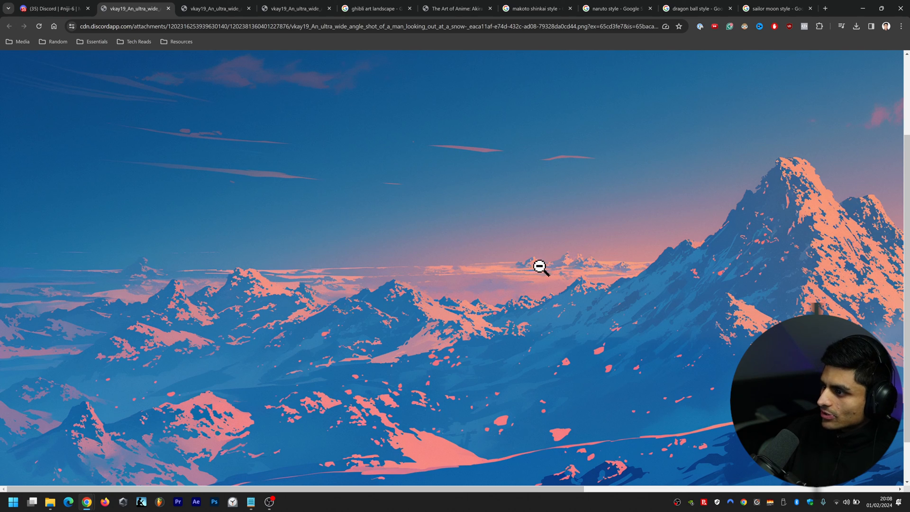
mouse_move(562, 262)
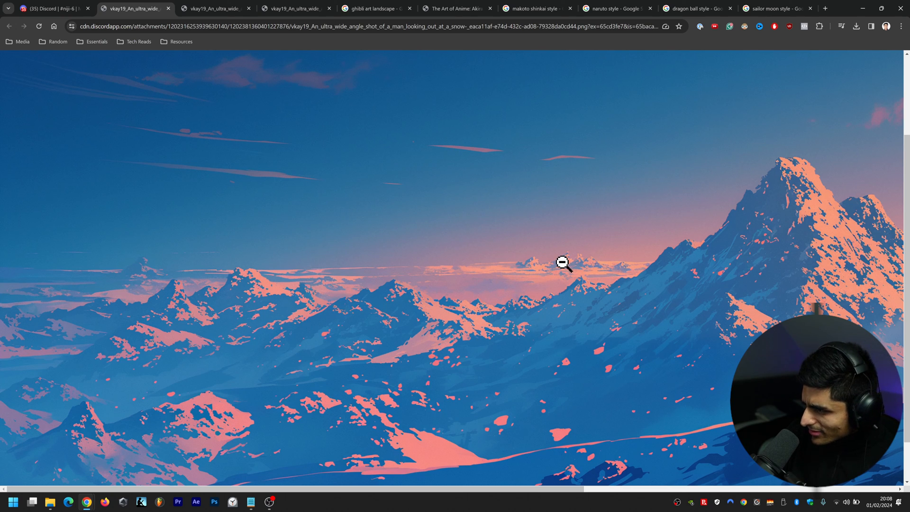
mouse_move(594, 253)
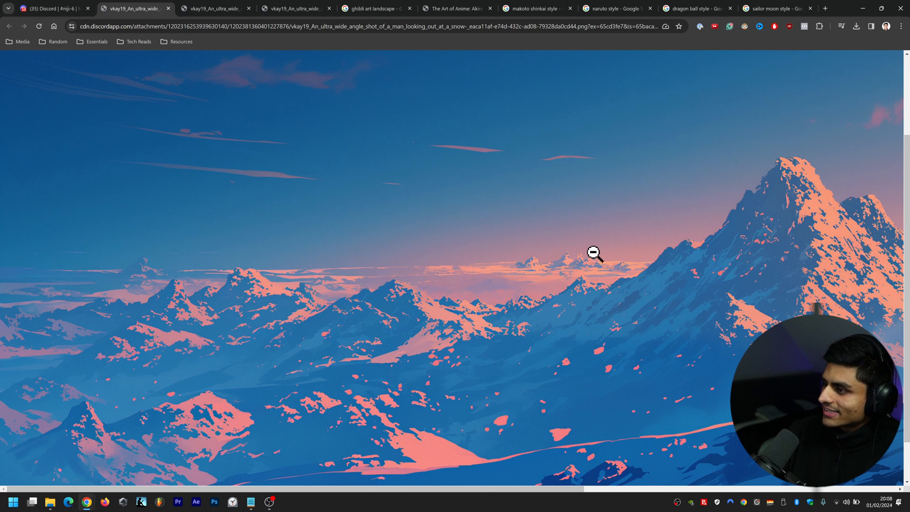
mouse_move(585, 258)
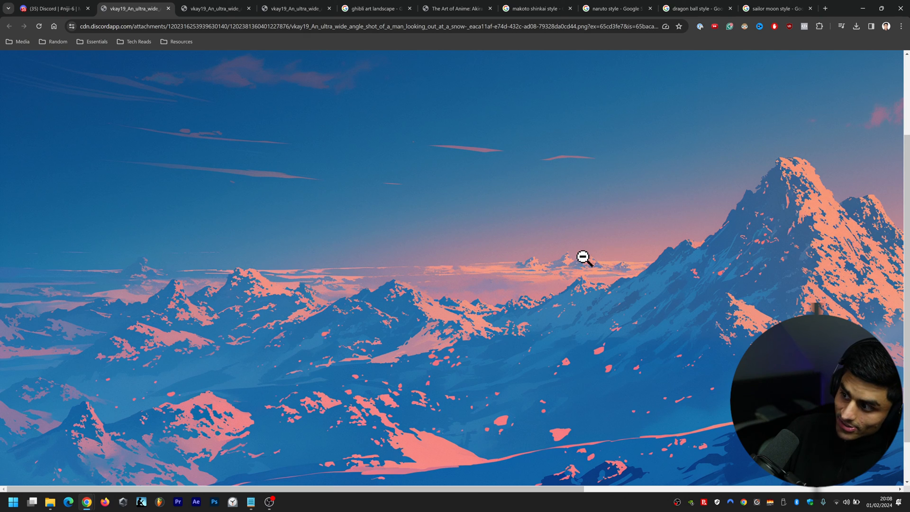
mouse_move(479, 414)
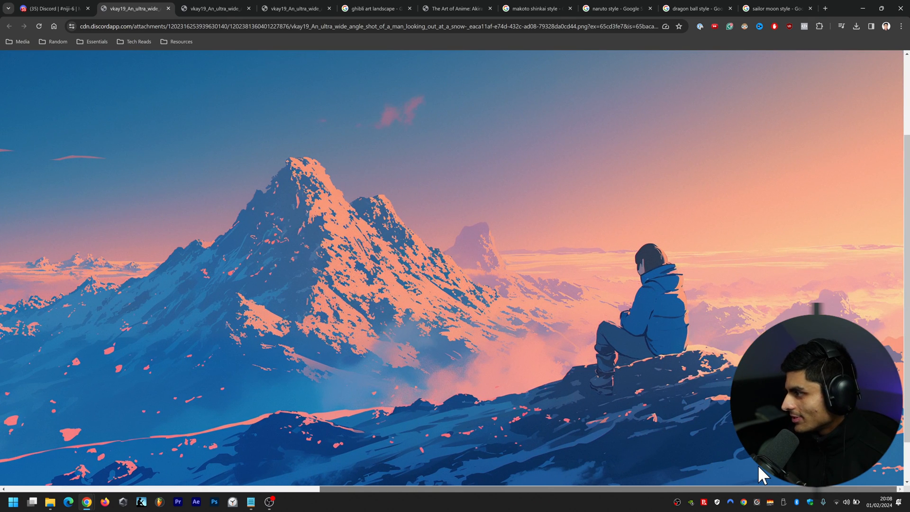
Browse the 'ghibli art landscape' image results and preview the straw-hatted figure overlooking the flowery lake
left_click(467, 235)
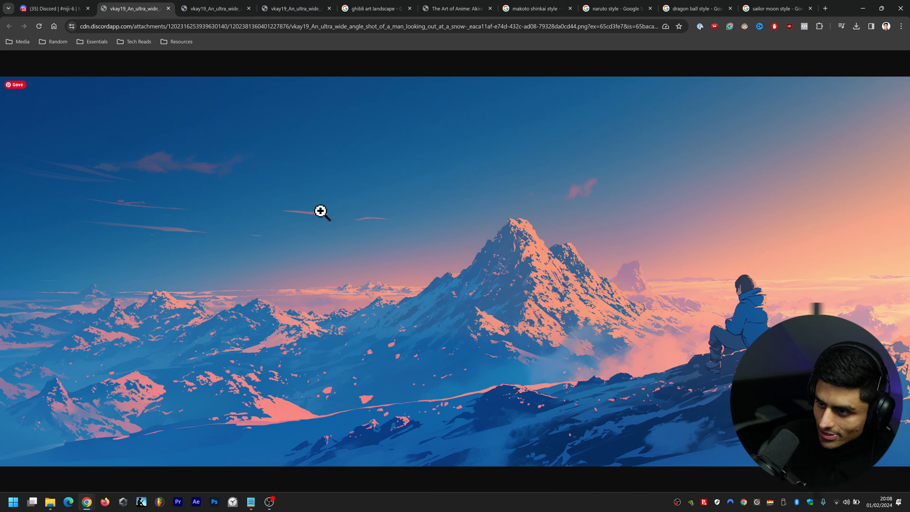
mouse_move(465, 219)
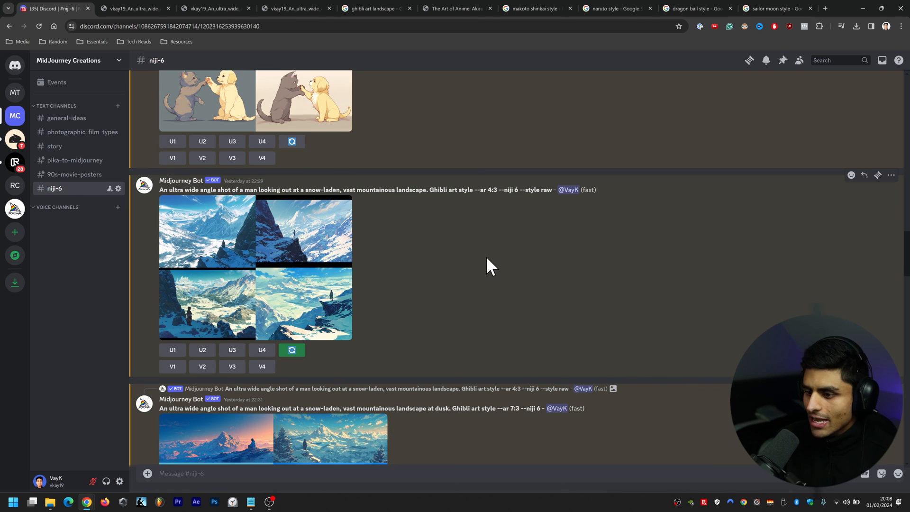
scroll("down", 3)
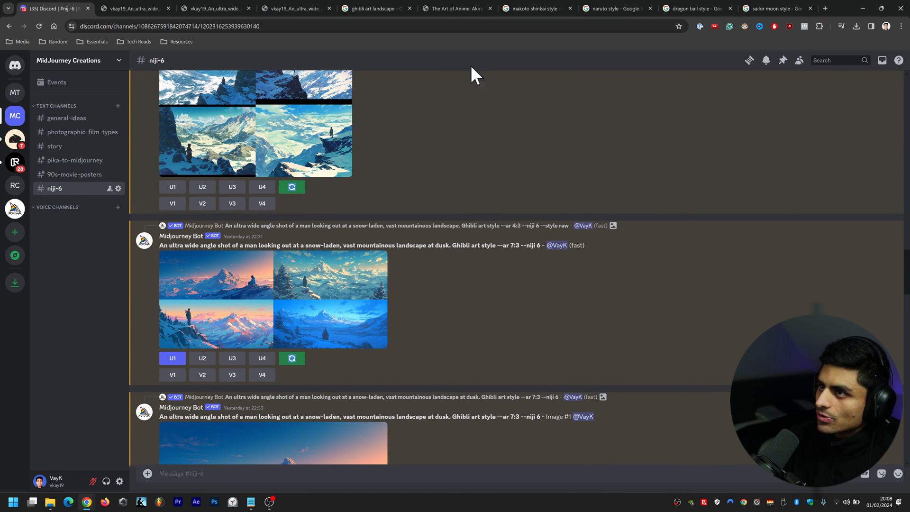
left_click(375, 8)
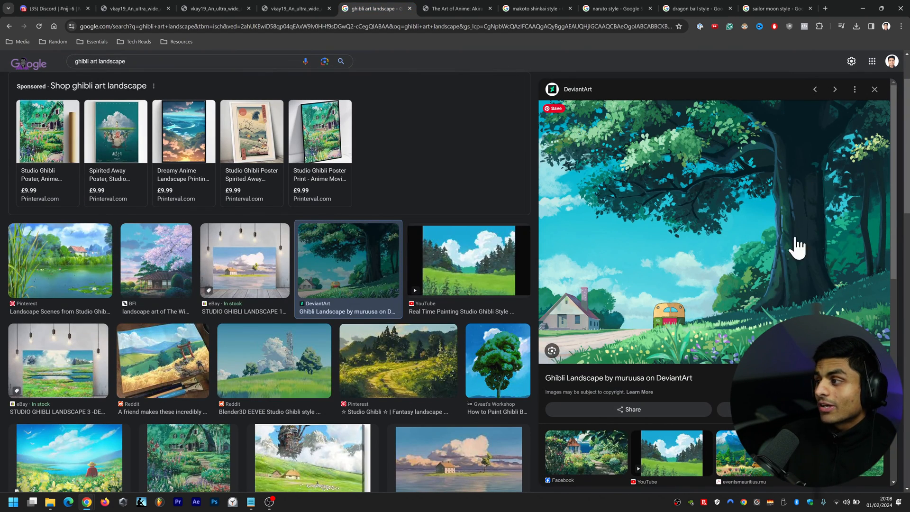
mouse_move(284, 284)
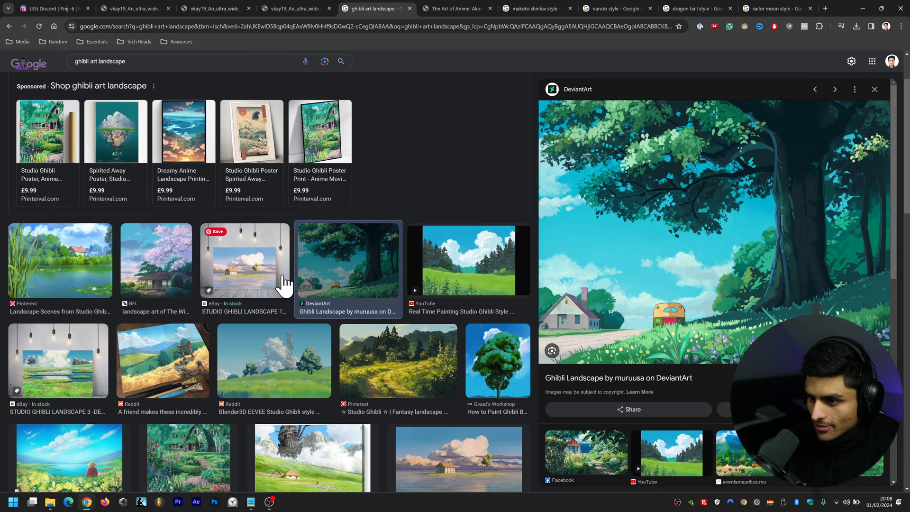
left_click(273, 359)
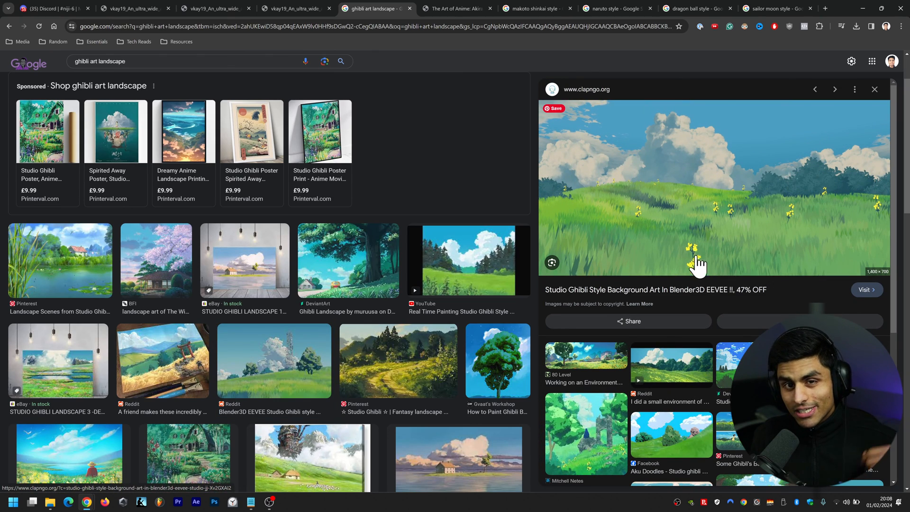
mouse_move(670, 203)
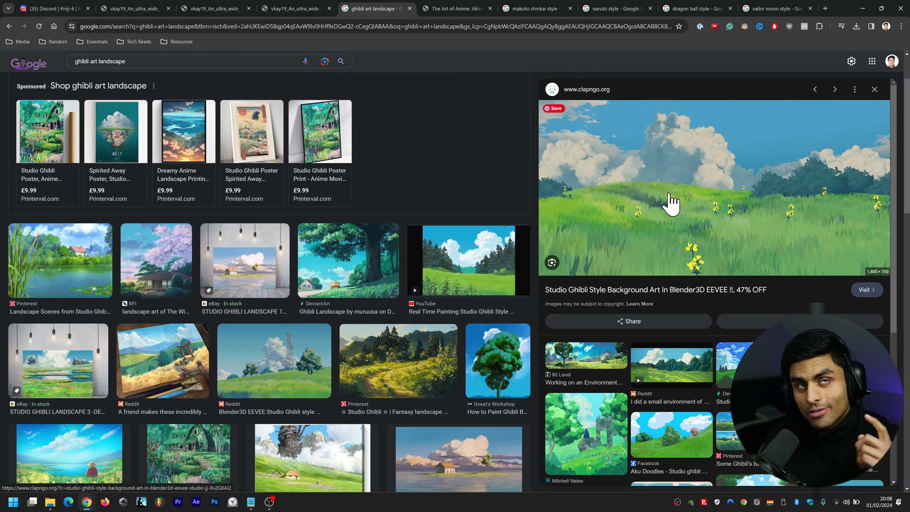
mouse_move(397, 95)
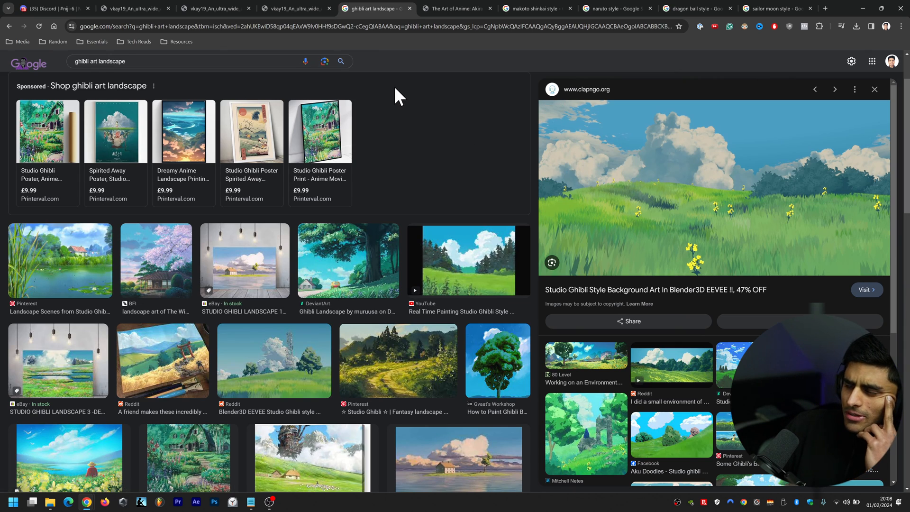
mouse_move(406, 111)
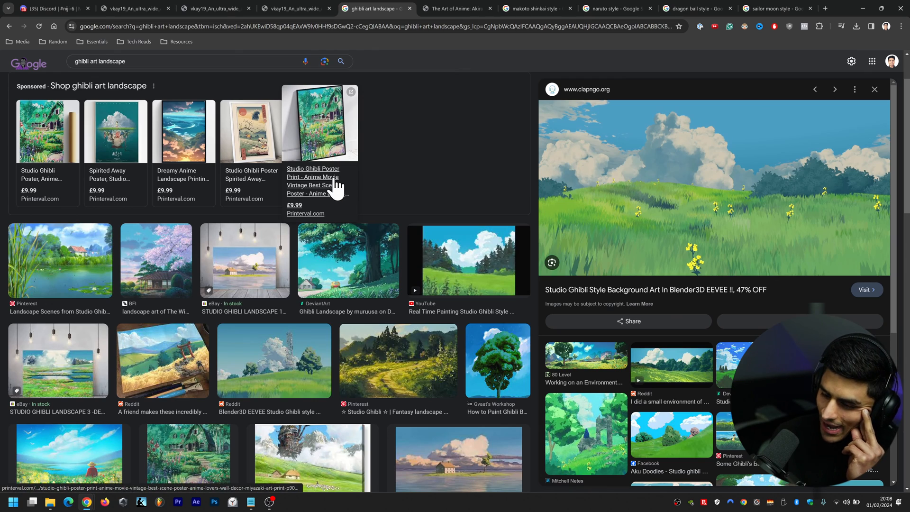
mouse_move(427, 84)
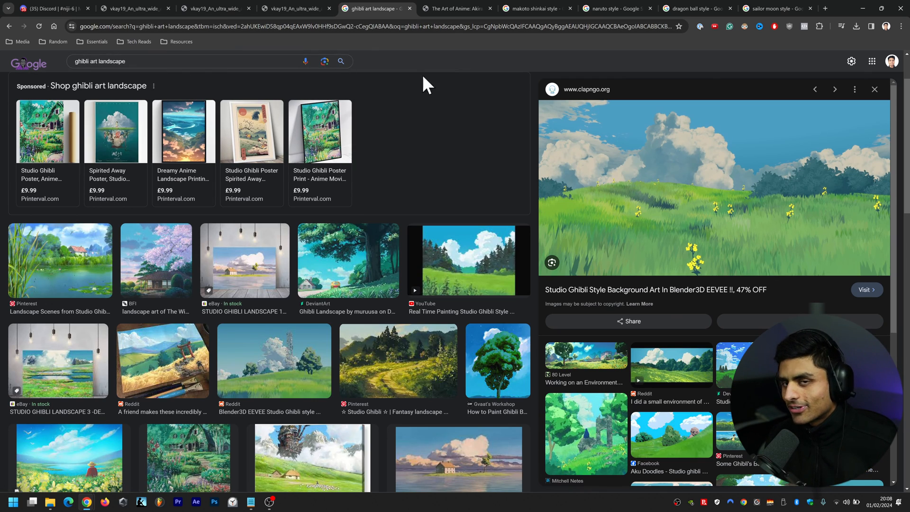
mouse_move(411, 136)
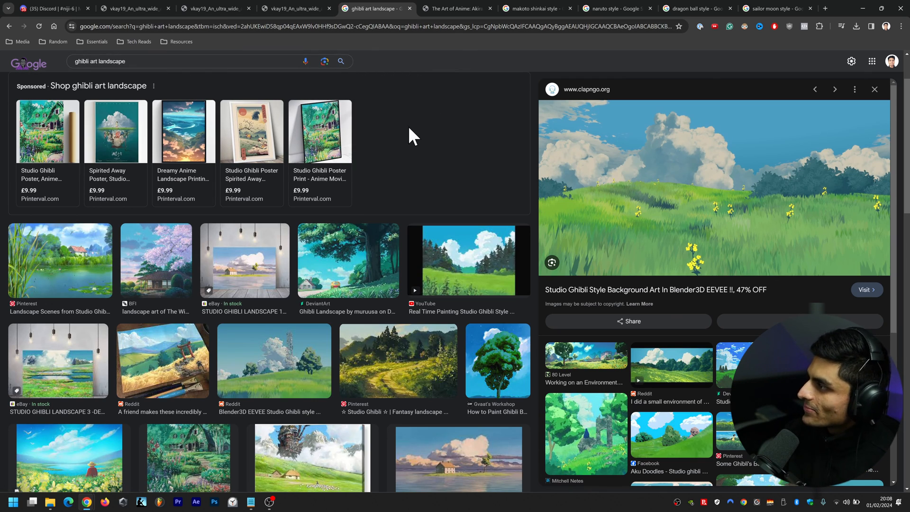
mouse_move(601, 143)
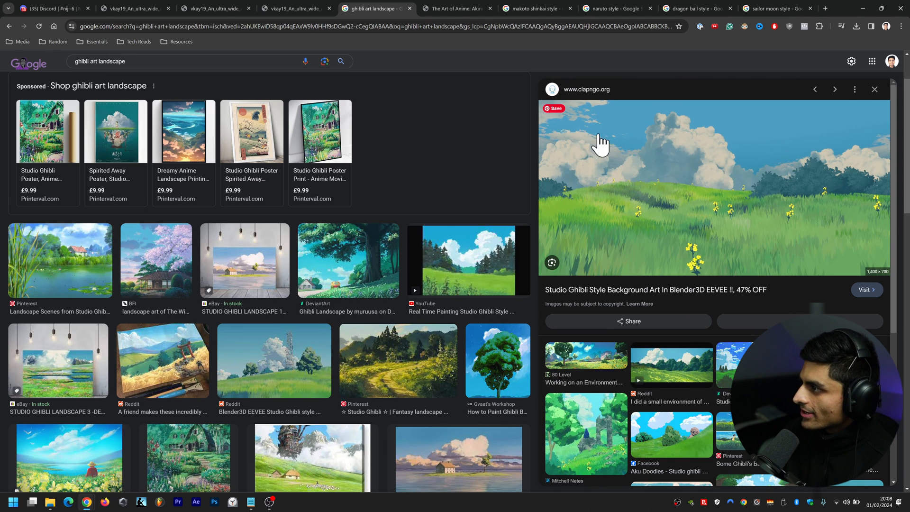
scroll("down", 3)
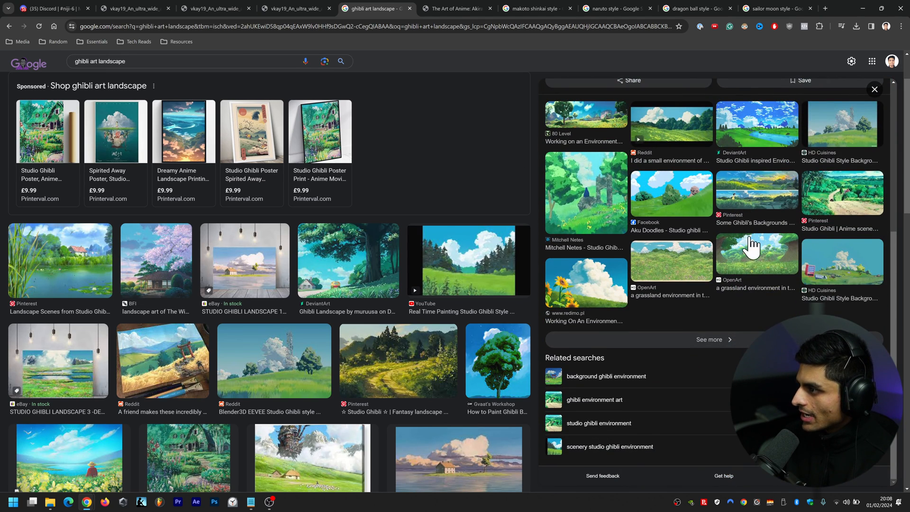
scroll("down", 3)
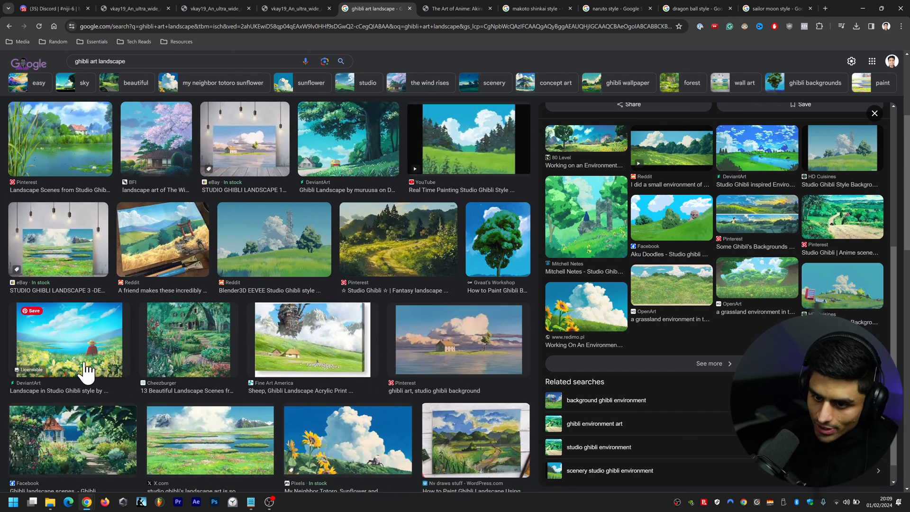
left_click(70, 339)
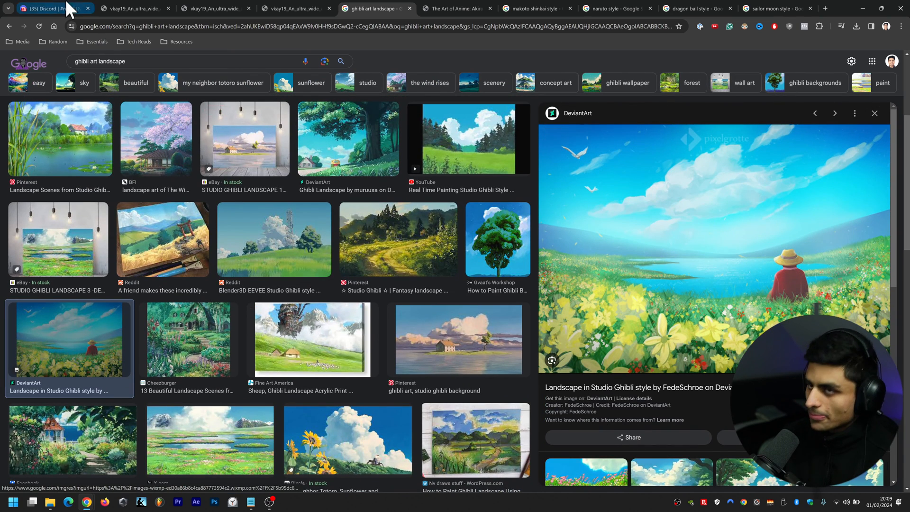
Recheck the full-size dusk mountain image, then inspect the dusk landscape grid full-size in niji-6
left_click(134, 8)
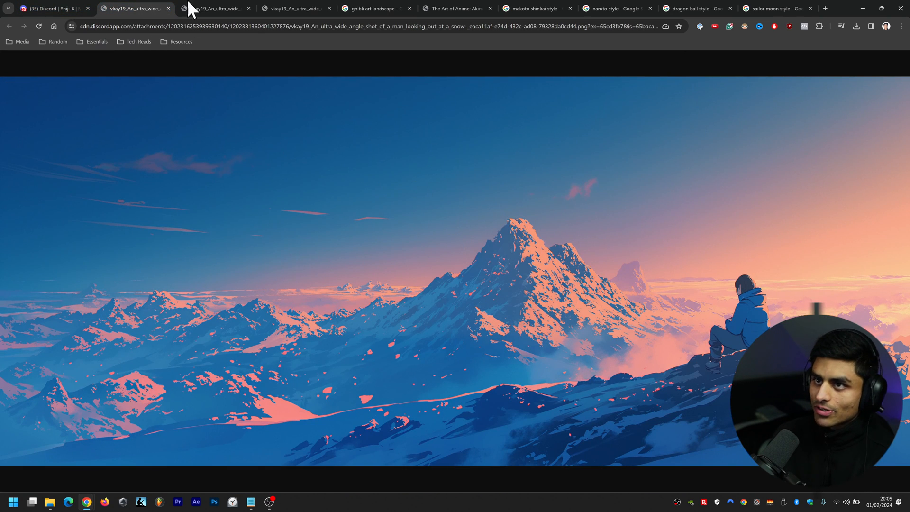
left_click(214, 8)
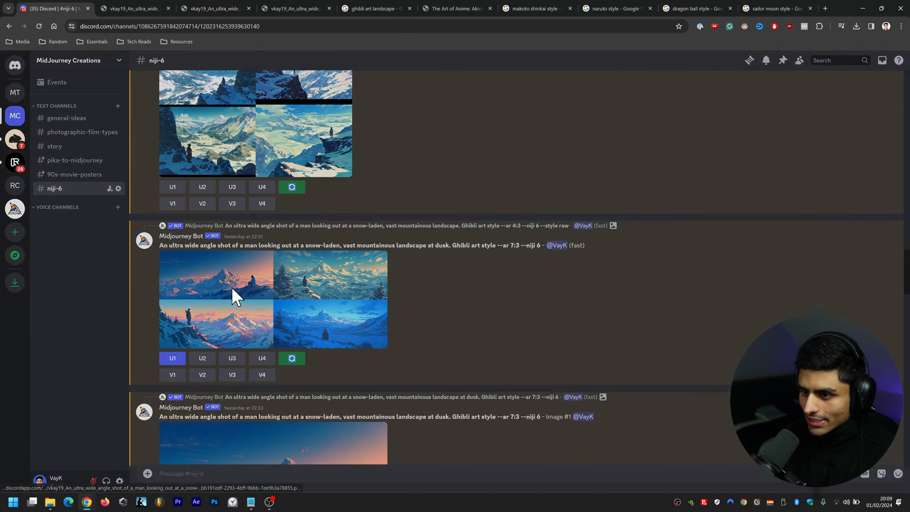
left_click(235, 293)
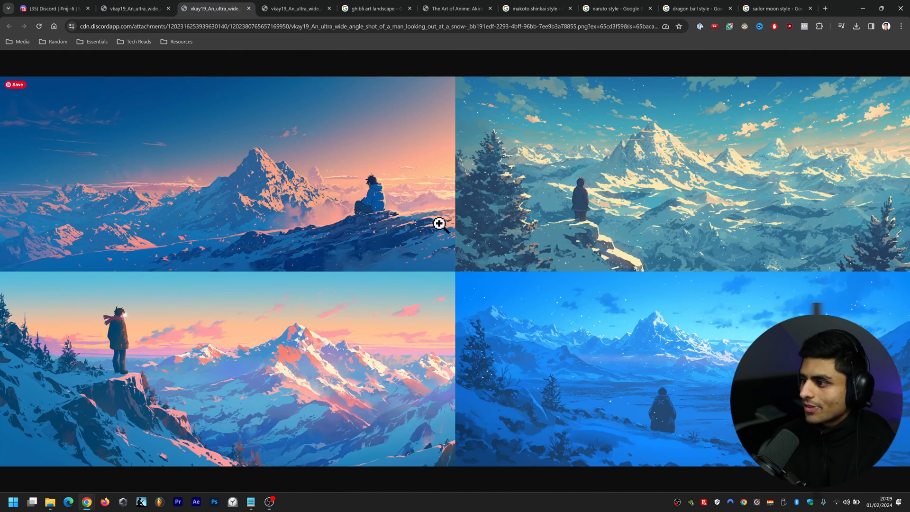
mouse_move(346, 302)
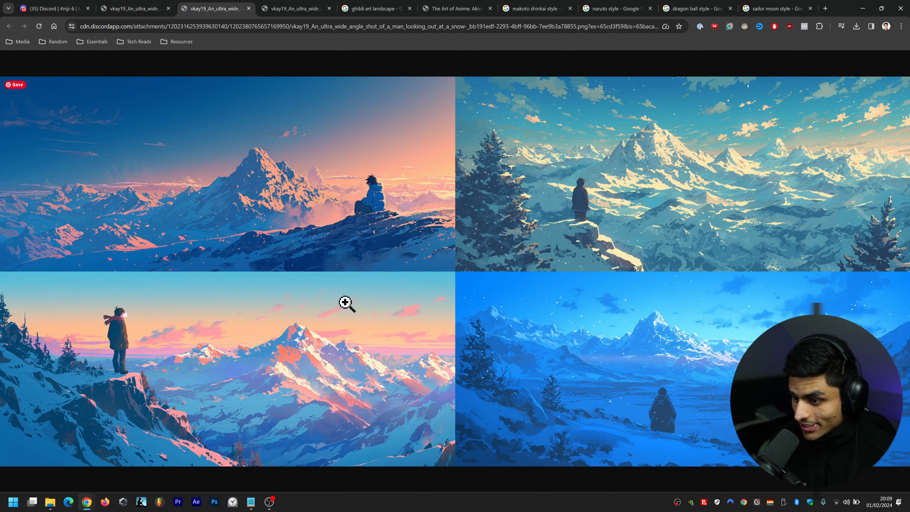
left_click(9, 26)
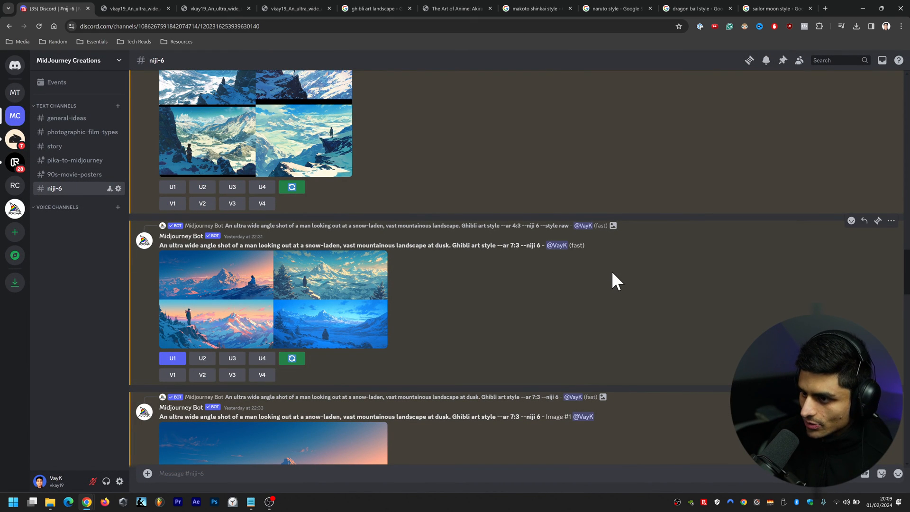
mouse_move(592, 238)
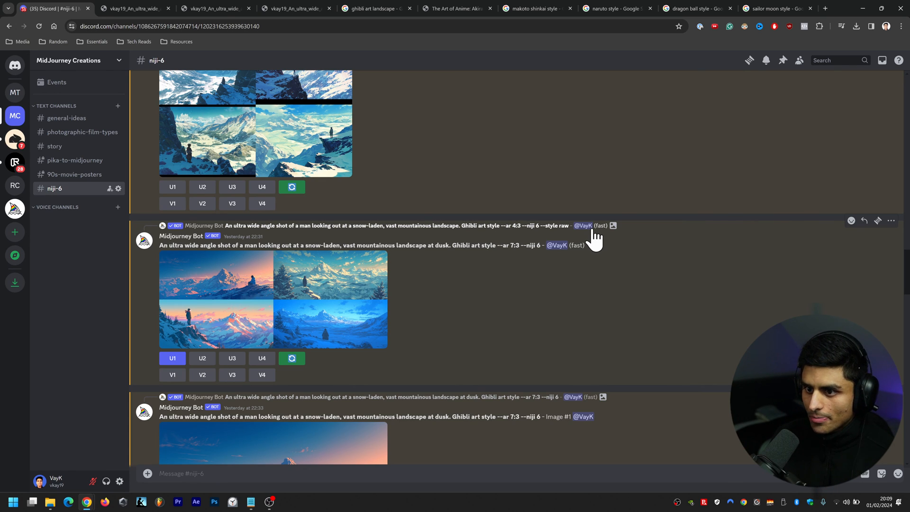
mouse_move(181, 235)
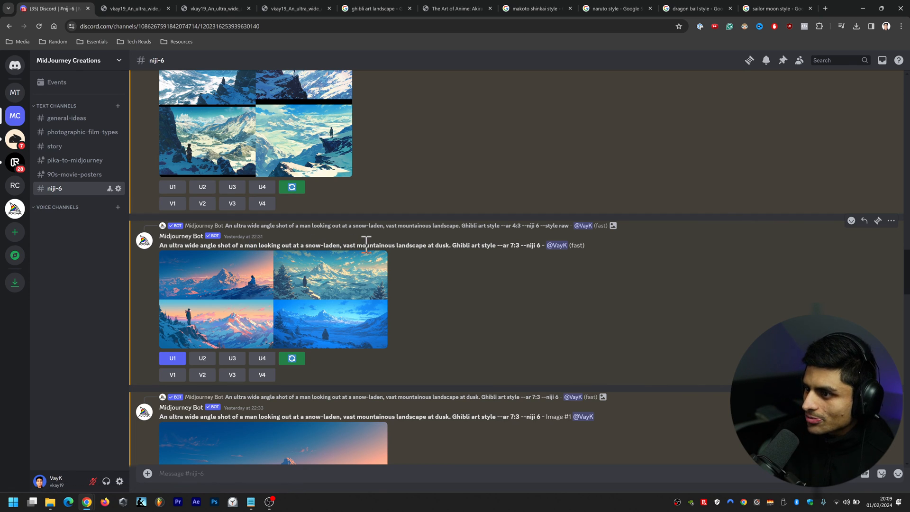
mouse_move(477, 273)
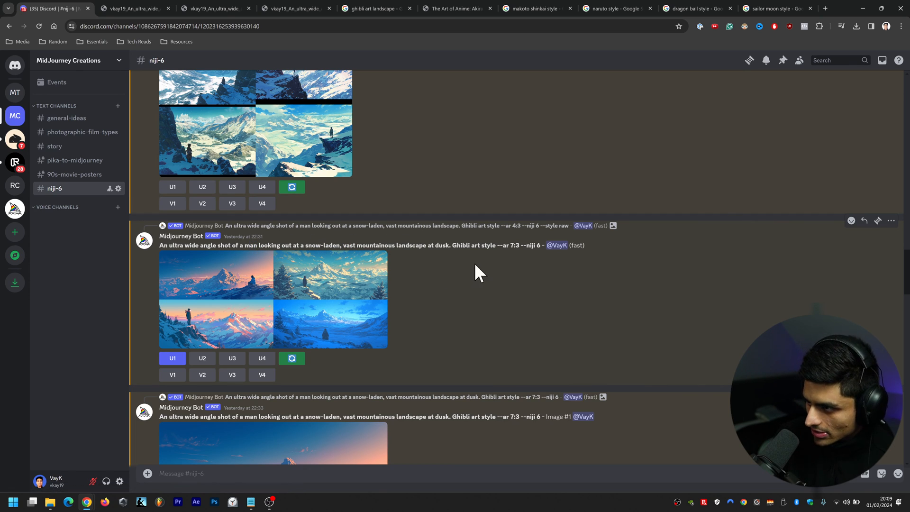
mouse_move(365, 321)
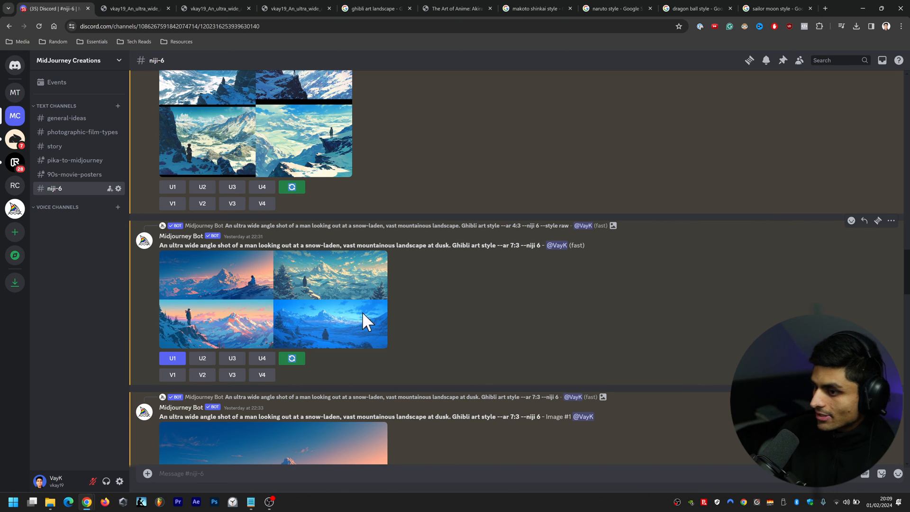
mouse_move(515, 324)
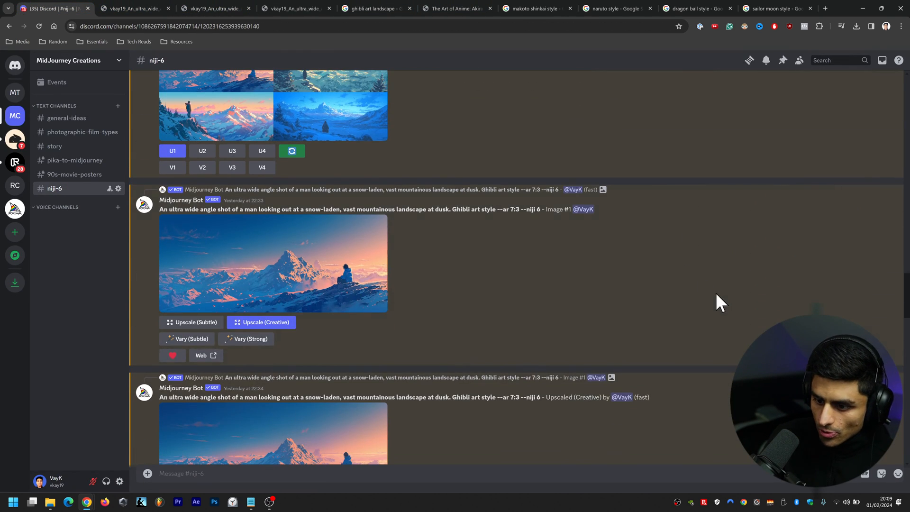
scroll("down", 3)
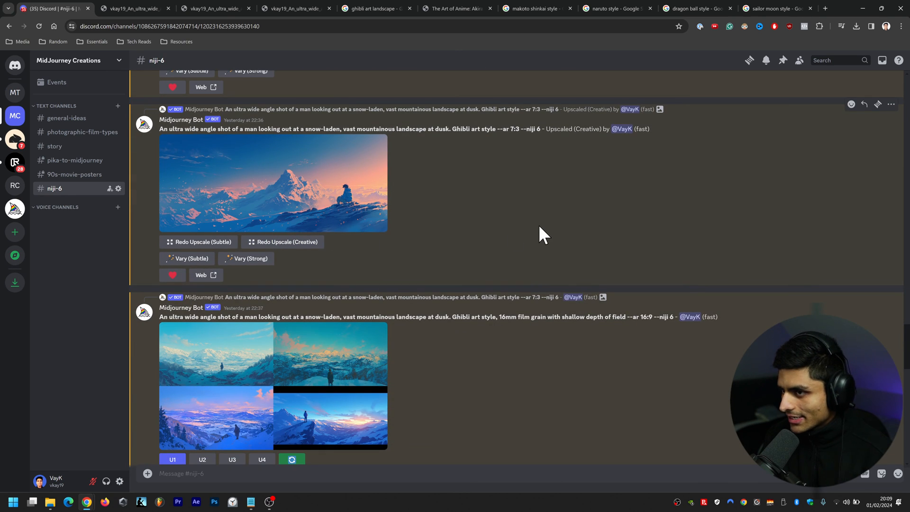
left_click(273, 183)
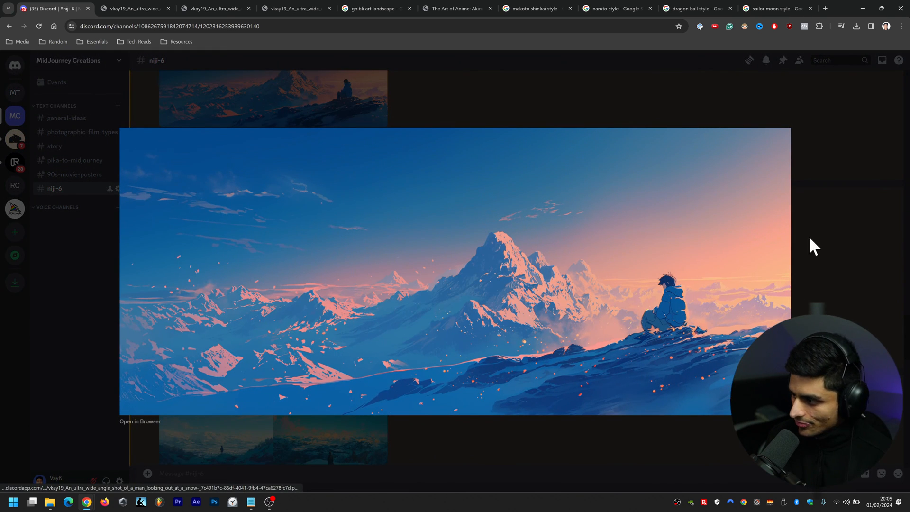
mouse_move(582, 404)
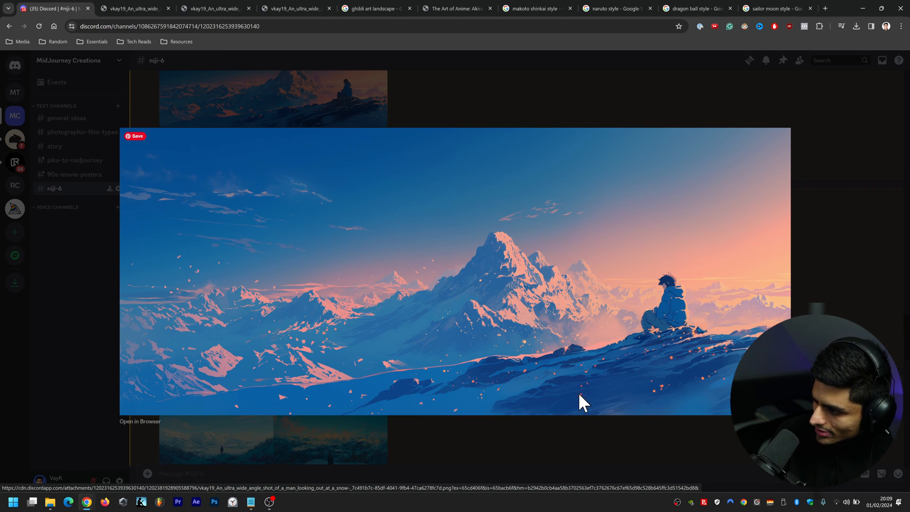
mouse_move(532, 355)
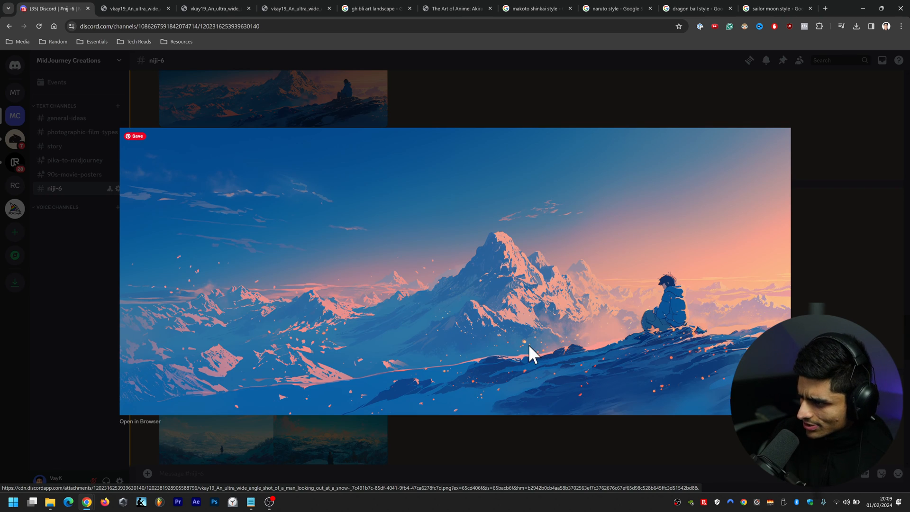
mouse_move(514, 380)
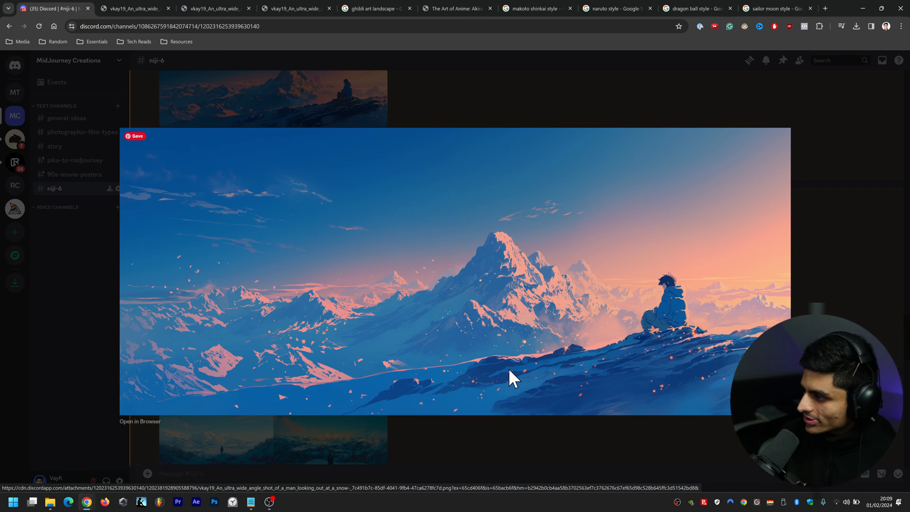
mouse_move(537, 374)
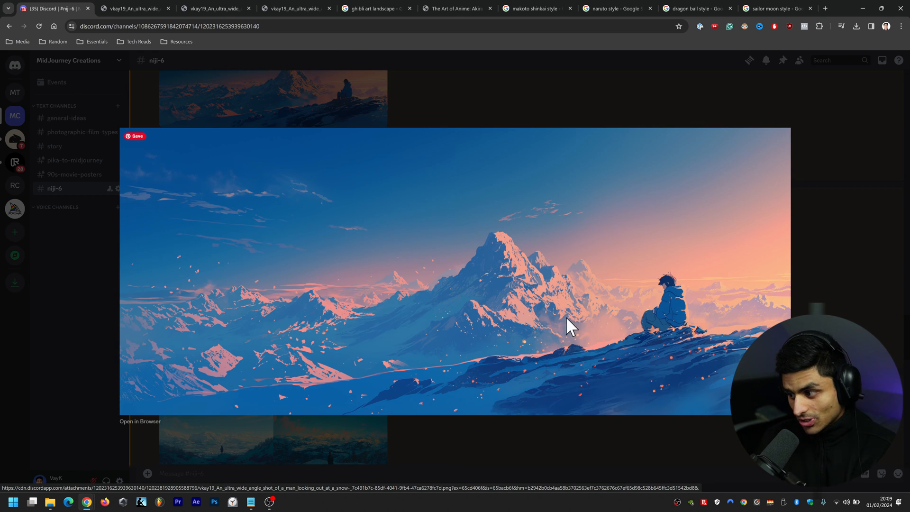
key("Escape")
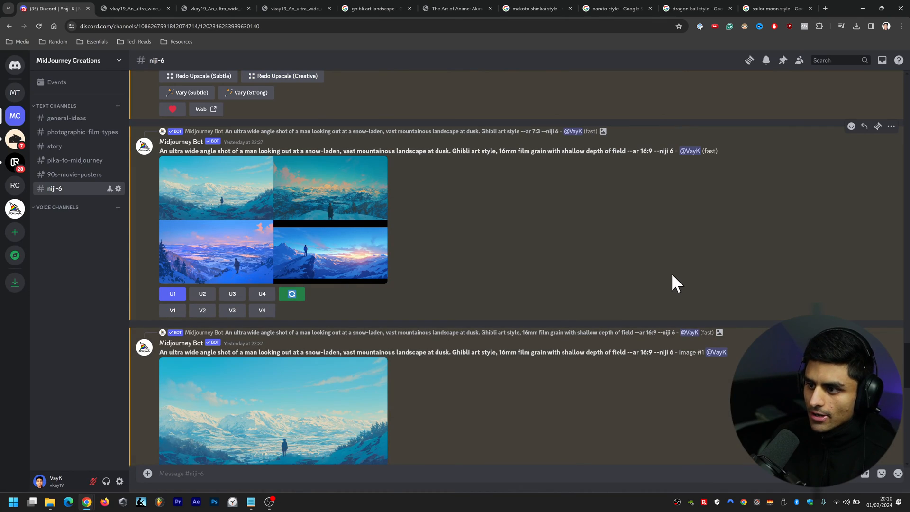
mouse_move(592, 240)
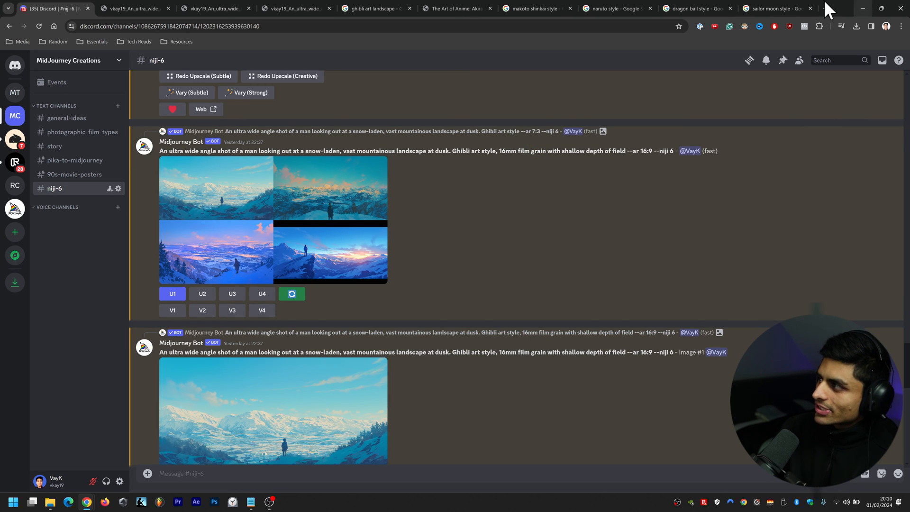
Preview several Black Swan 16mm film stills in Google Images, then return to Discord
left_click(824, 8)
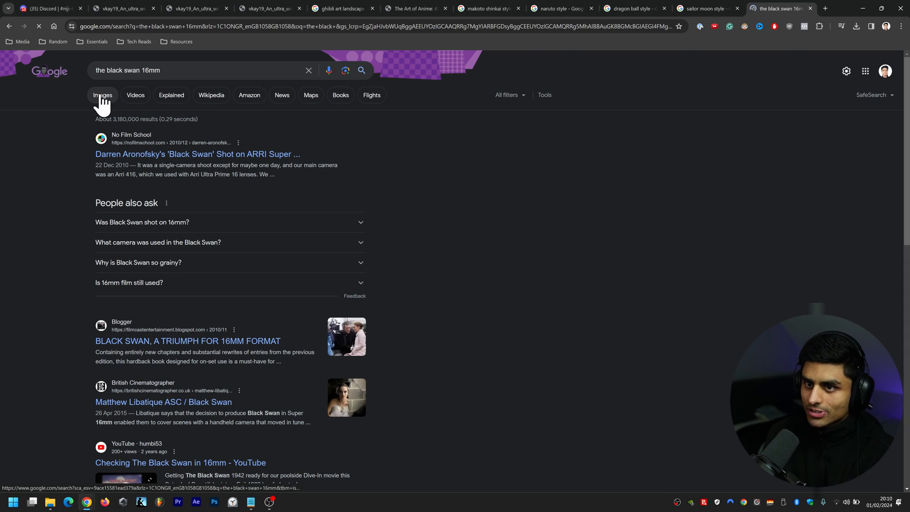
left_click(103, 95)
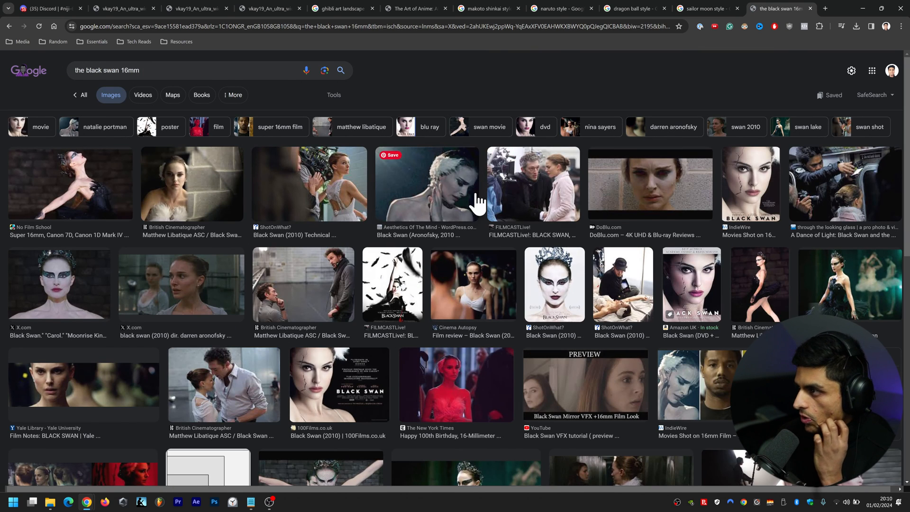
left_click(426, 183)
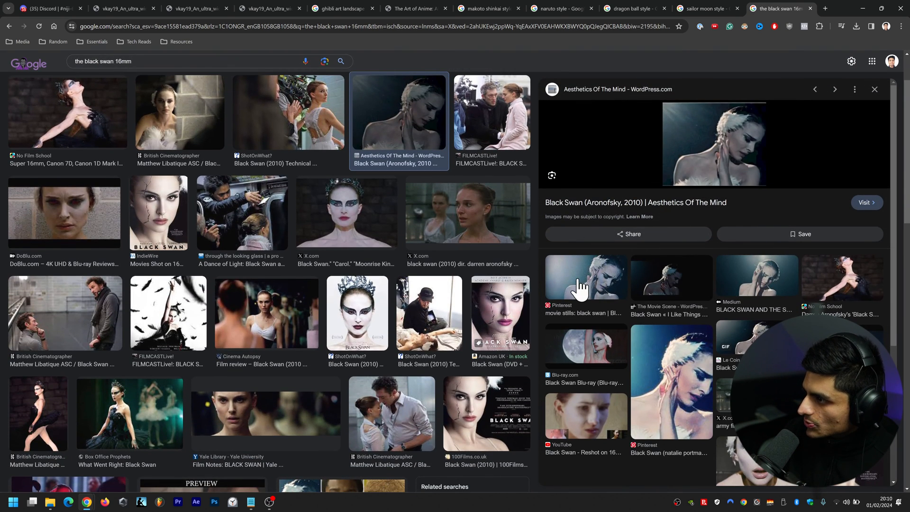
left_click(585, 278)
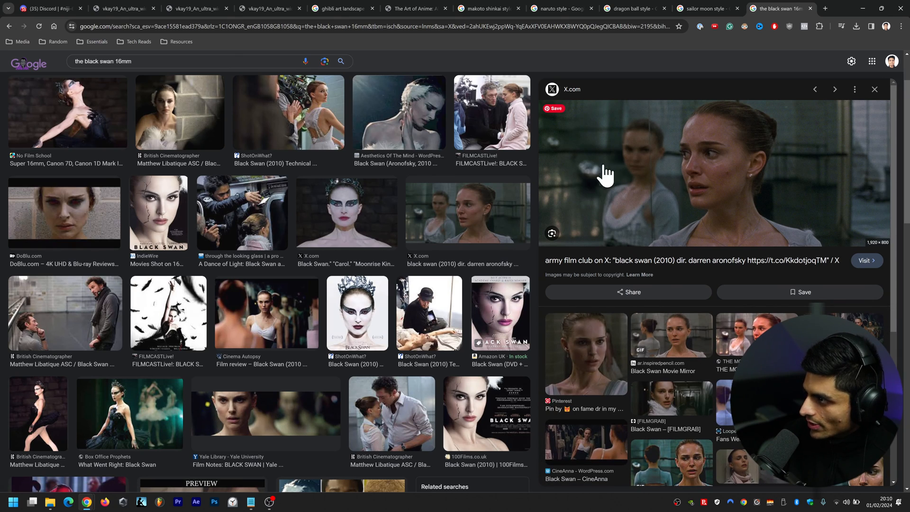
mouse_move(575, 142)
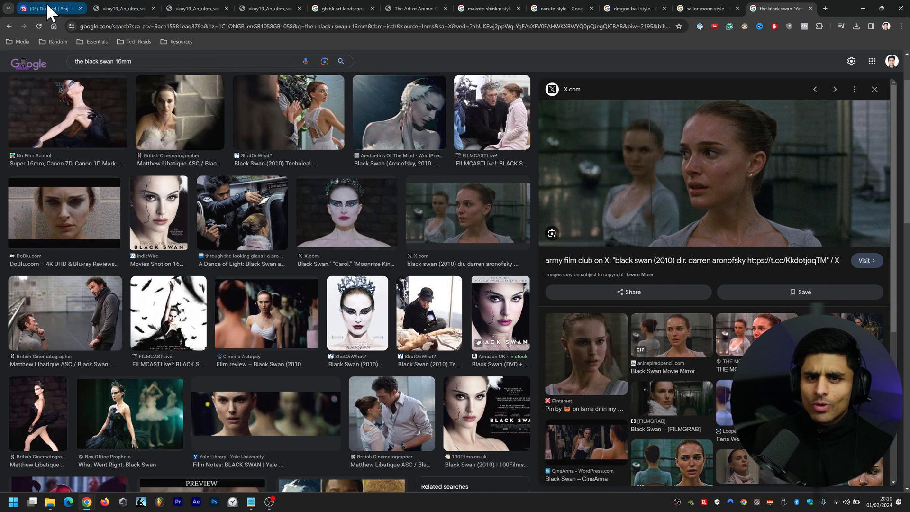
left_click(46, 8)
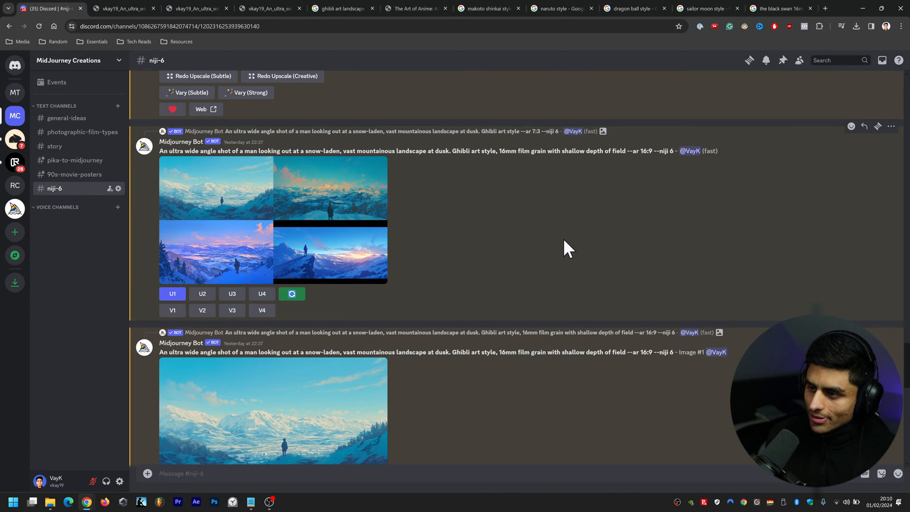
mouse_move(582, 219)
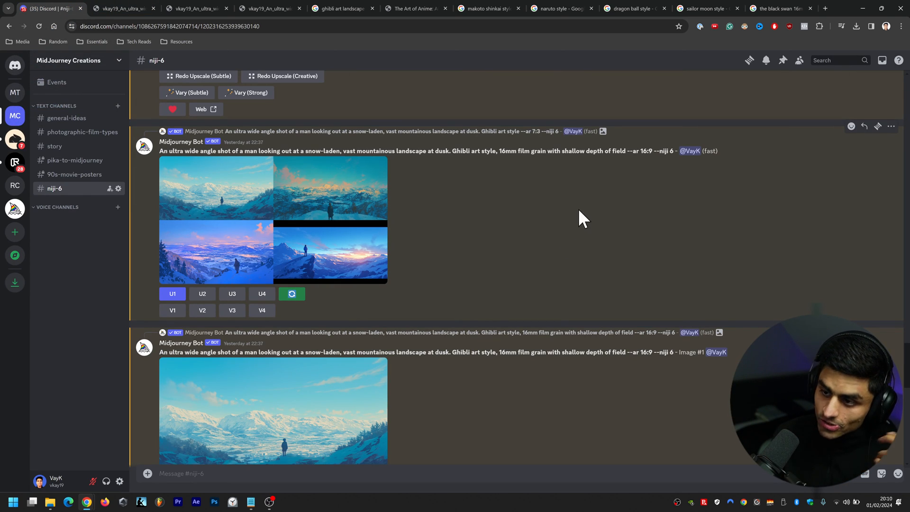
mouse_move(610, 234)
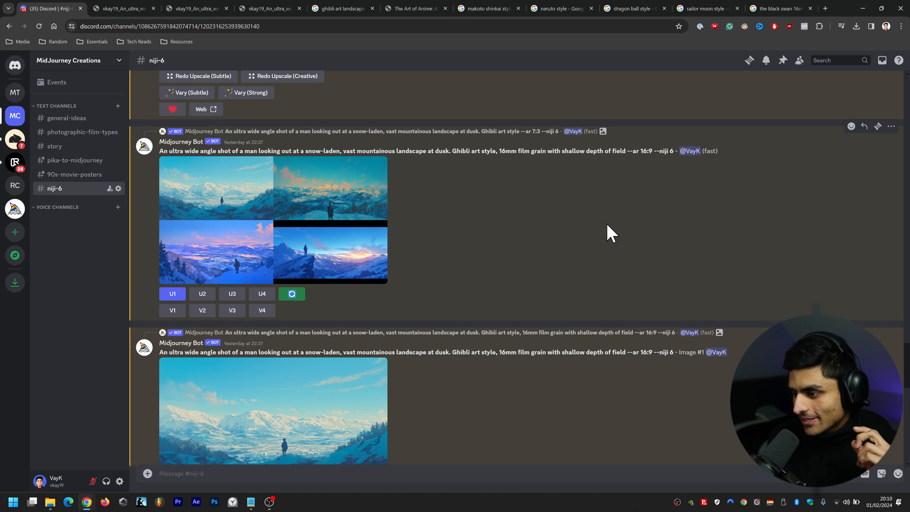
mouse_move(607, 240)
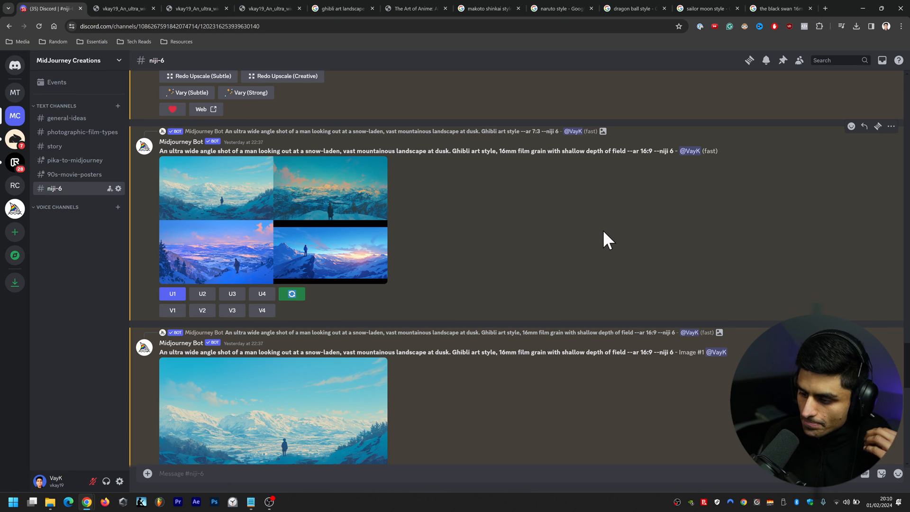
mouse_move(571, 229)
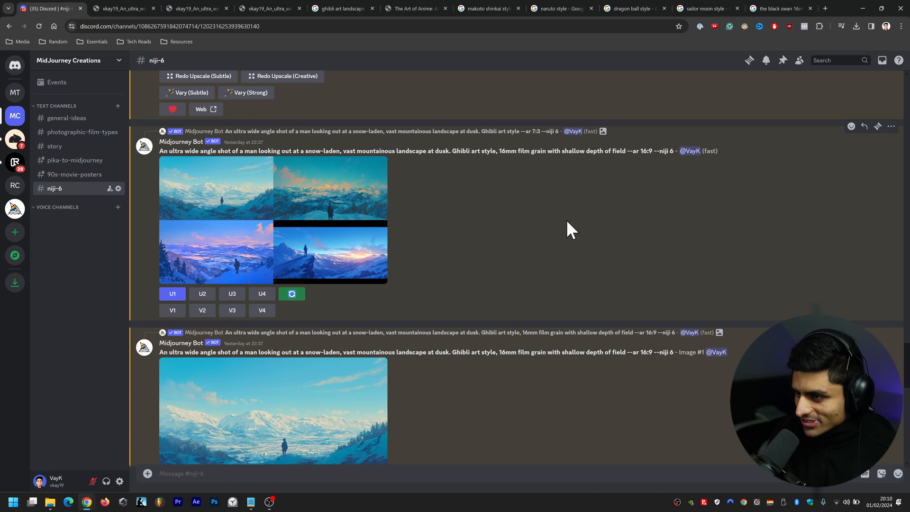
scroll("down", 3)
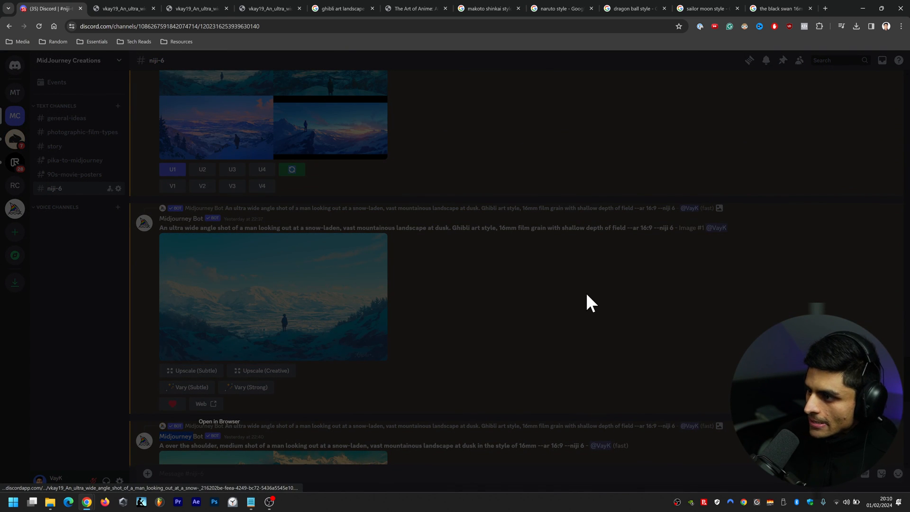
Open the upscaled 16mm snowy valley image in the browser, then scroll the Discord channel down
left_click(273, 296)
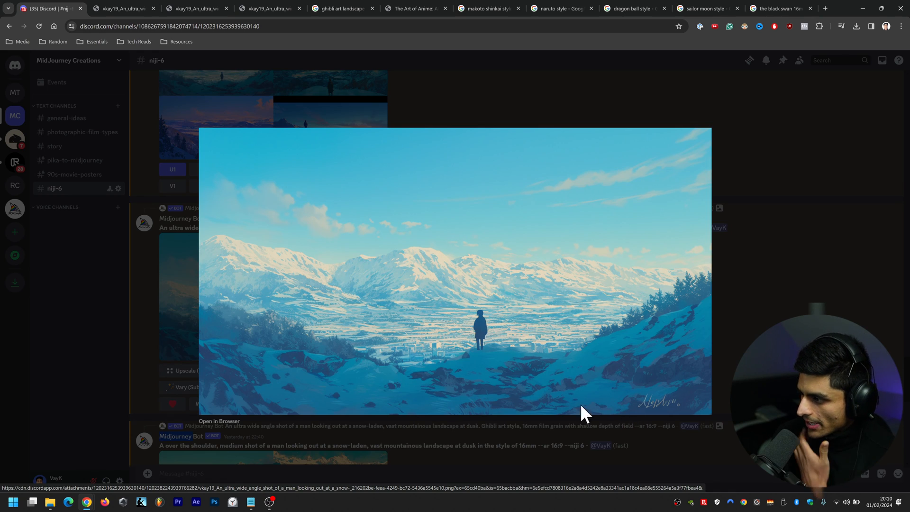
left_click(219, 421)
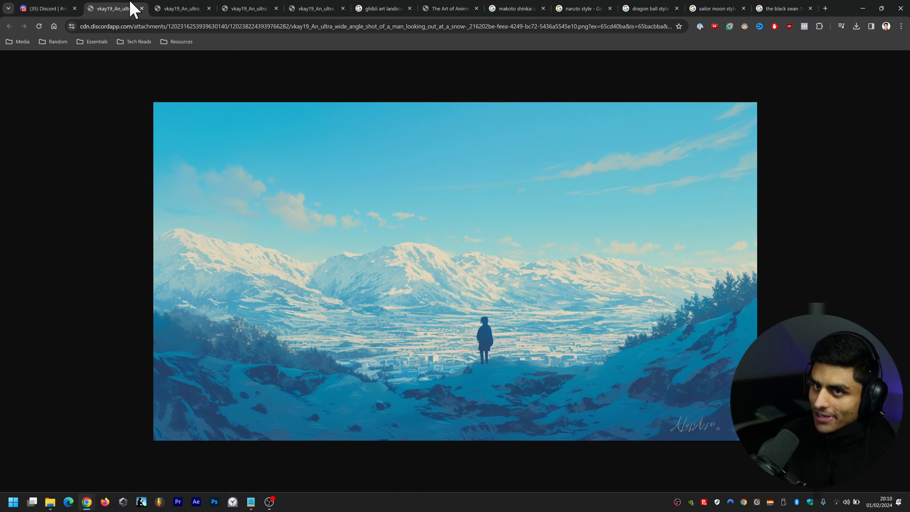
left_click(44, 8)
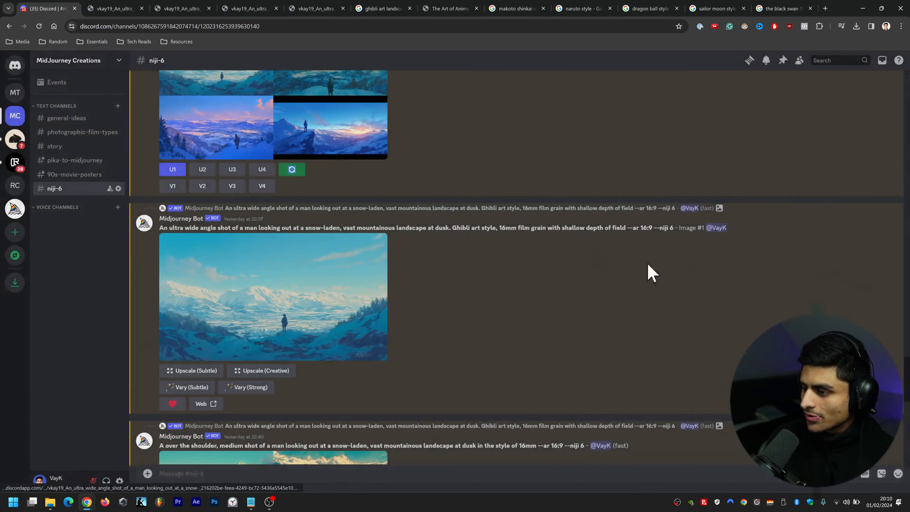
scroll("down", 3)
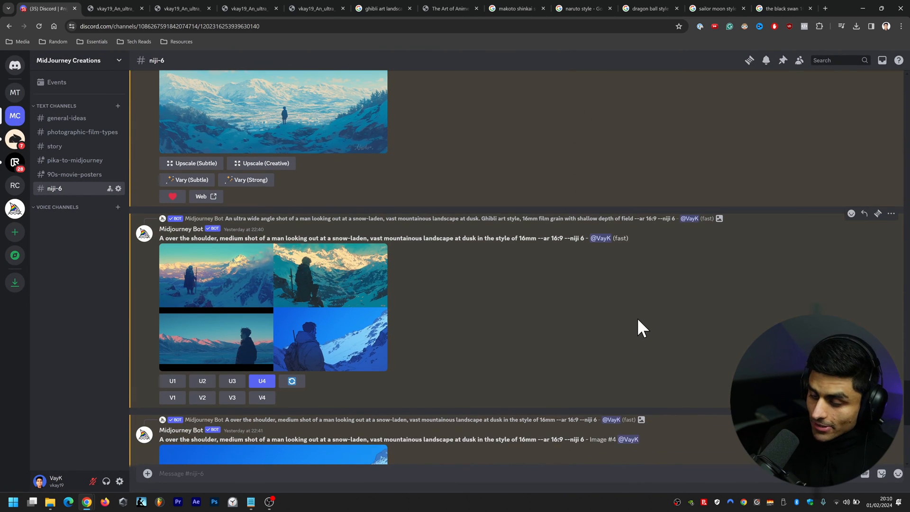
mouse_move(513, 336)
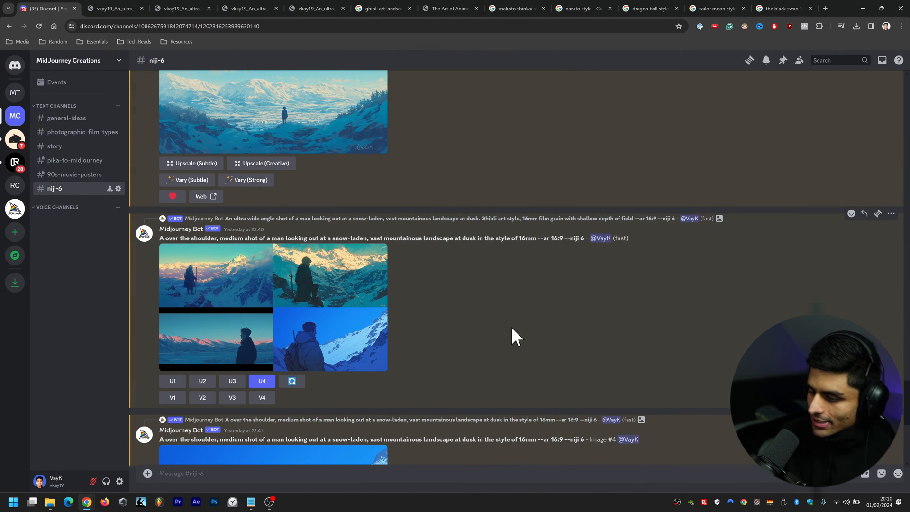
mouse_move(571, 274)
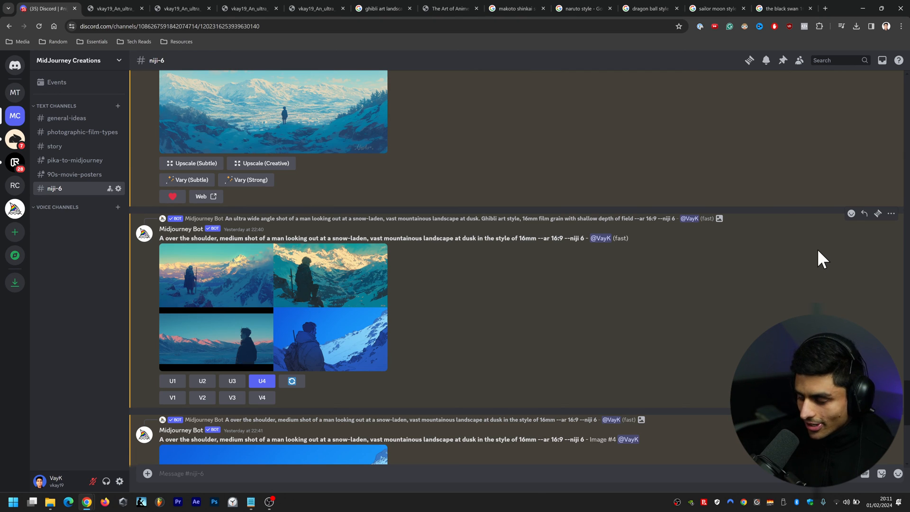
mouse_move(549, 293)
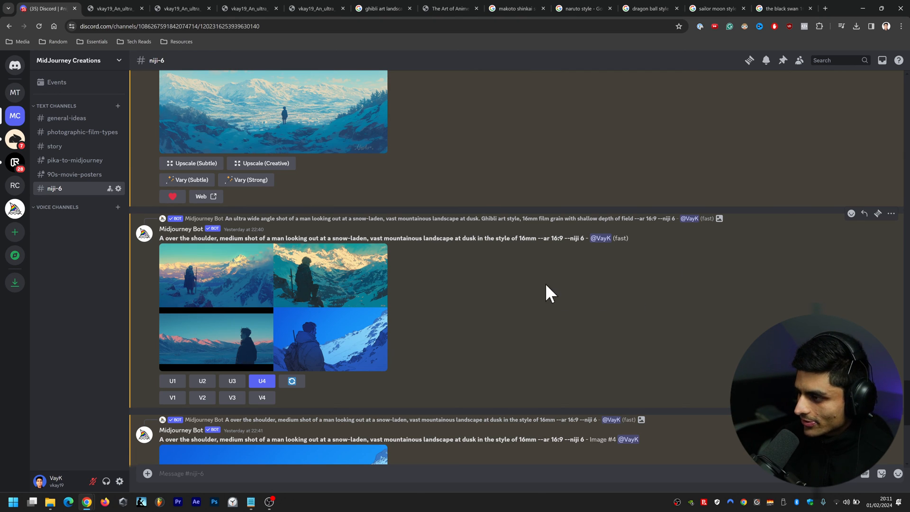
scroll("down", 3)
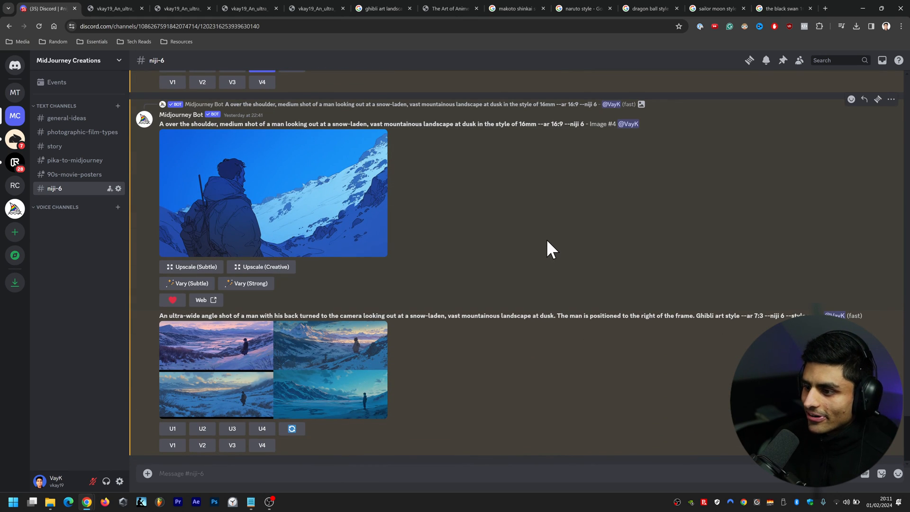
mouse_move(404, 319)
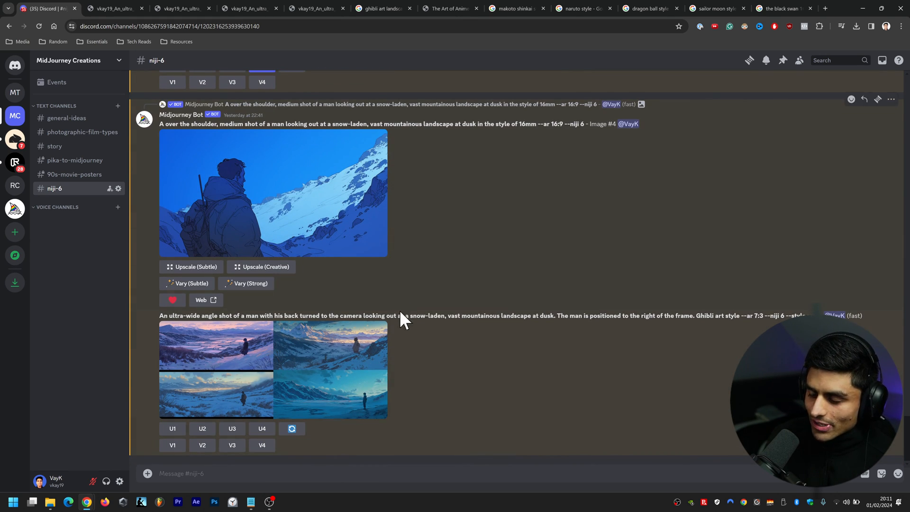
mouse_move(250, 501)
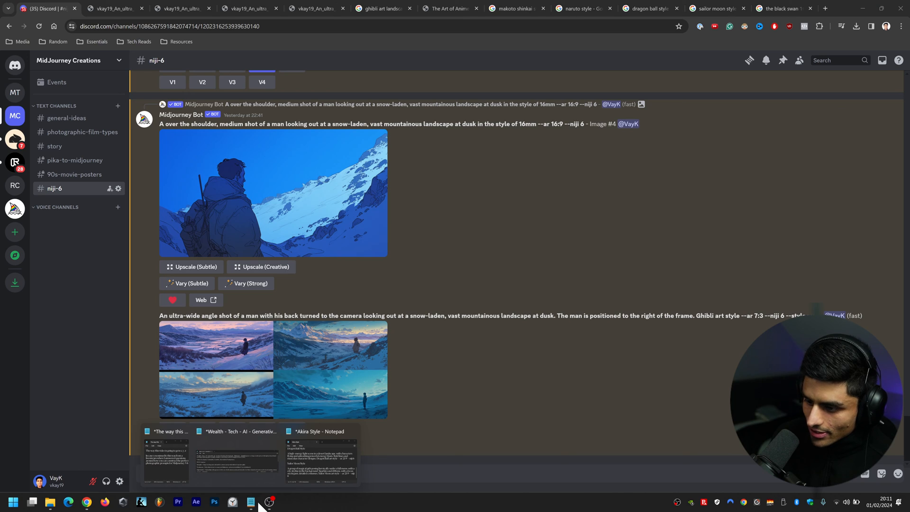
Bring up the Akira Style Notepad note from the taskbar
left_click(319, 456)
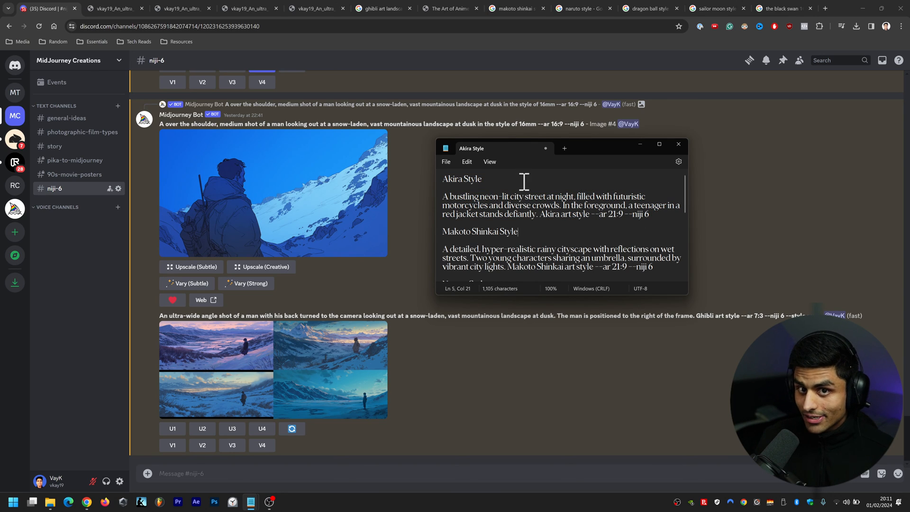
mouse_move(713, 66)
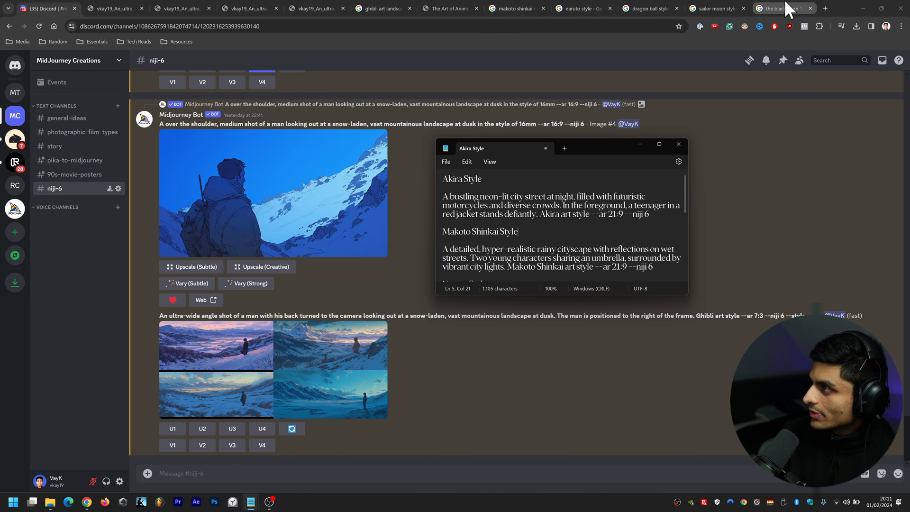
Read the article on the art of Akira (1988), then go back to Discord
left_click(380, 8)
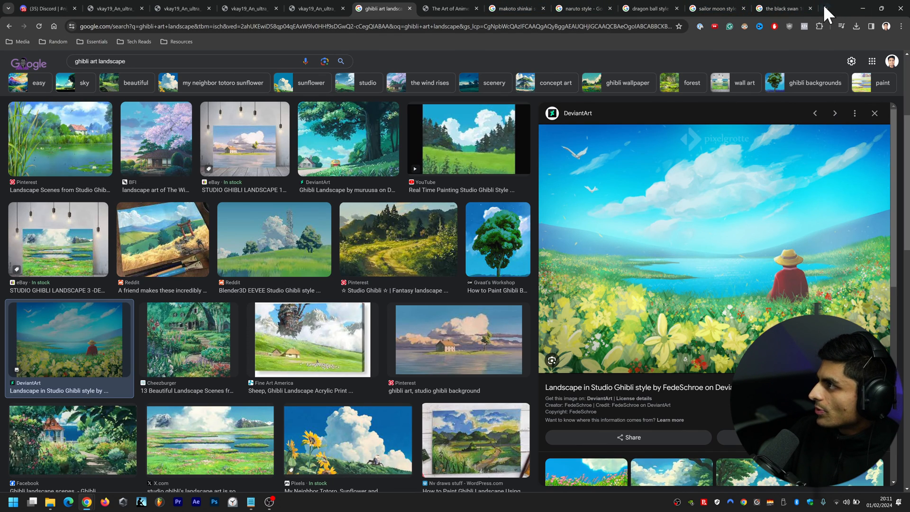
left_click(824, 8)
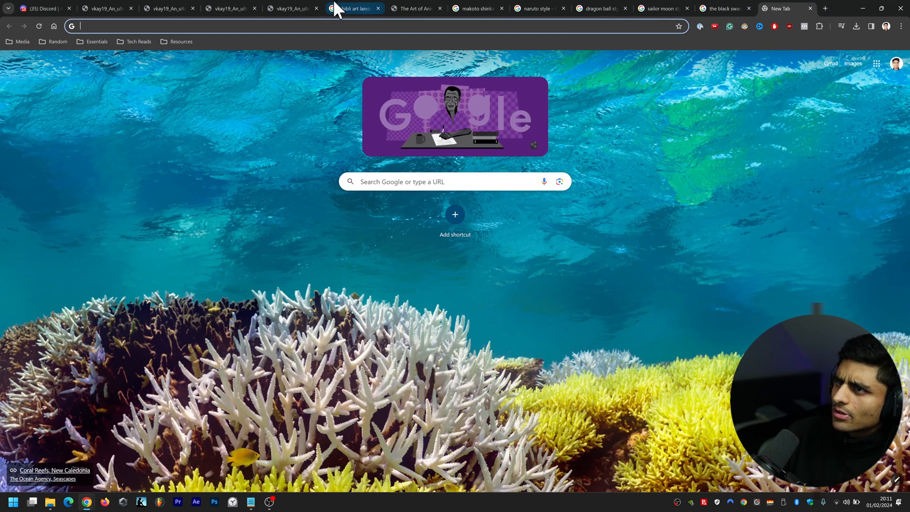
left_click(416, 8)
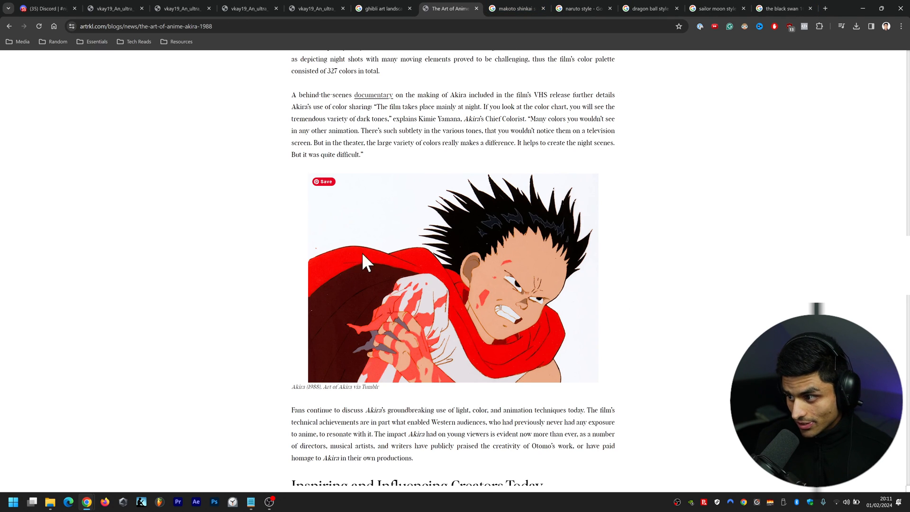
mouse_move(476, 267)
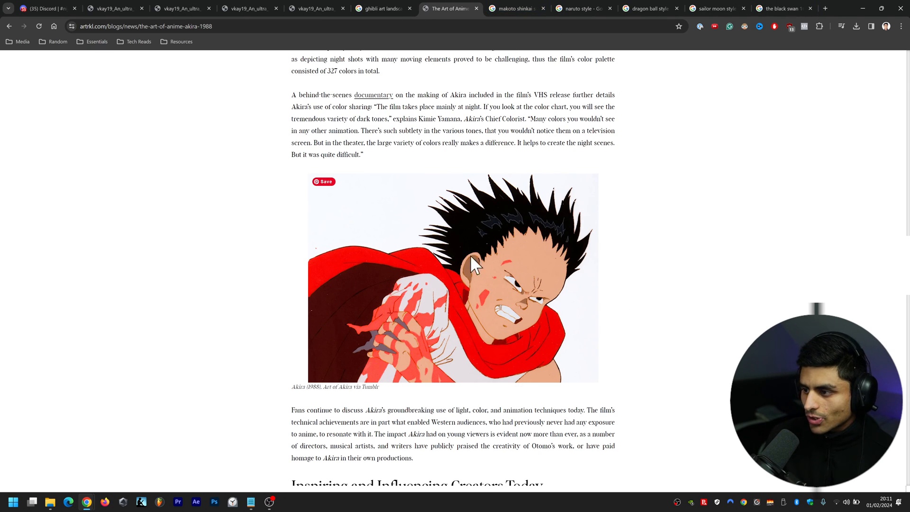
left_click(43, 8)
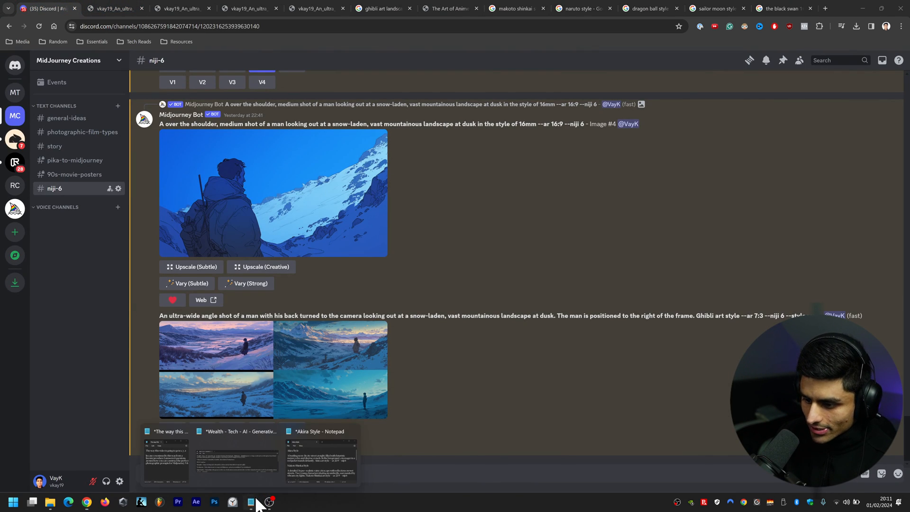
Start an /imagine command for the Akira neon-city street prompt
left_click(320, 458)
type("/")
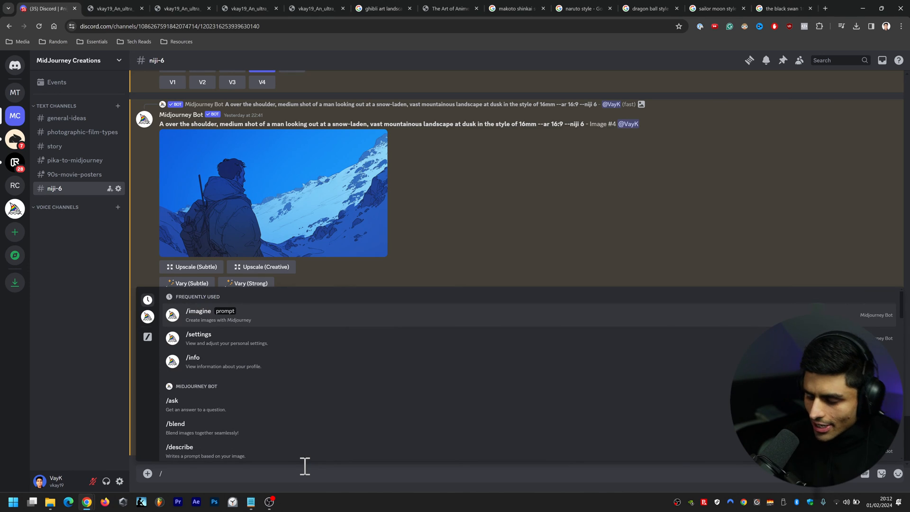
left_click(198, 311)
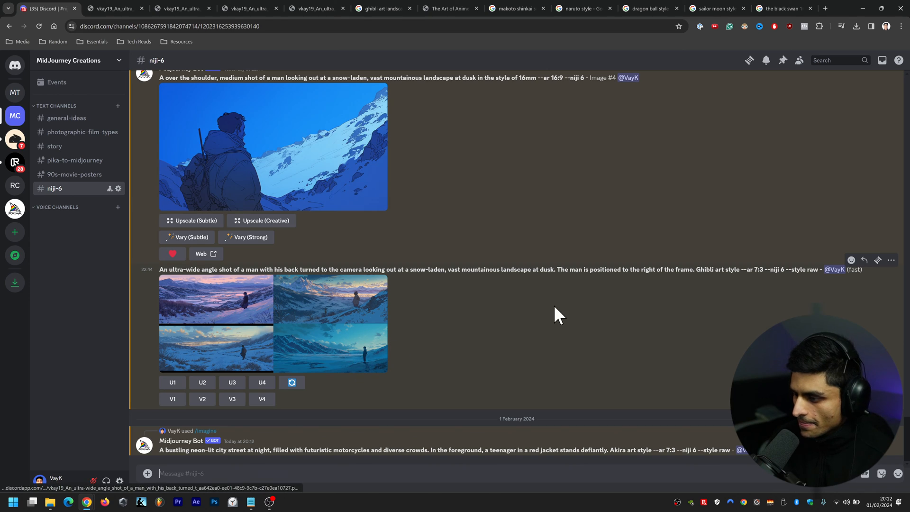
mouse_move(398, 339)
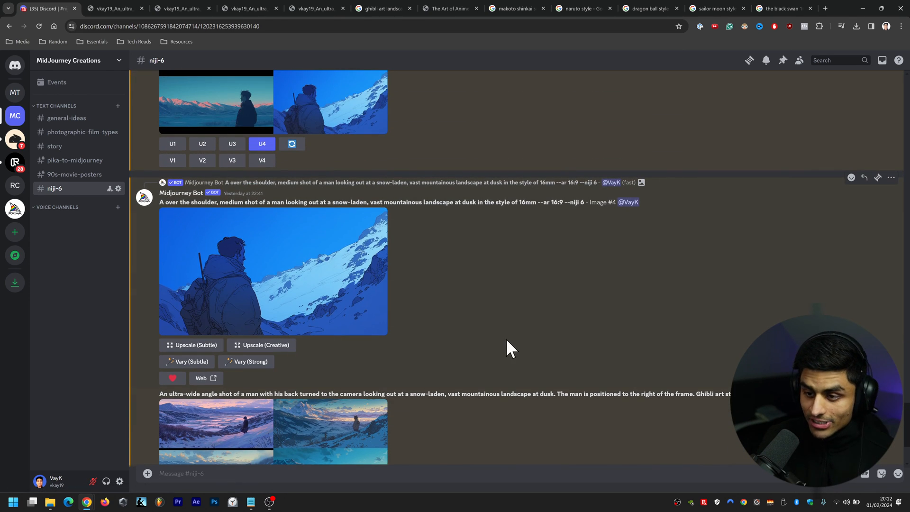
mouse_move(532, 338)
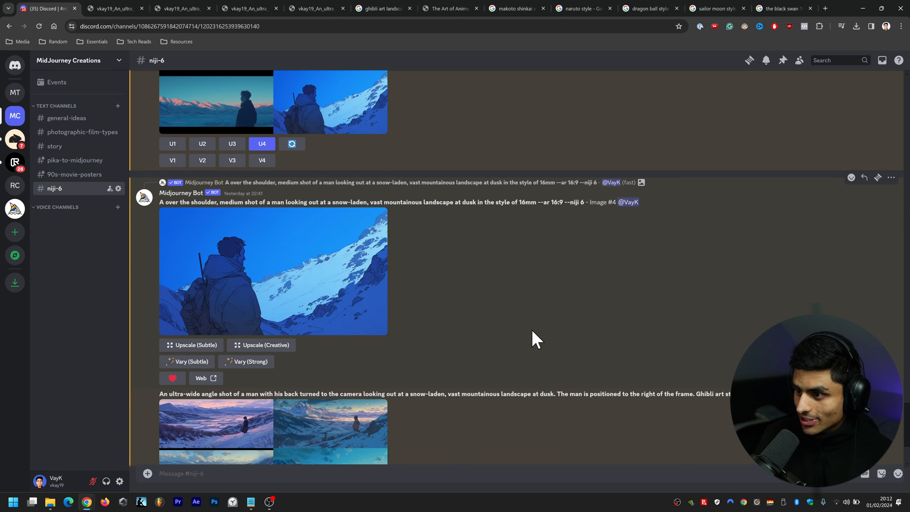
mouse_move(525, 318)
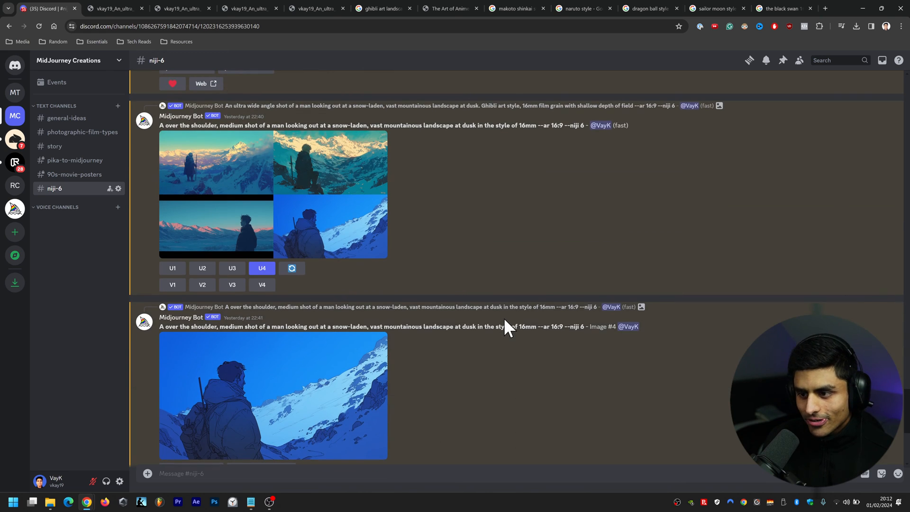
scroll("up", 3)
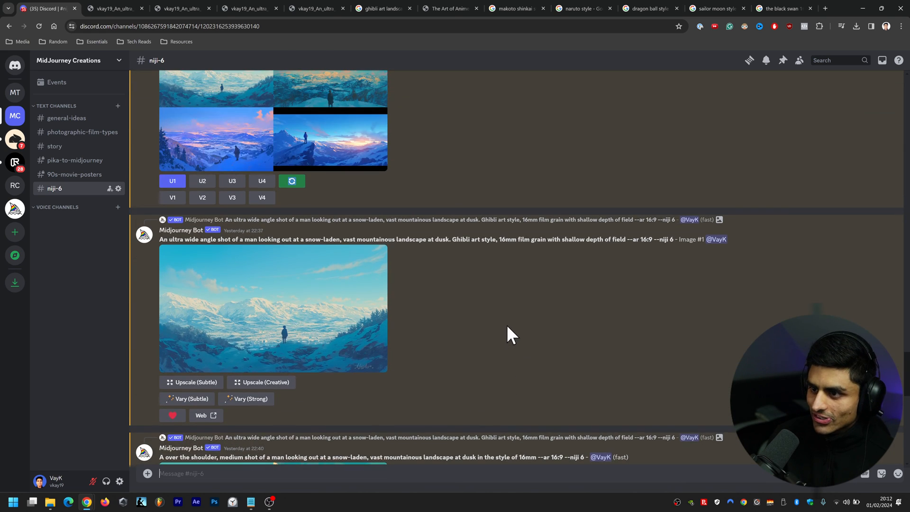
scroll("down", 3)
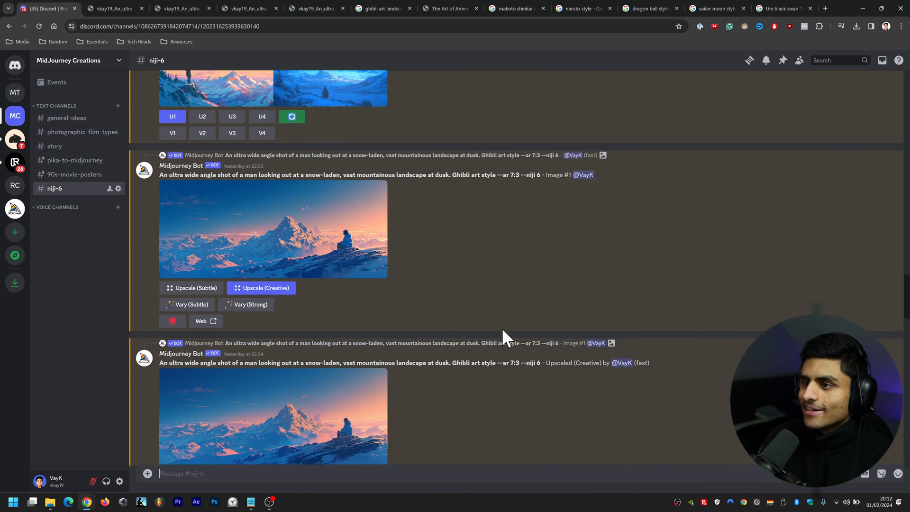
scroll("up", 3)
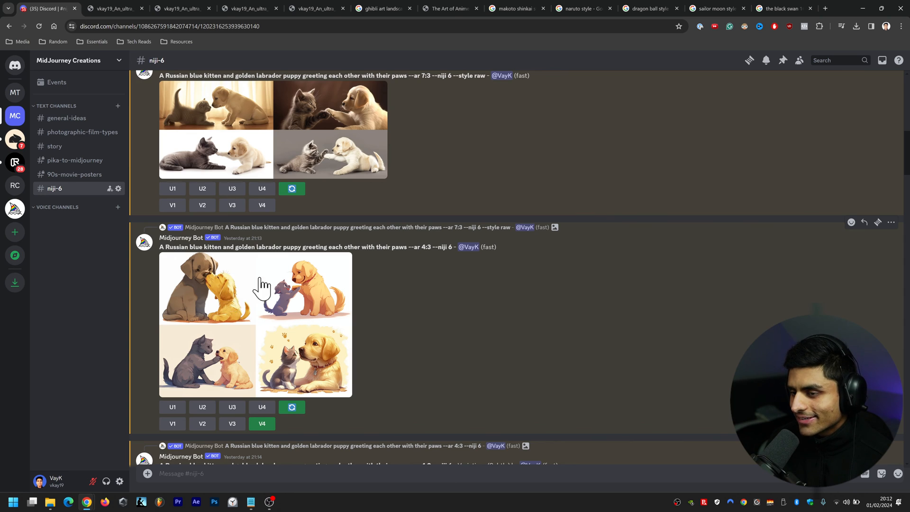
scroll("up", 3)
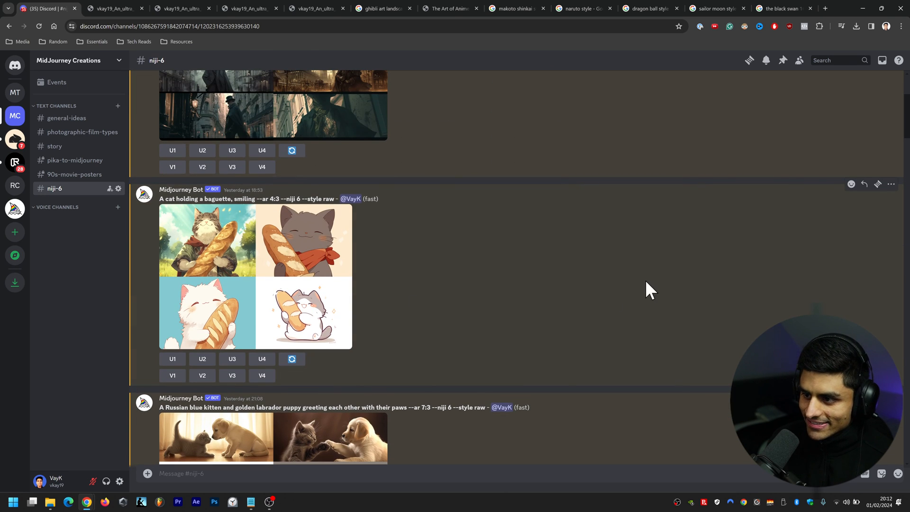
scroll("up", 3)
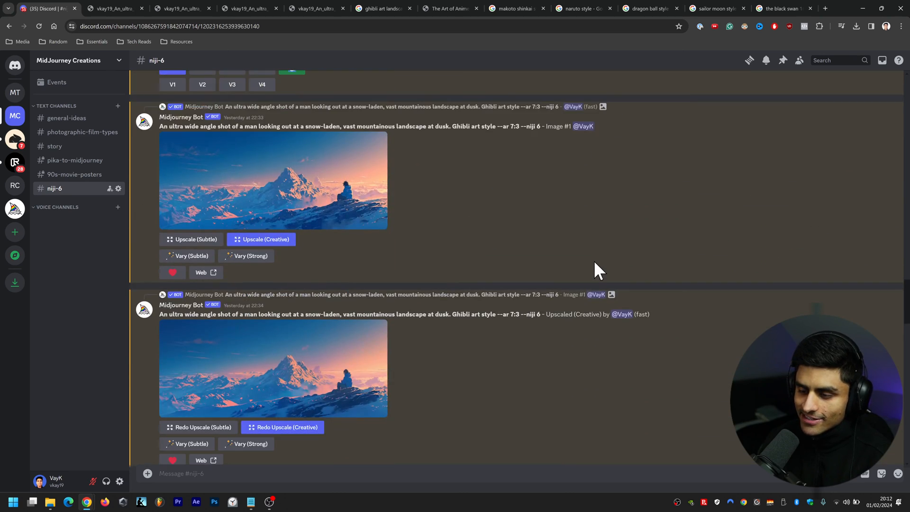
scroll("down", 3)
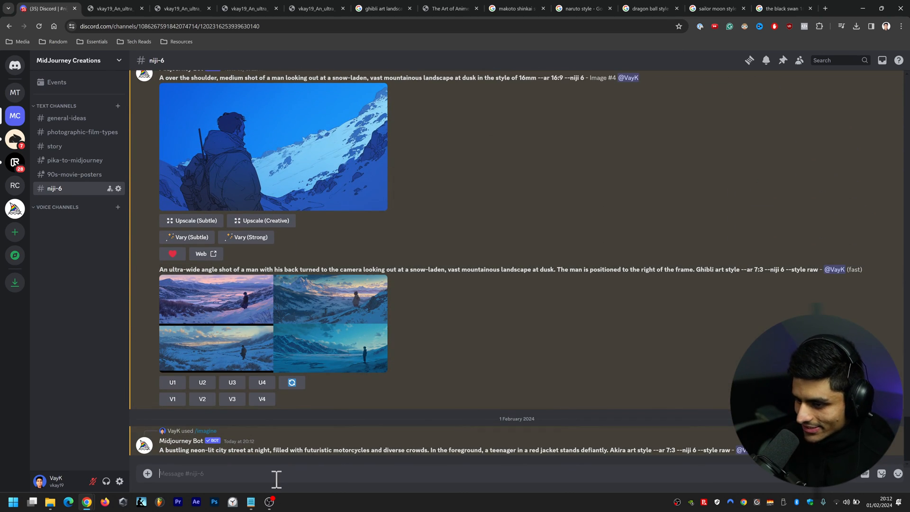
Enable Turbo mode through /settings and resend the Akira neon-street /imagine prompt
type("/se")
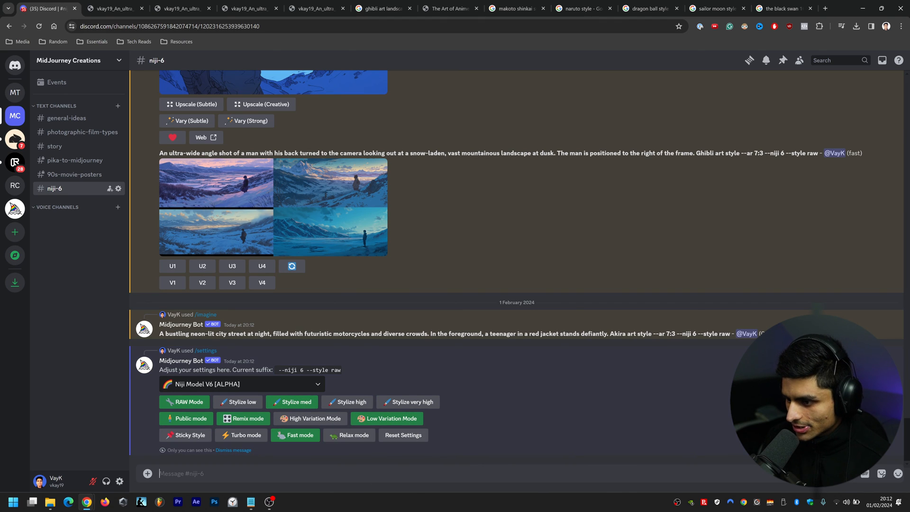
mouse_move(241, 435)
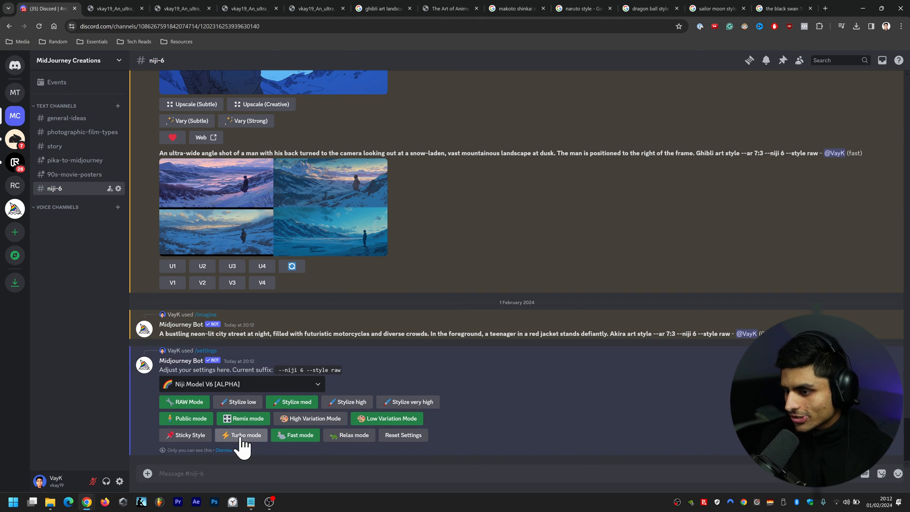
scroll("down", 3)
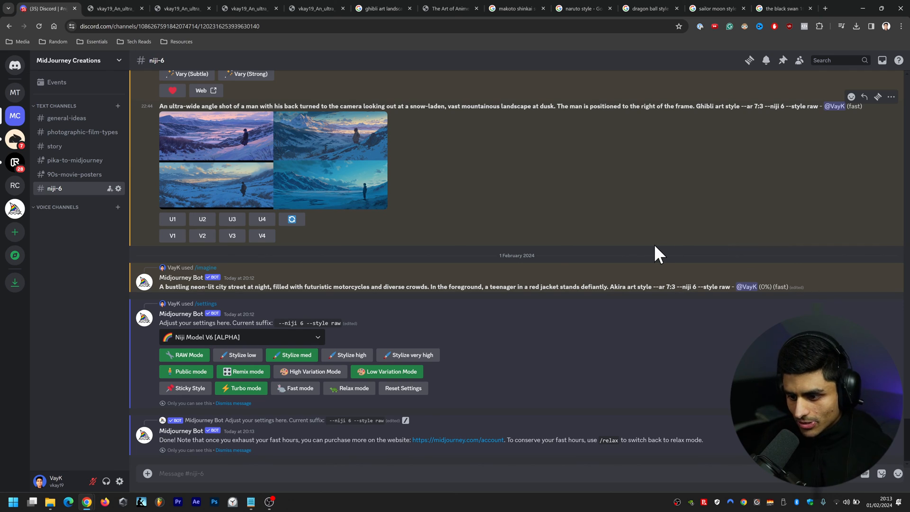
mouse_move(686, 357)
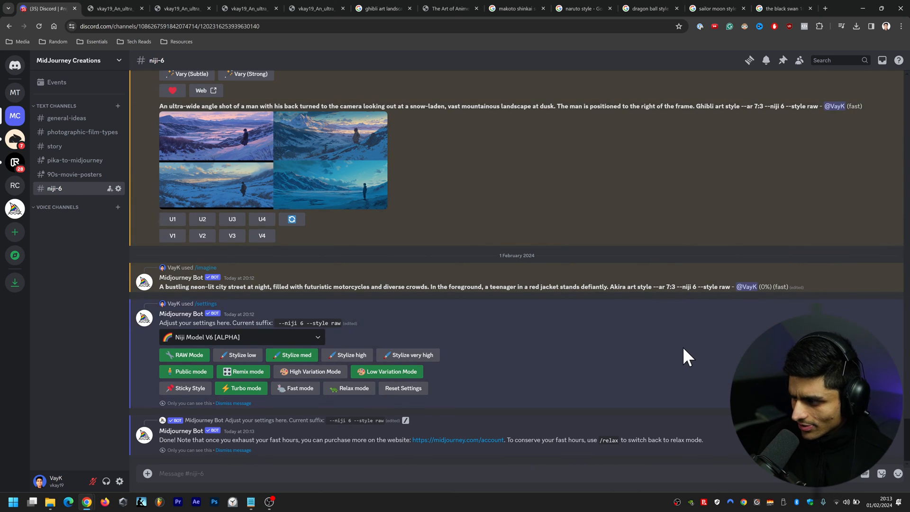
mouse_move(411, 478)
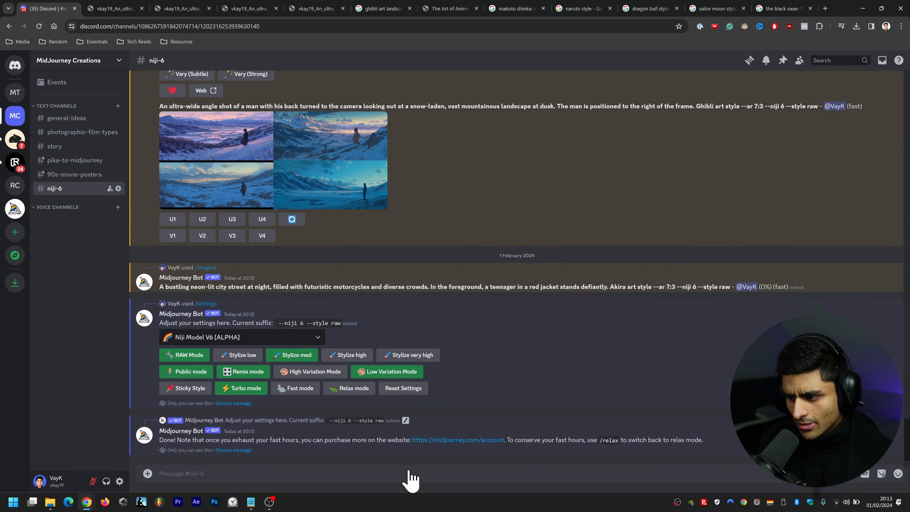
mouse_move(778, 185)
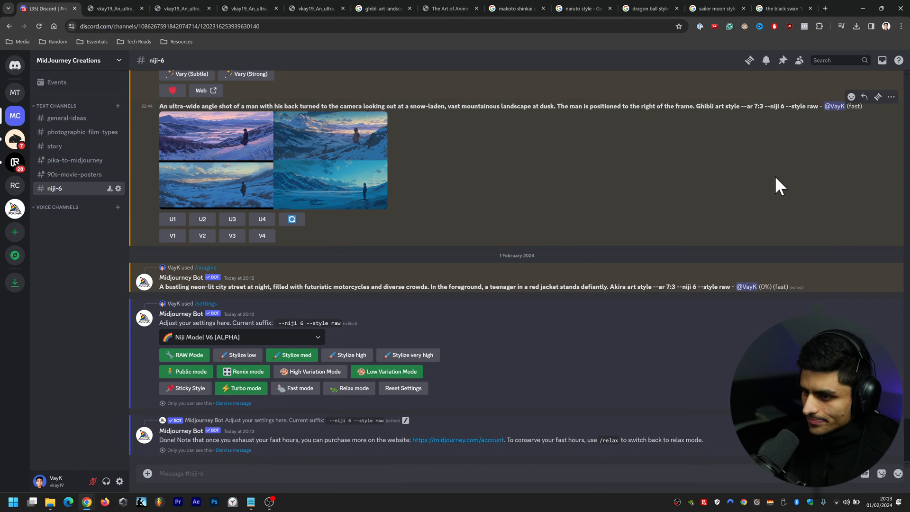
mouse_move(164, 286)
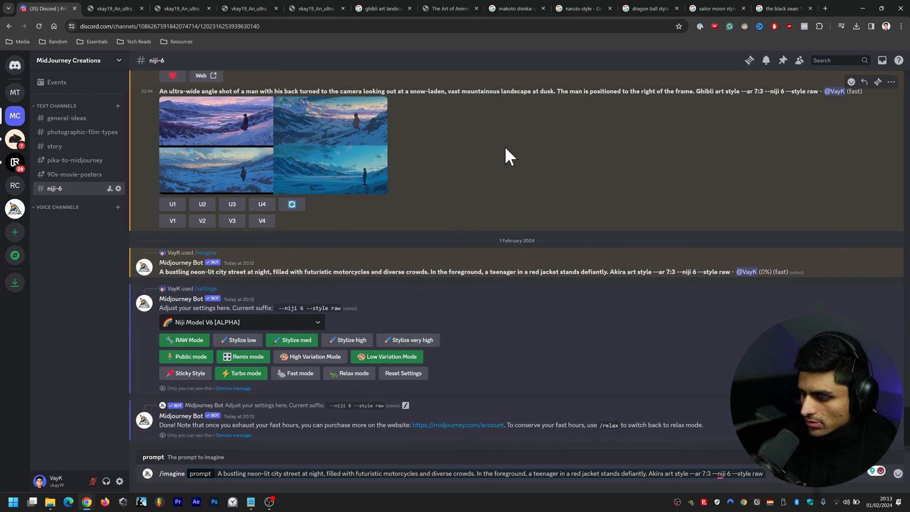
scroll("down", 3)
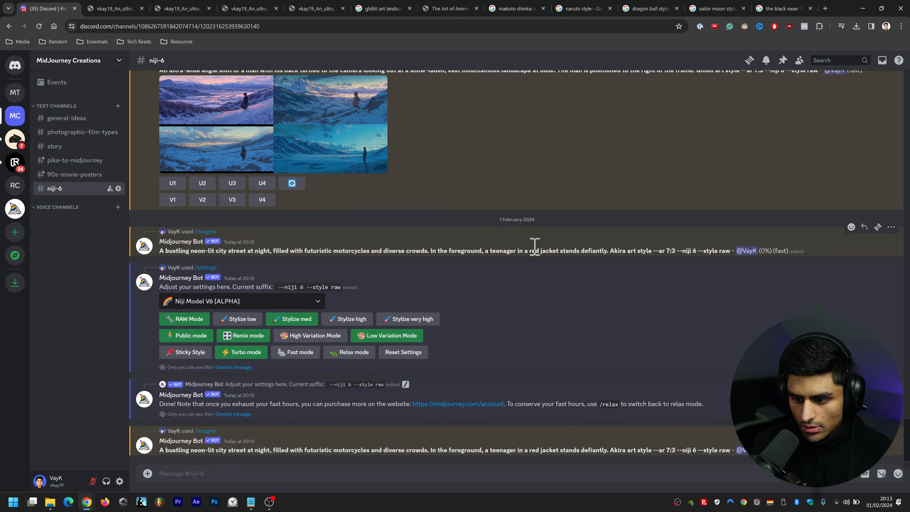
mouse_move(333, 429)
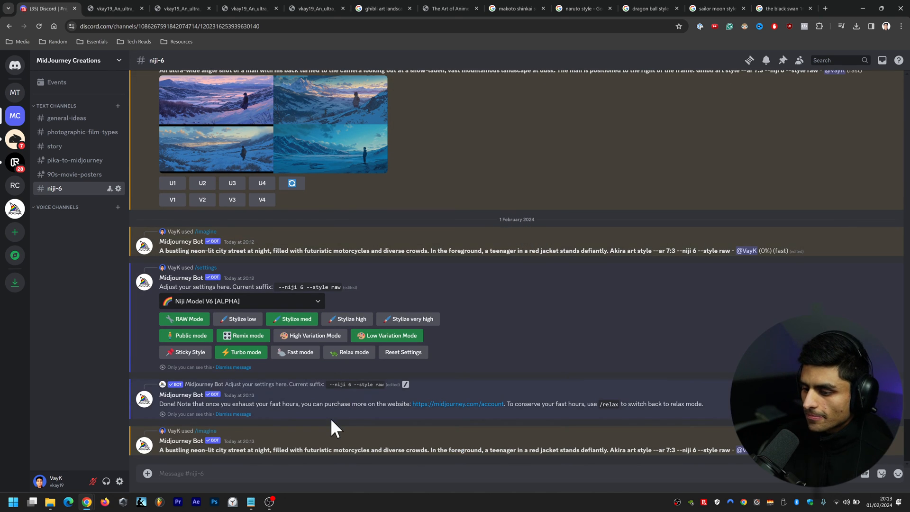
left_click(269, 502)
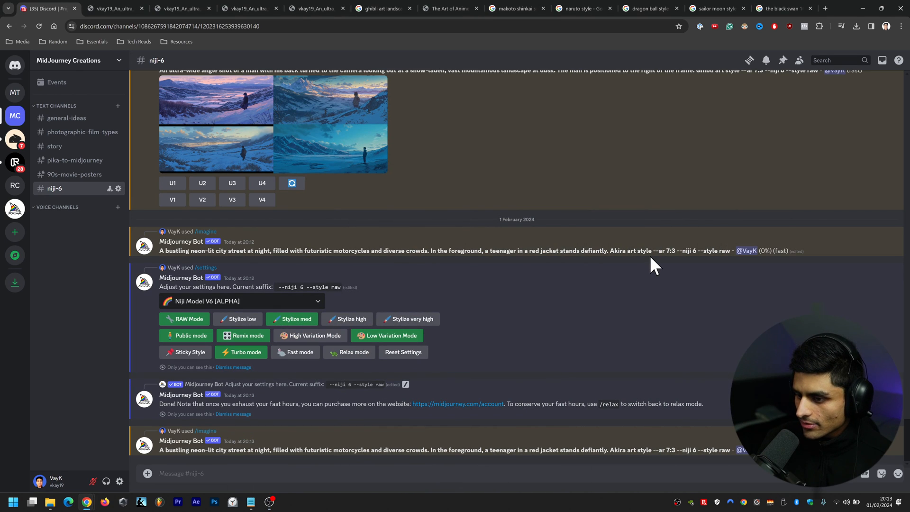
mouse_move(654, 249)
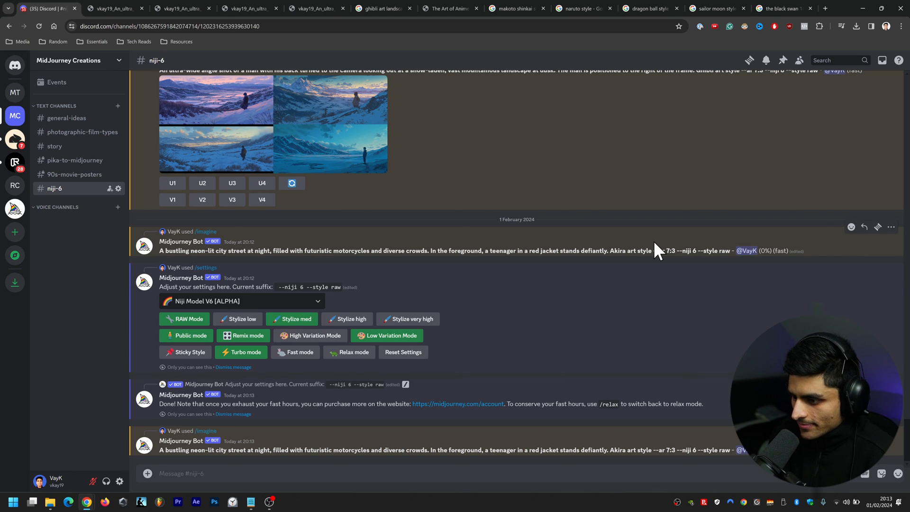
mouse_move(670, 293)
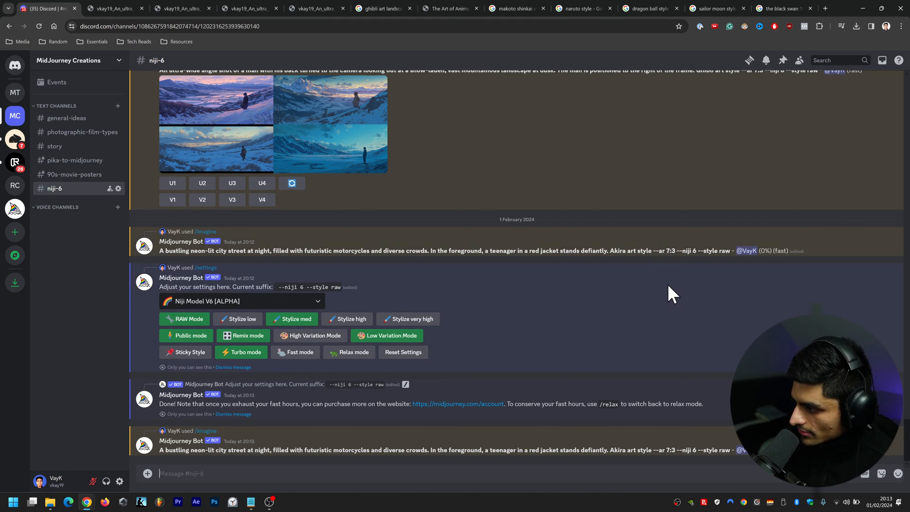
mouse_move(671, 293)
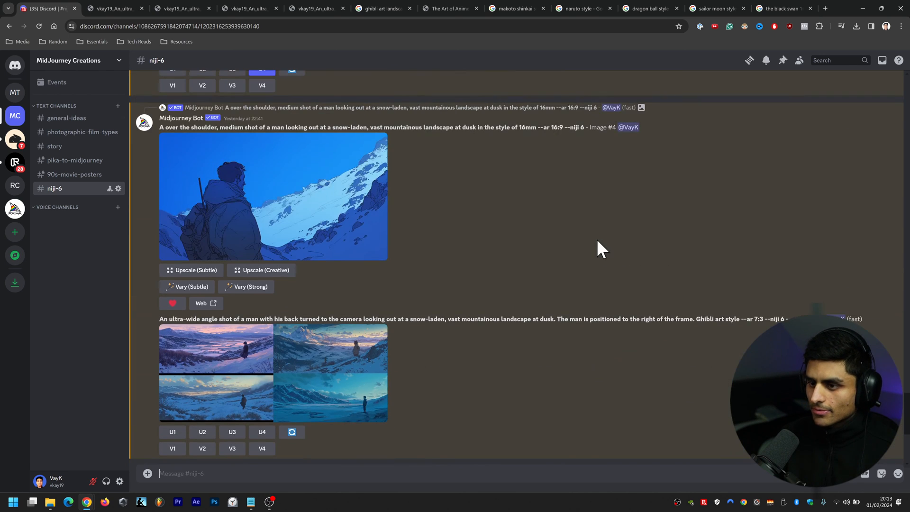
Go to the photographic-film-types channel and highlight 'Revolog Nebula 35mm' in the suit prompt
scroll("down", 3)
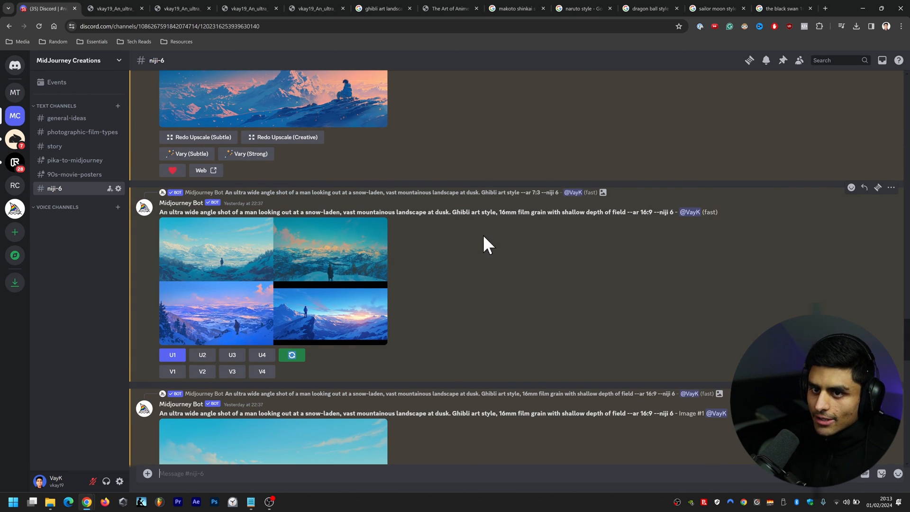
left_click(83, 131)
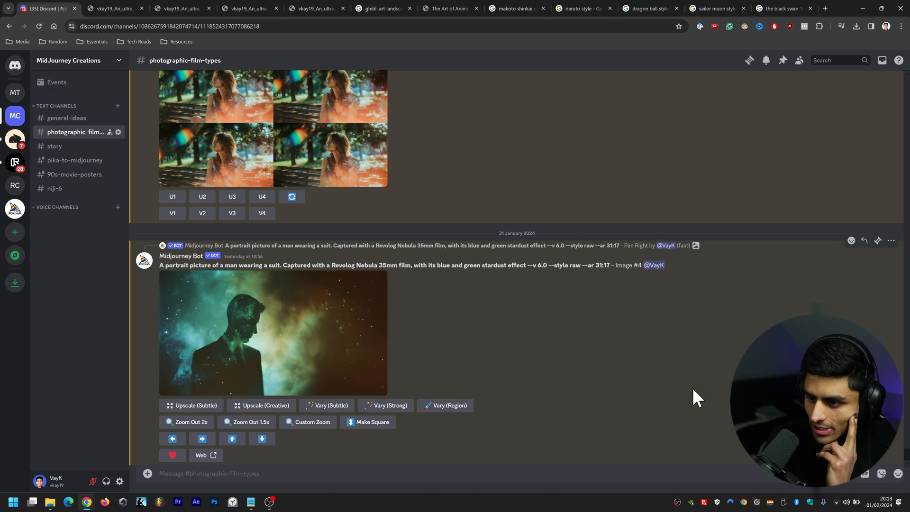
scroll("up", 3)
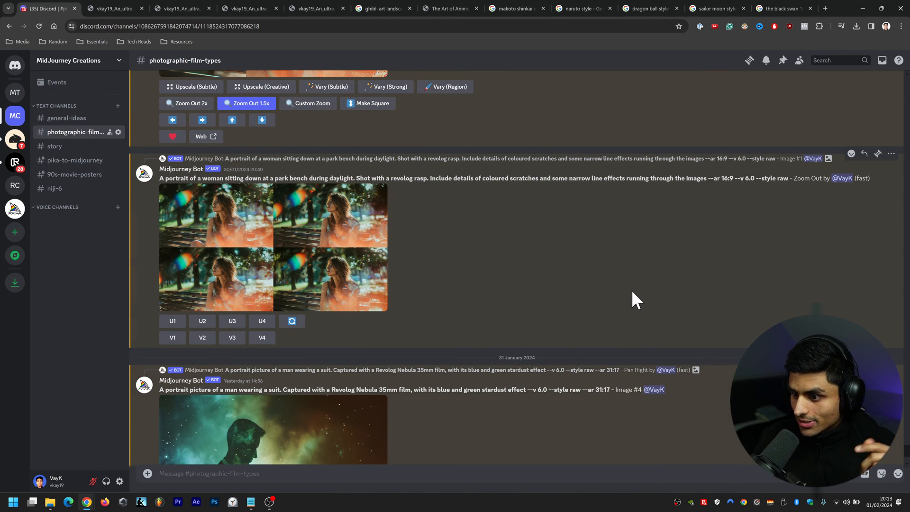
mouse_move(539, 416)
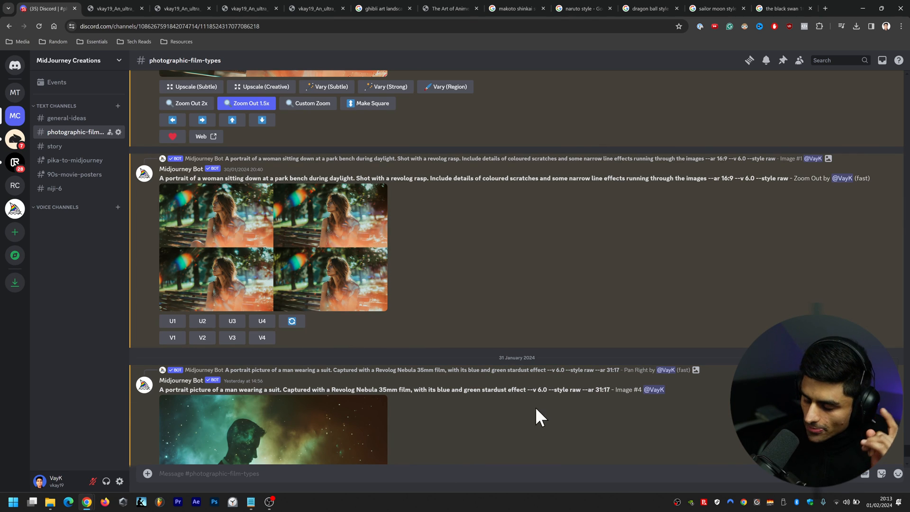
double_click(348, 390)
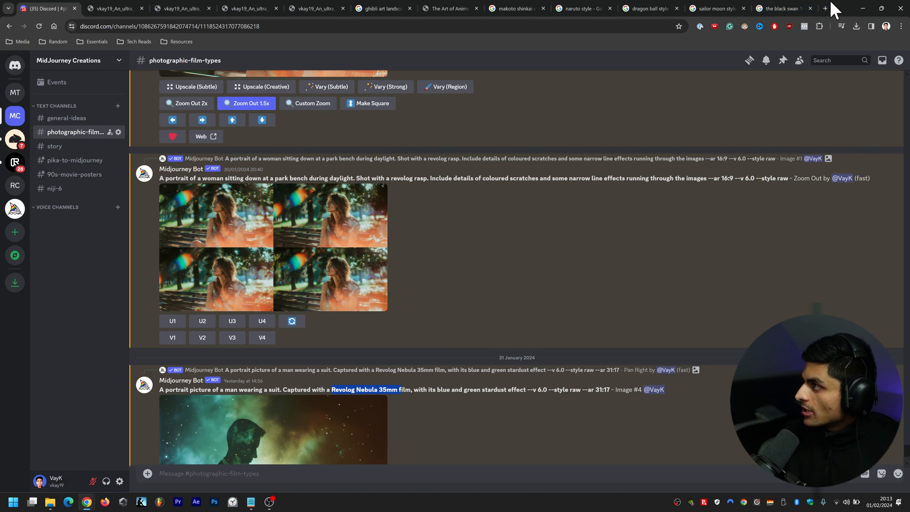
Search Google for 'revolog nebula' and preview sample photos in the image results
left_click(824, 8)
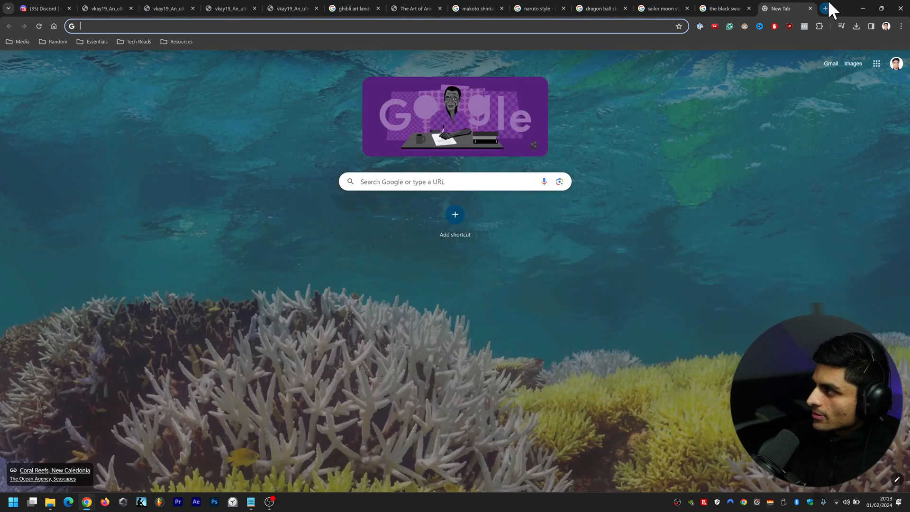
type("reve")
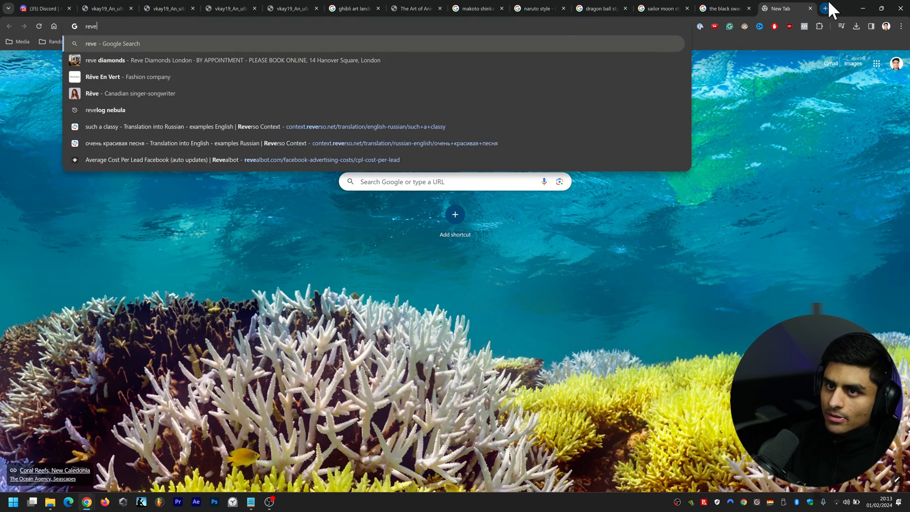
left_click(105, 110)
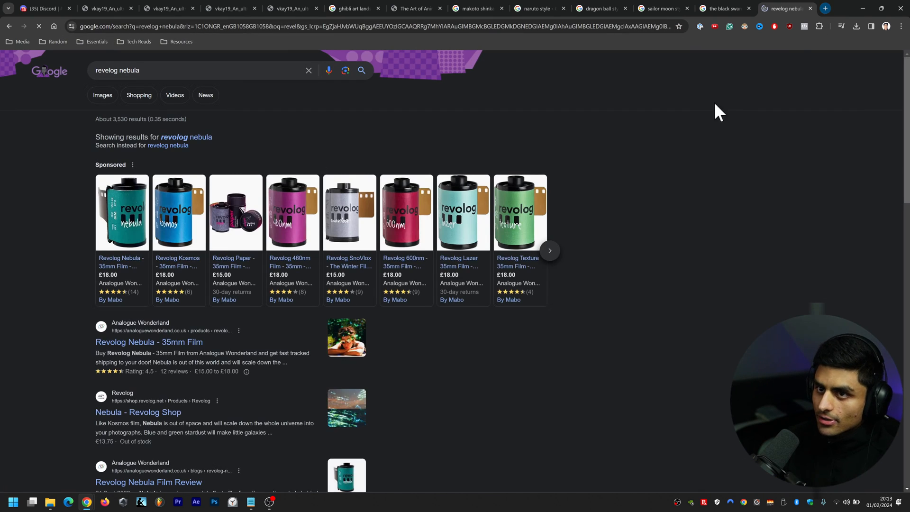
left_click(823, 8)
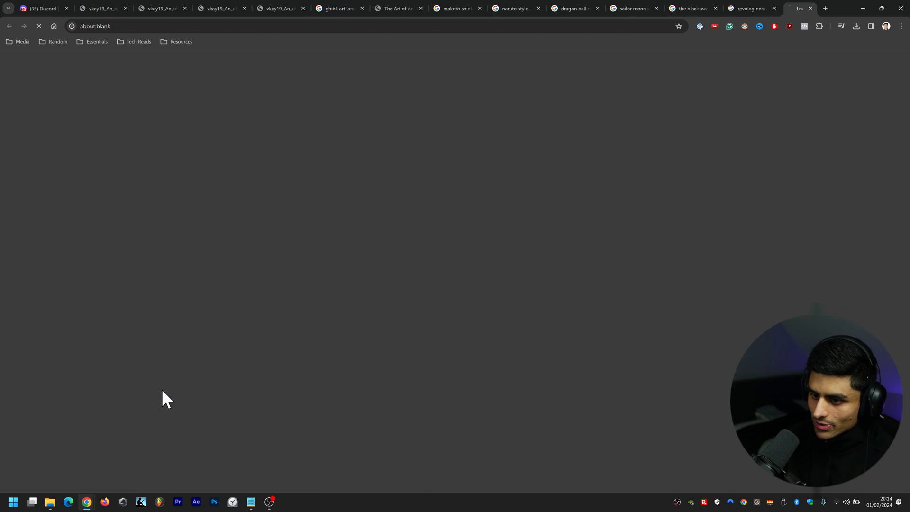
left_click(788, 8)
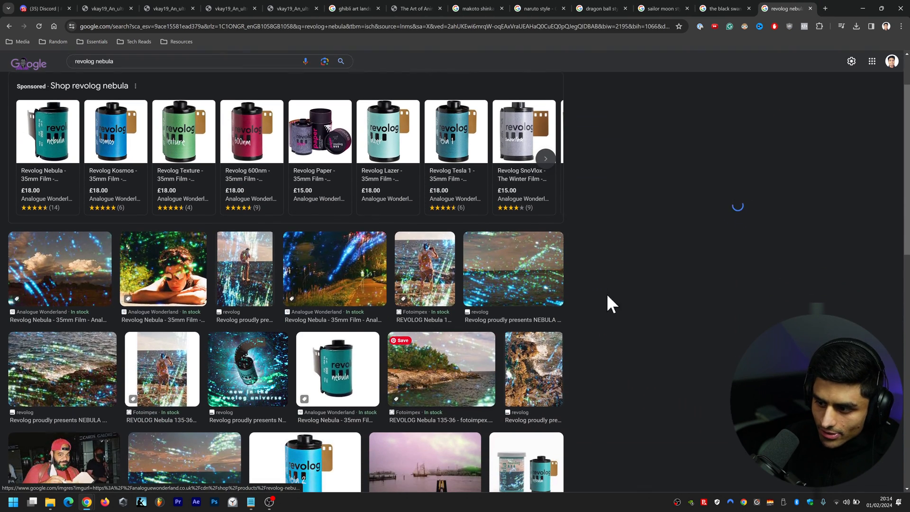
left_click(334, 268)
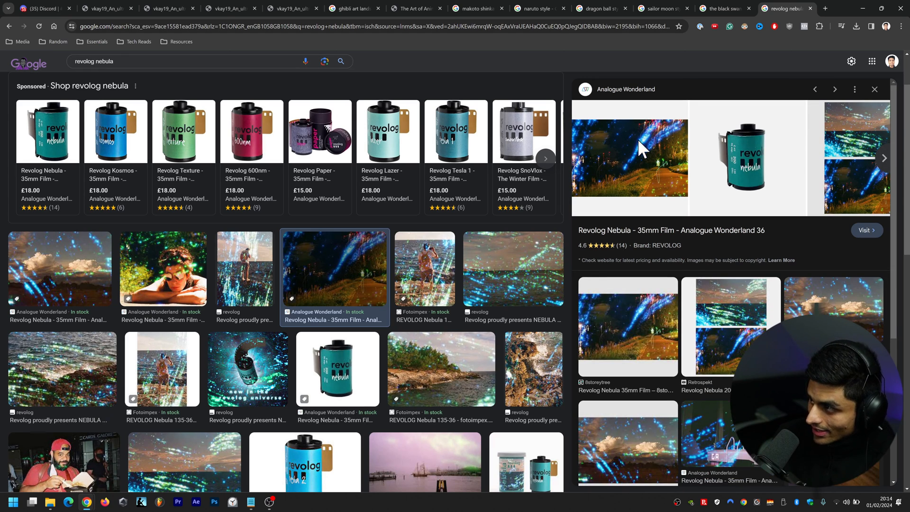
mouse_move(539, 258)
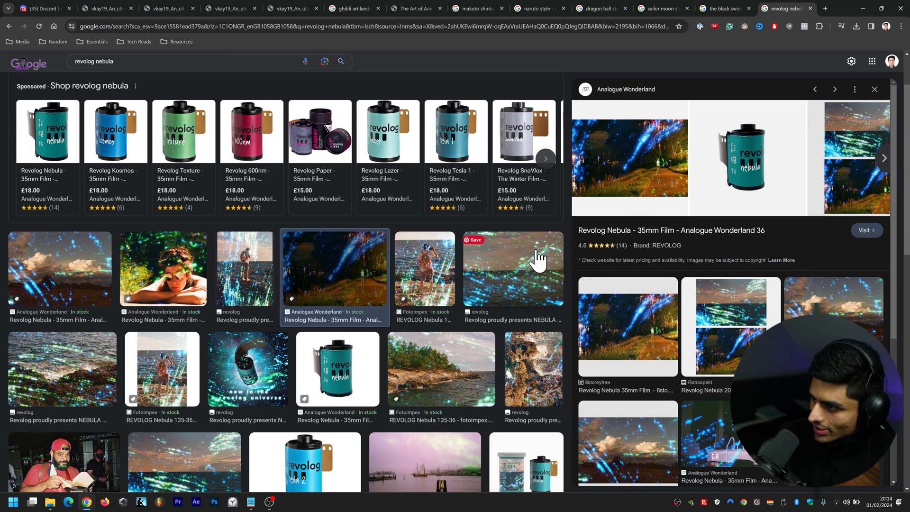
left_click(512, 273)
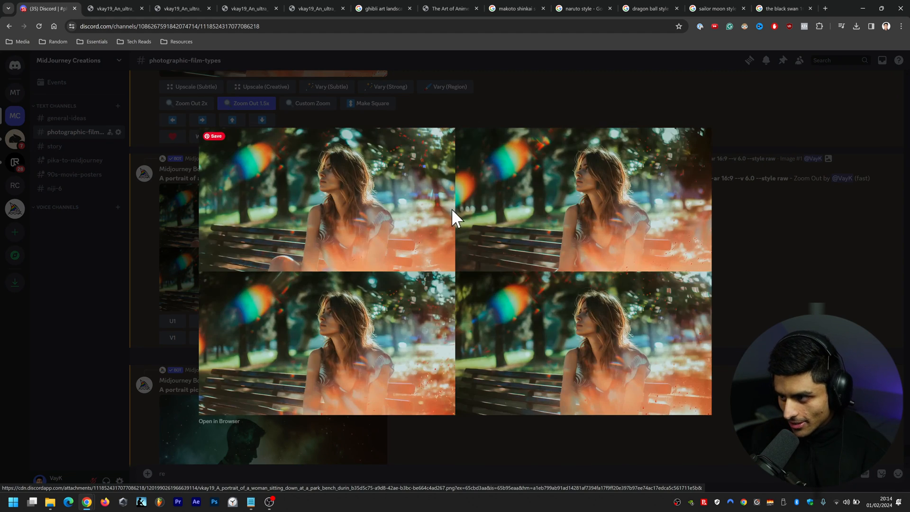
mouse_move(427, 404)
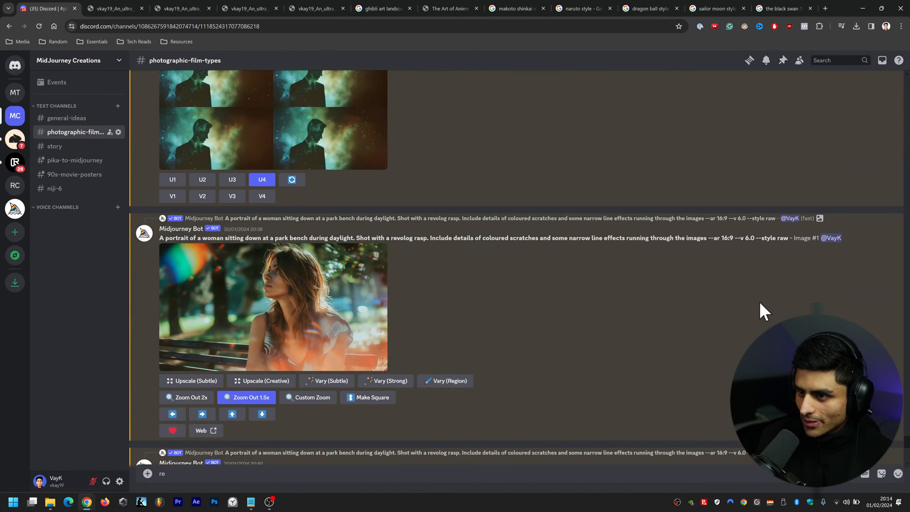
Scroll through the photographic-film-types channel past the Revolog park-bench portrait grid
scroll("down", 3)
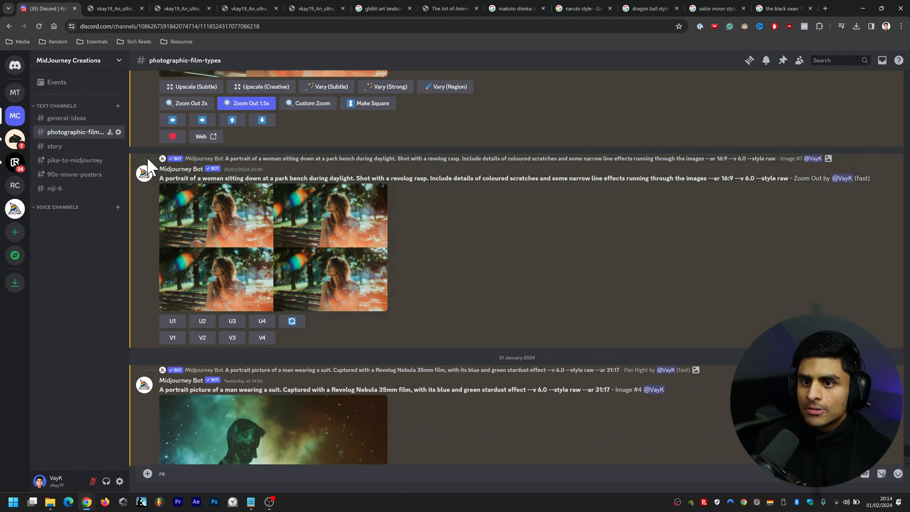
mouse_move(54, 188)
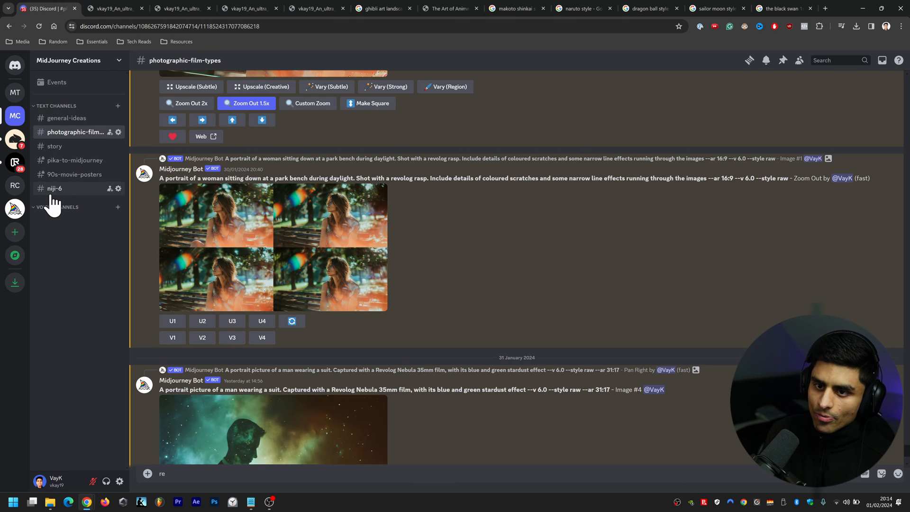
Switch to niji-6 and scroll to the finished Akira-style neon city street grid to enlarge it
left_click(55, 188)
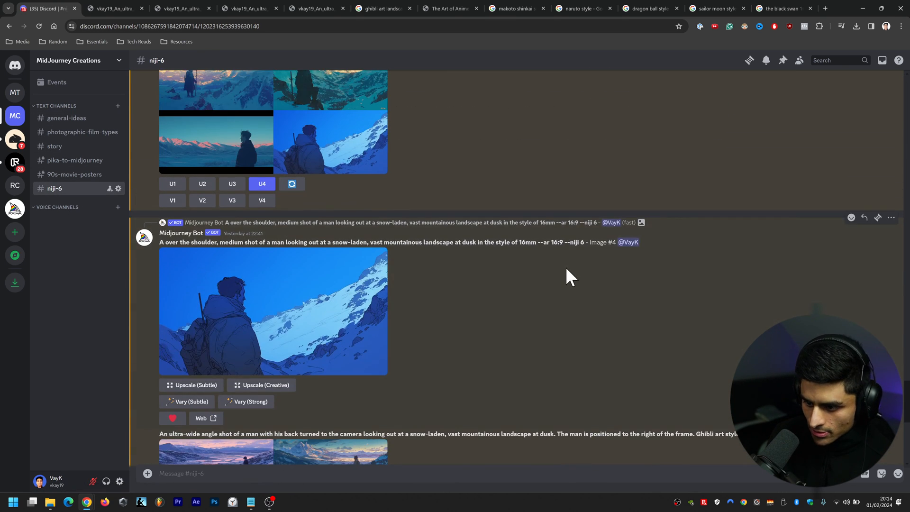
scroll("down", 3)
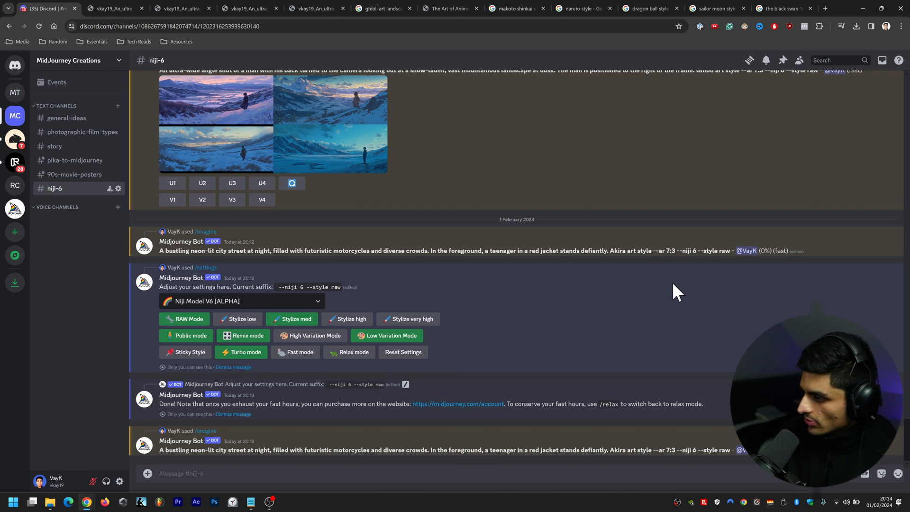
scroll("up", 3)
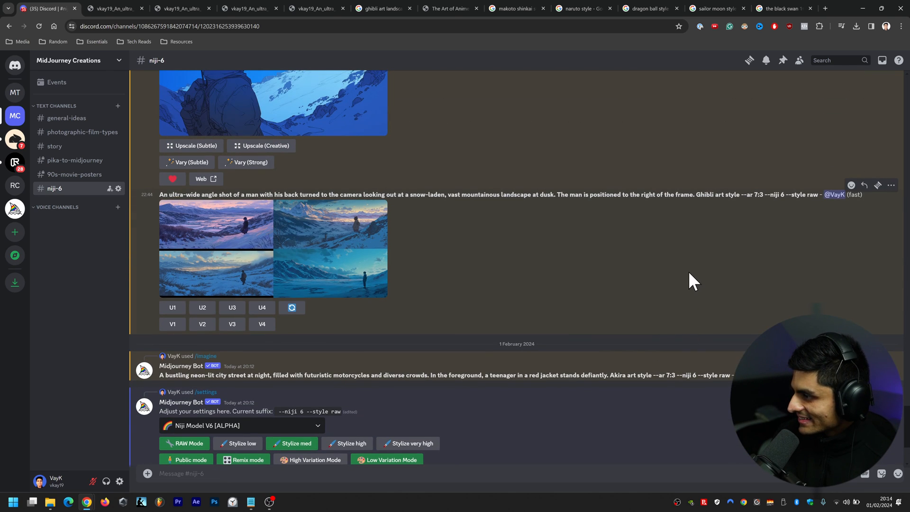
mouse_move(636, 247)
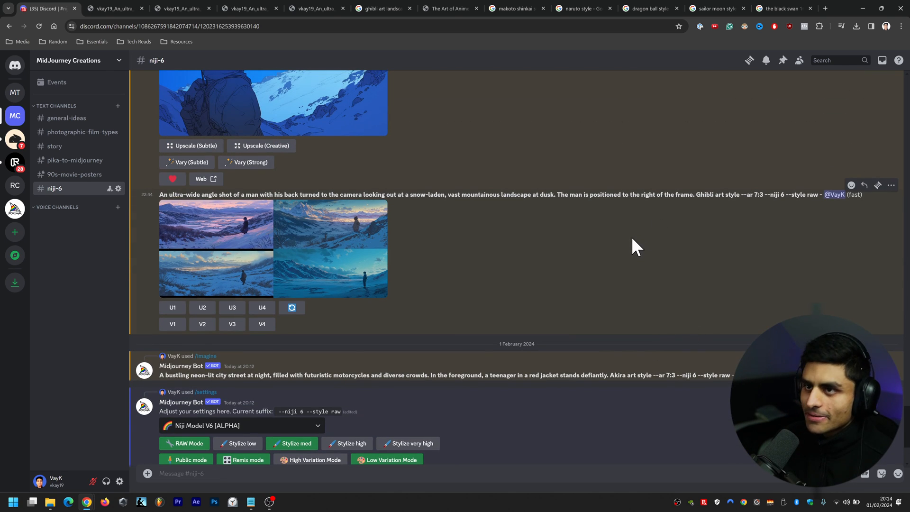
scroll("down", 3)
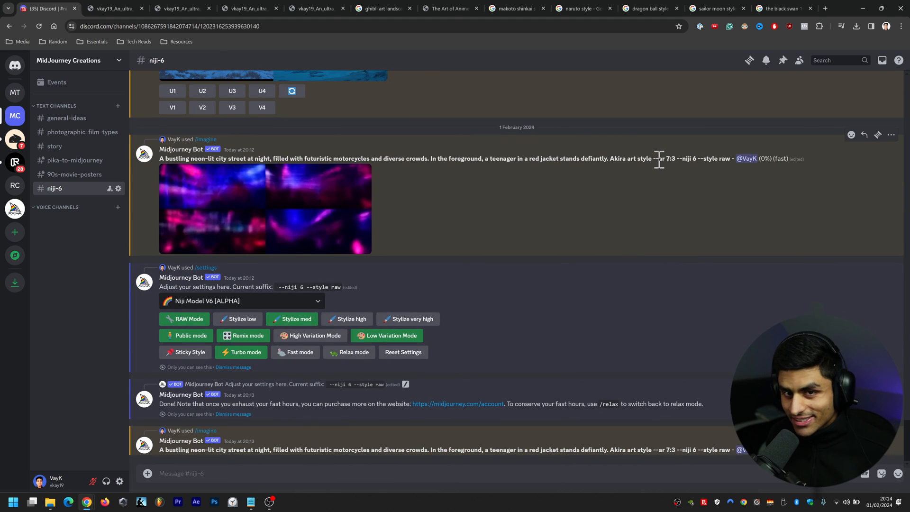
scroll("down", 3)
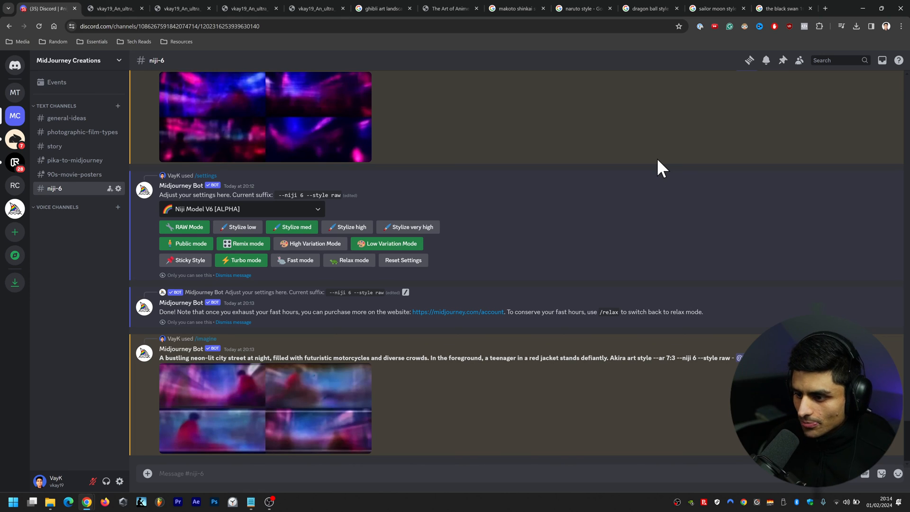
mouse_move(630, 210)
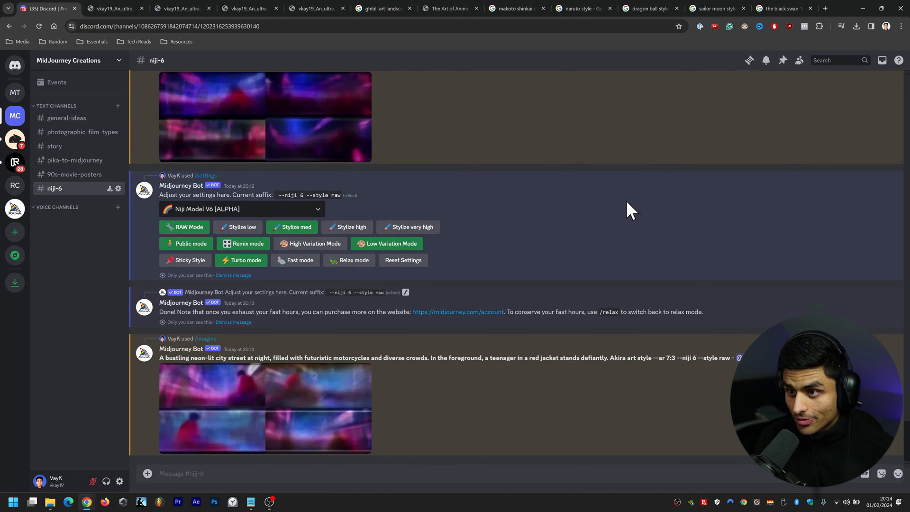
scroll("up", 3)
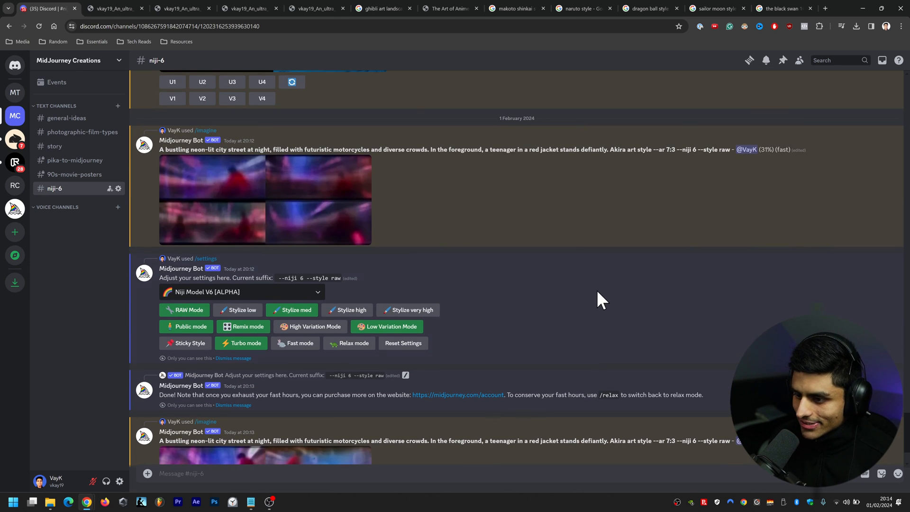
scroll("up", 3)
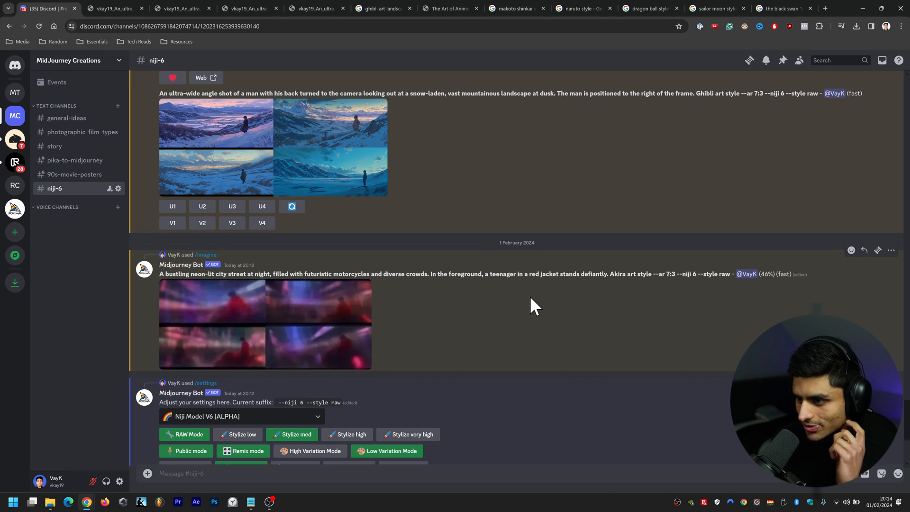
scroll("down", 3)
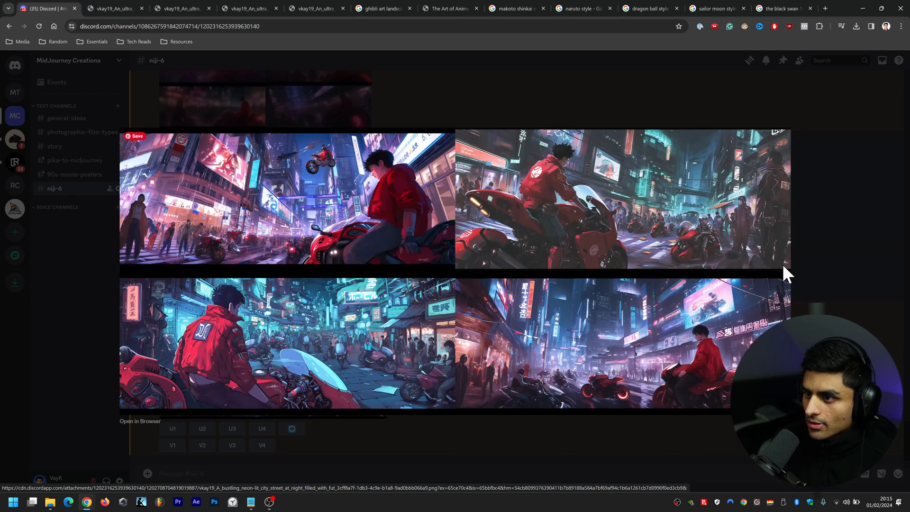
Open the Akira neon city grid full-size in the browser and scroll across its rider panels
left_click(139, 420)
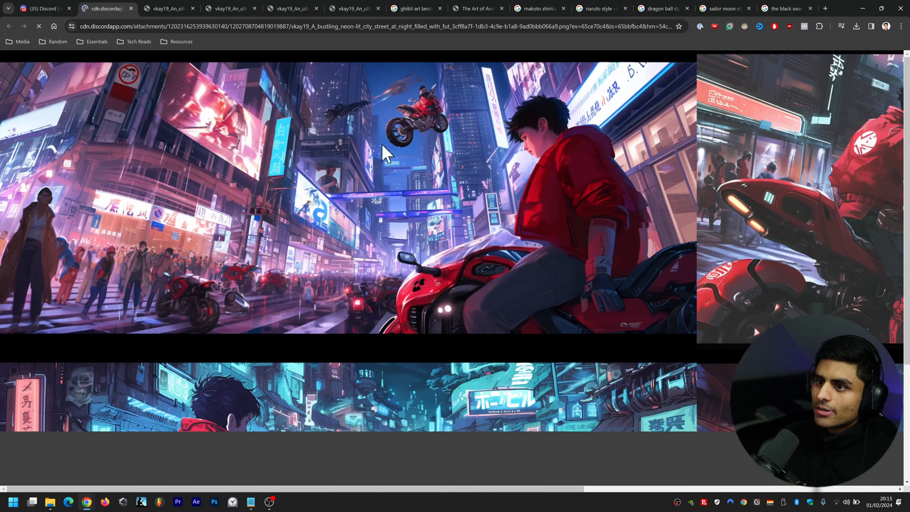
scroll("down", 3)
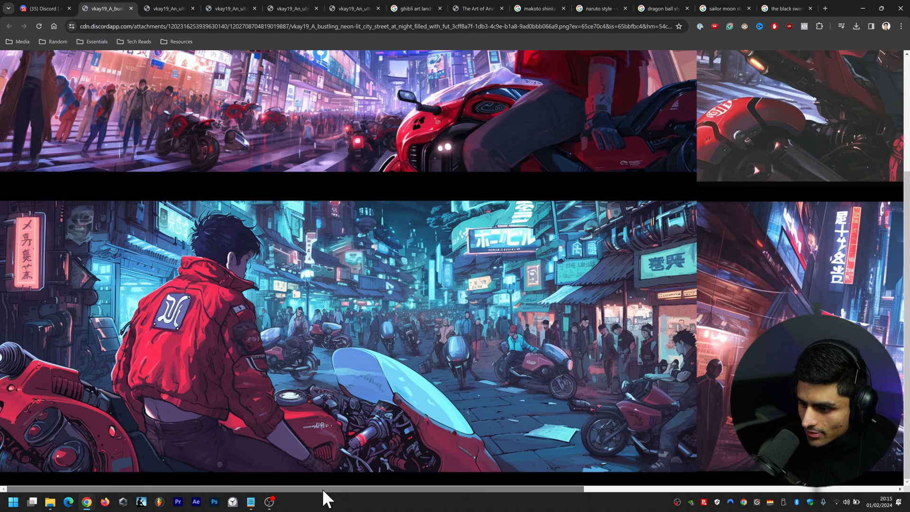
scroll("right", 3)
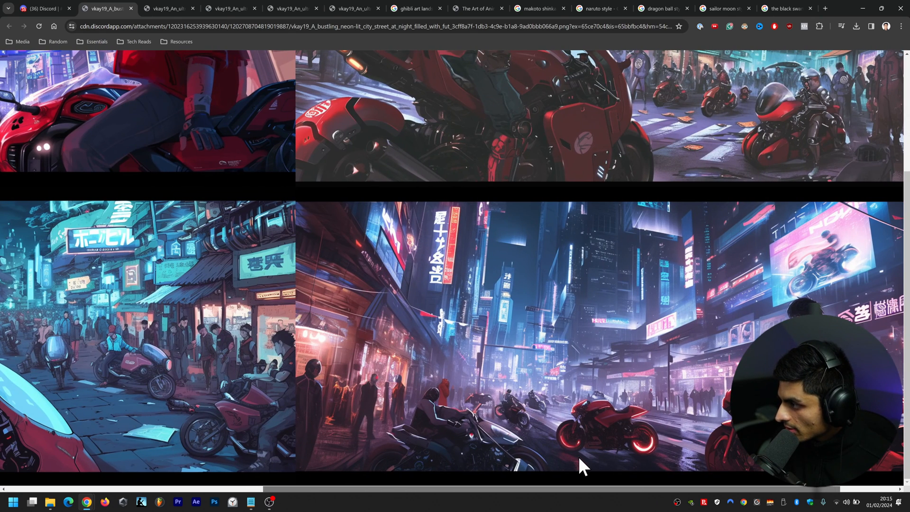
scroll("up", 3)
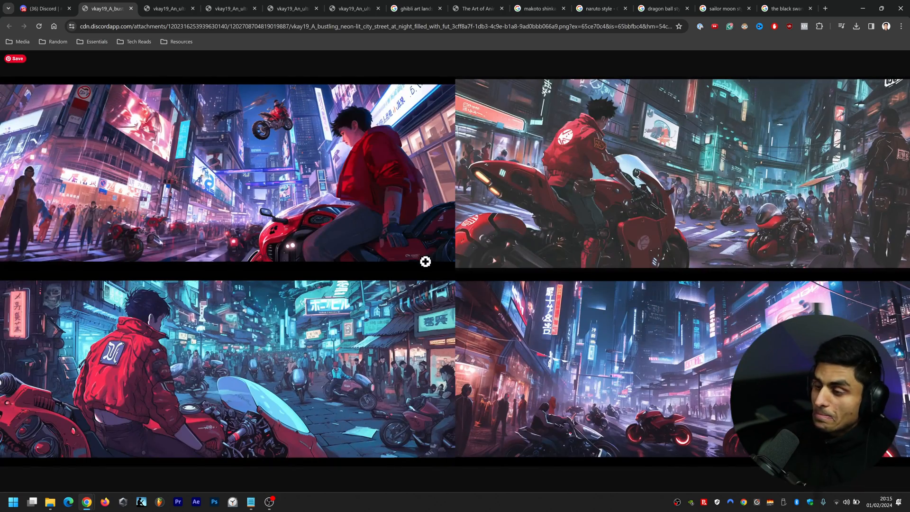
mouse_move(388, 49)
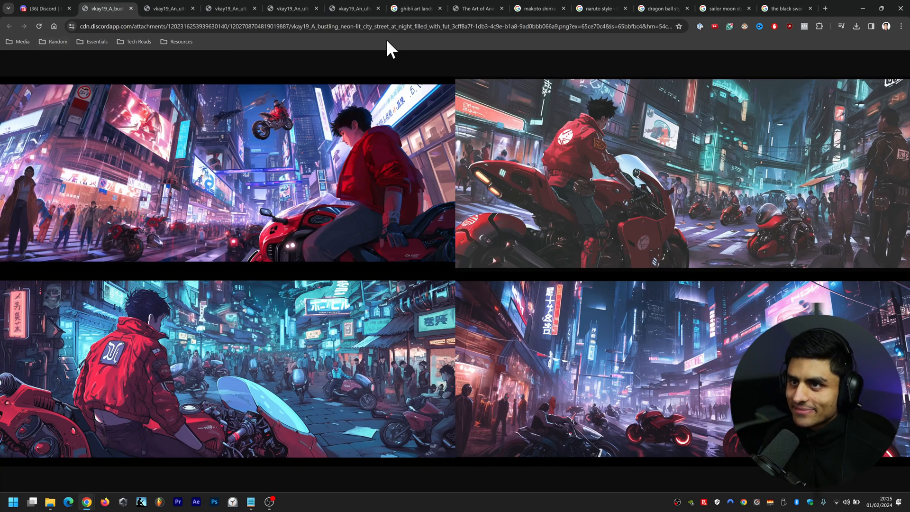
mouse_move(671, 360)
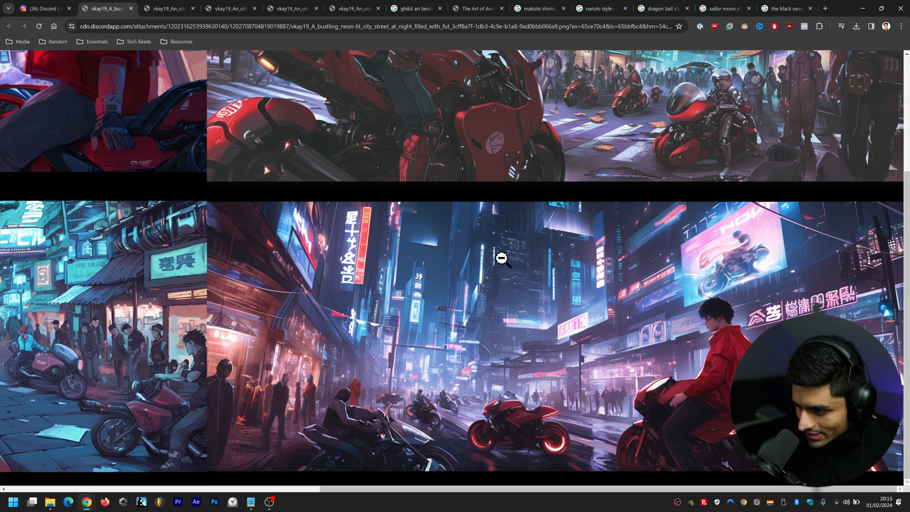
mouse_move(231, 413)
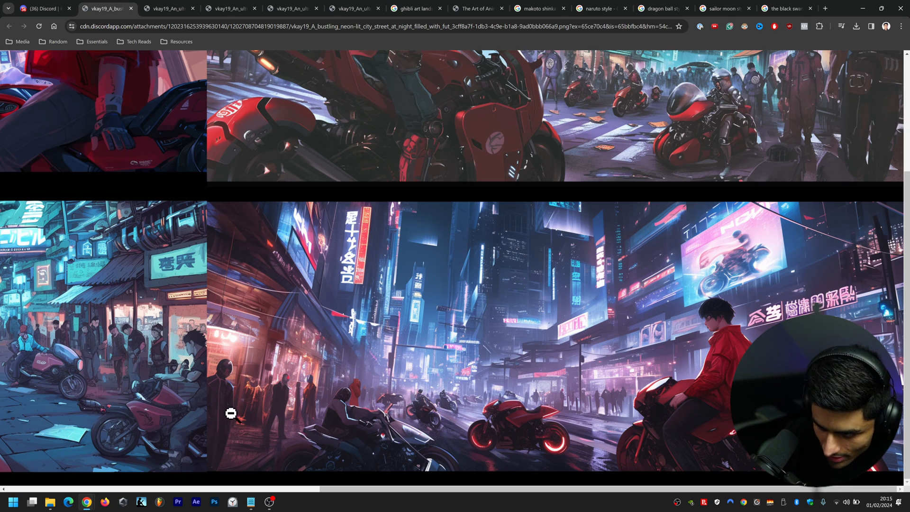
mouse_move(210, 364)
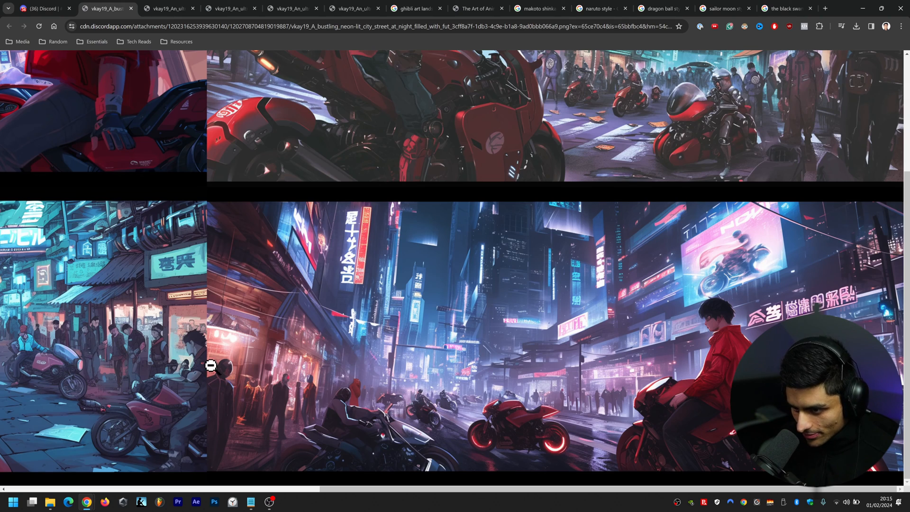
mouse_move(306, 378)
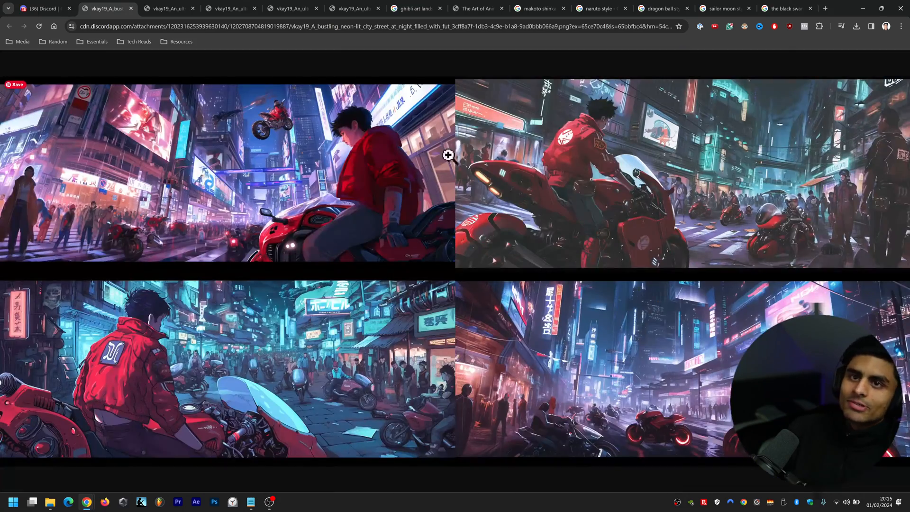
Open another Akira grid full-size, zoom in and scroll it, then view the second grid's tab
left_click(41, 8)
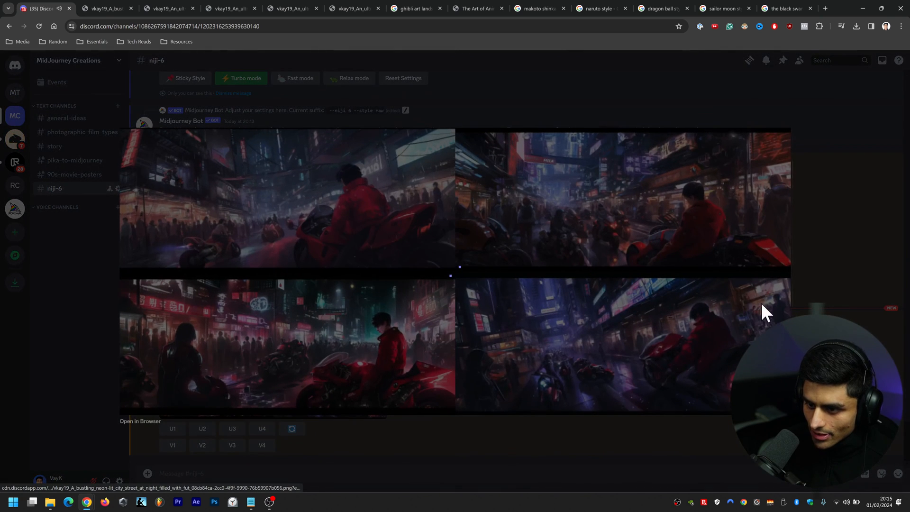
mouse_move(597, 209)
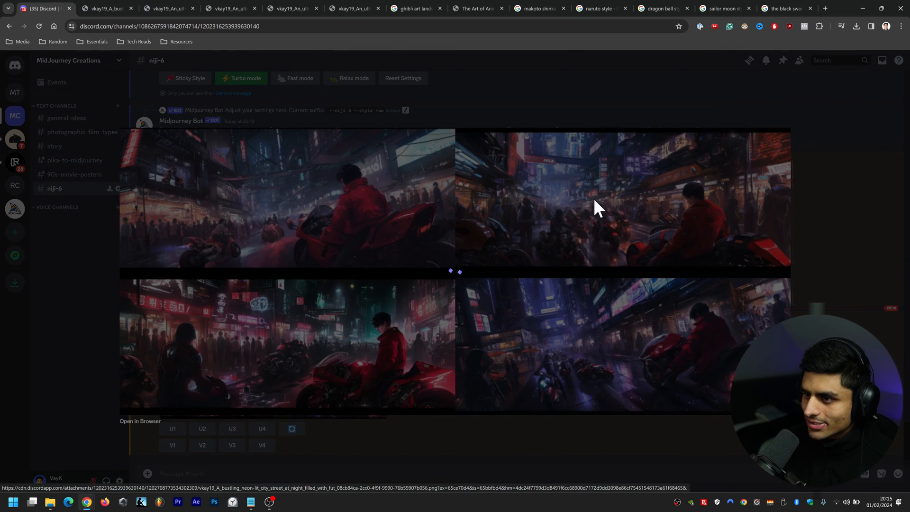
mouse_move(377, 281)
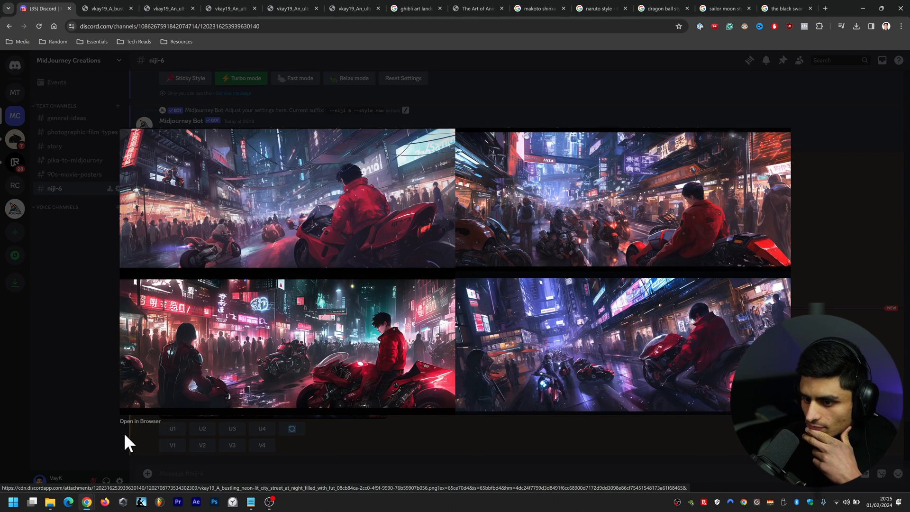
left_click(139, 421)
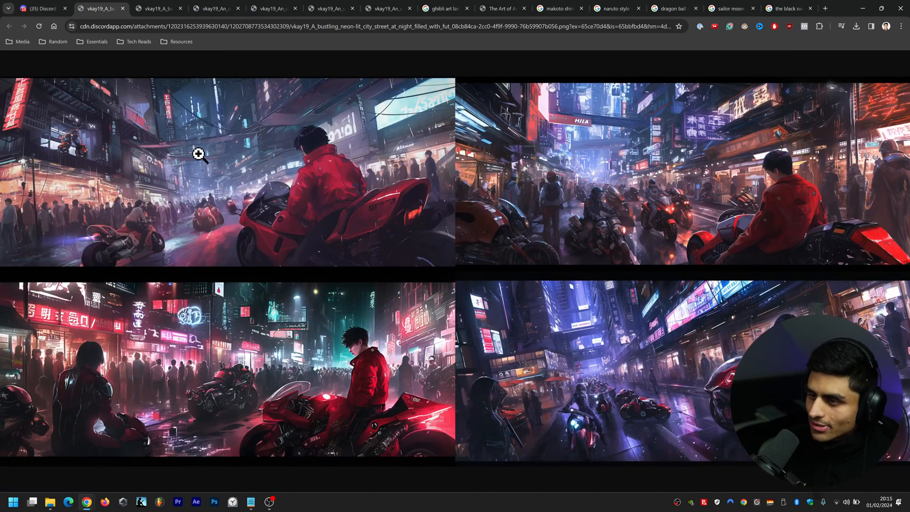
left_click(198, 153)
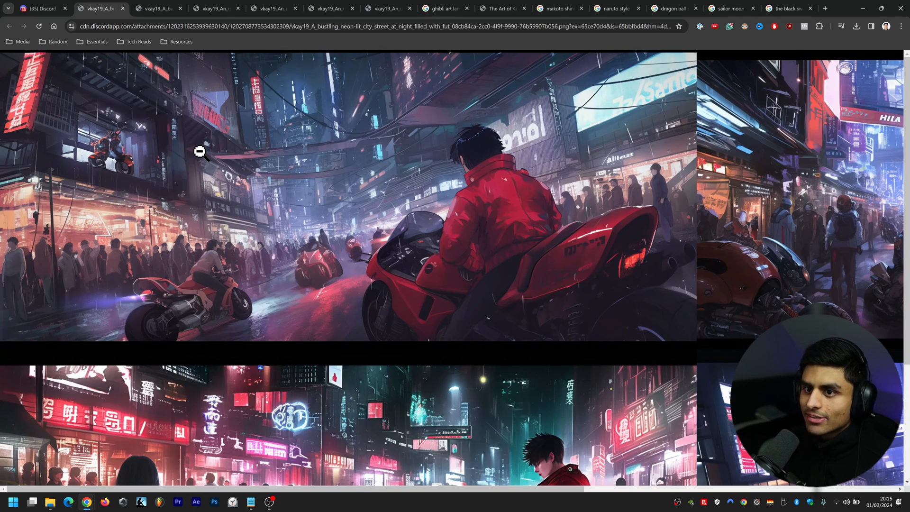
scroll("down", 3)
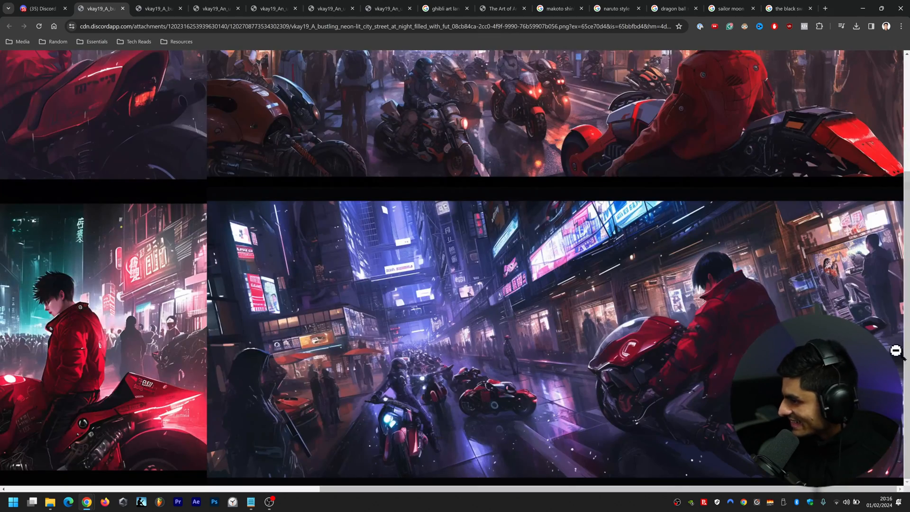
scroll("up", 3)
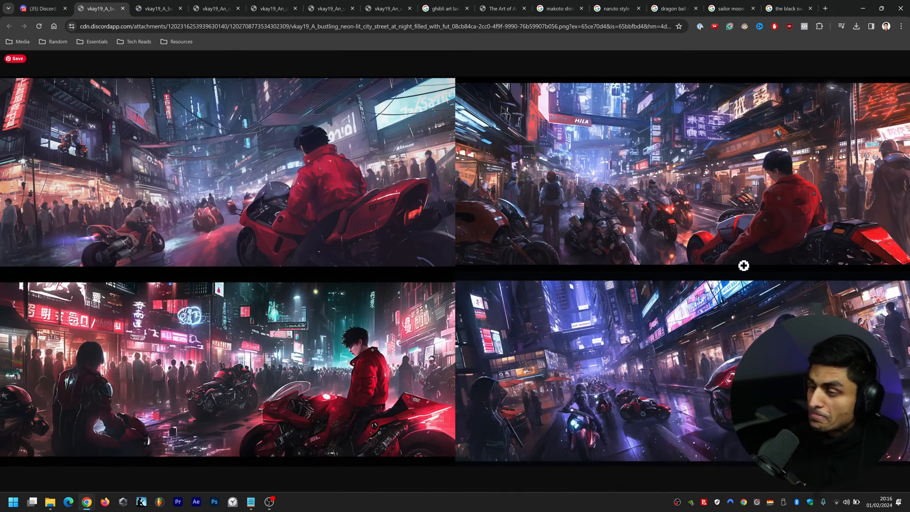
left_click(99, 8)
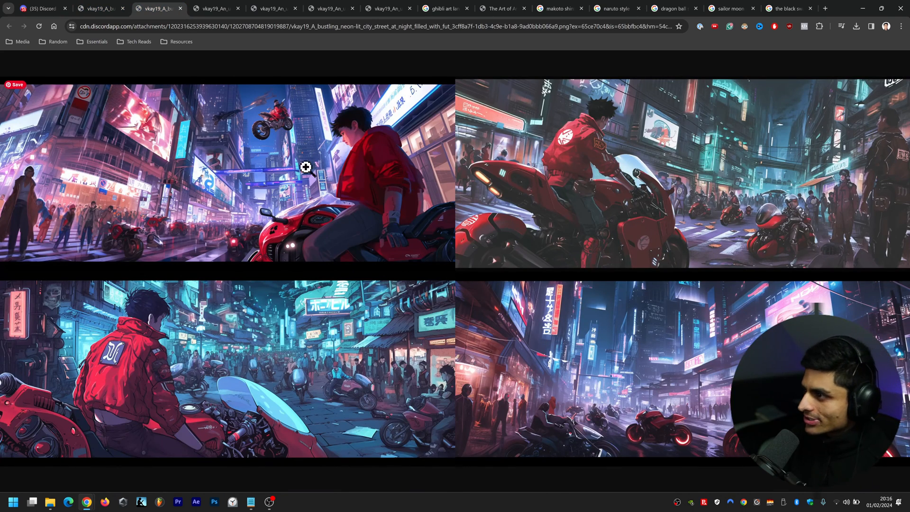
mouse_move(375, 328)
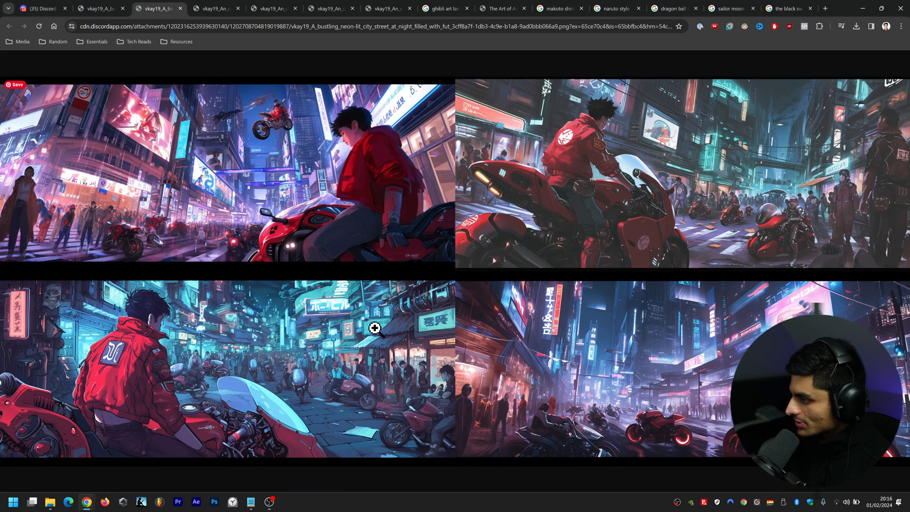
mouse_move(150, 8)
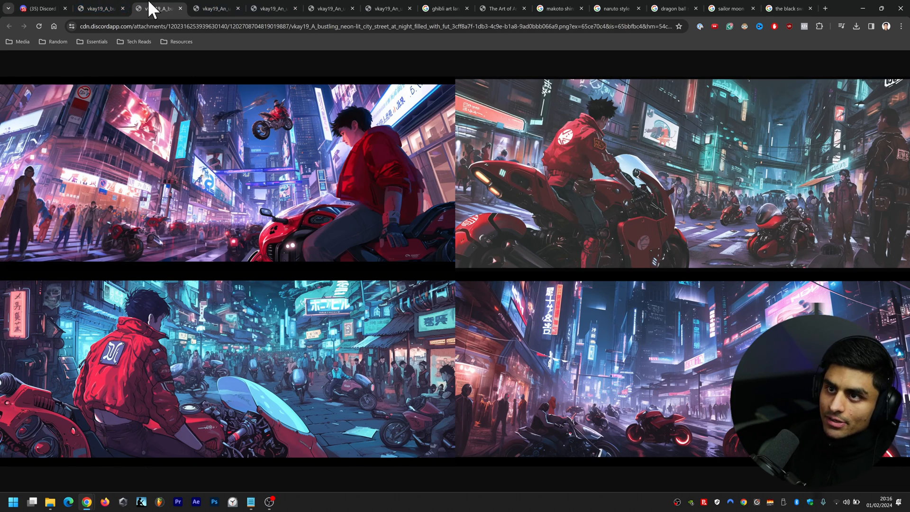
Close the second Akira grid, snowy mountain grid and remaining generated image tabs
left_click(155, 8)
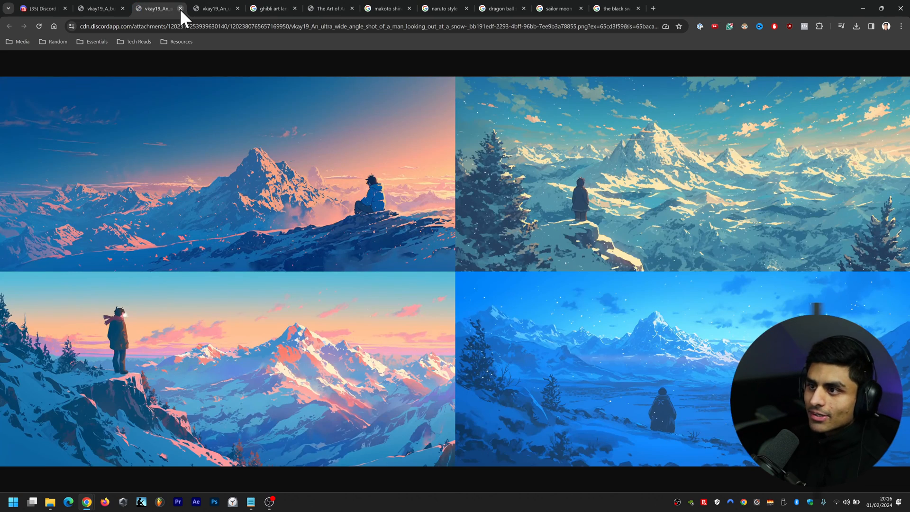
left_click(180, 8)
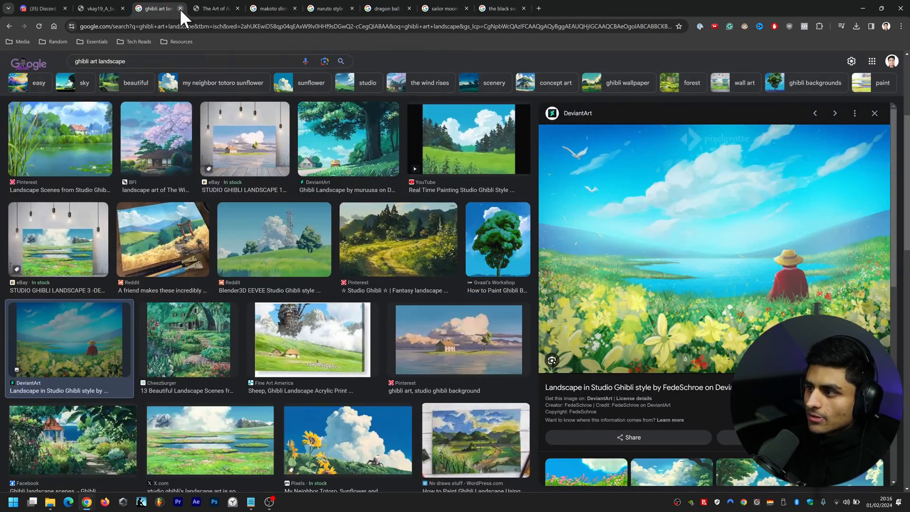
left_click(98, 8)
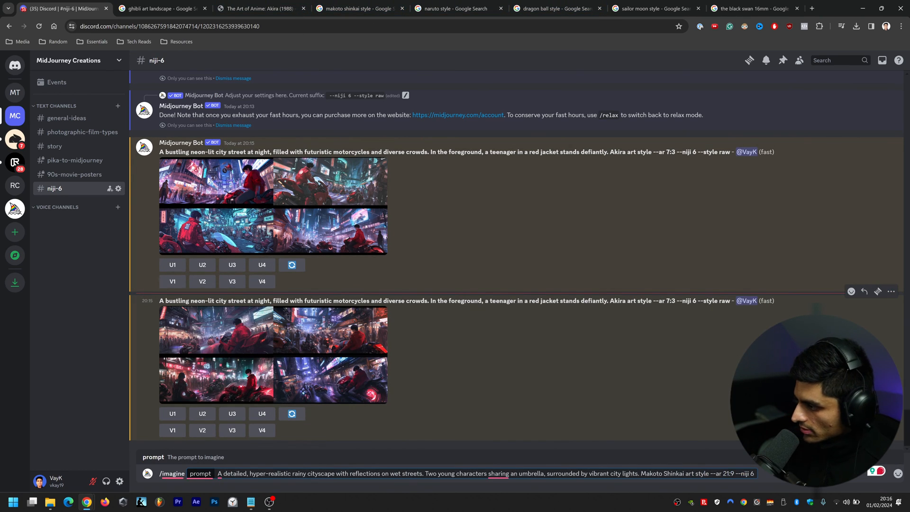
Send the Makoto Shinkai rainy-cityscape /imagine prompt to Midjourney Bot
key("Return")
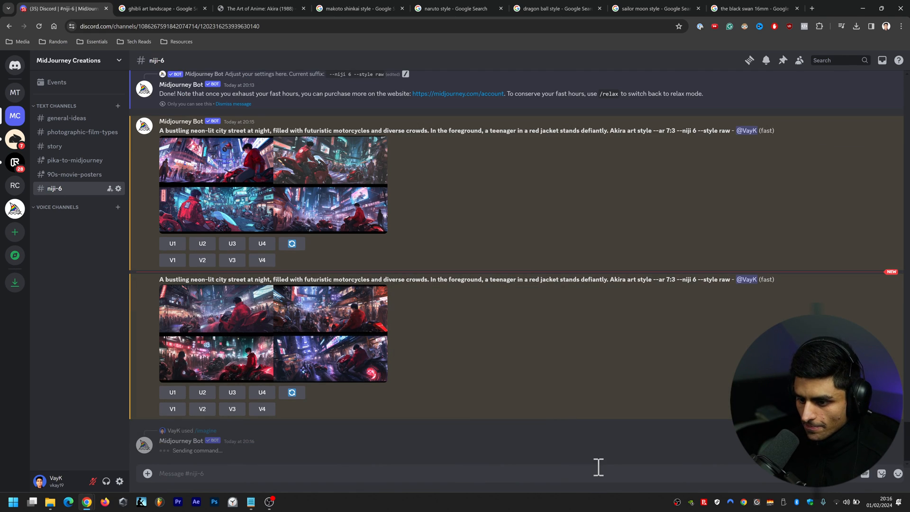
mouse_move(618, 317)
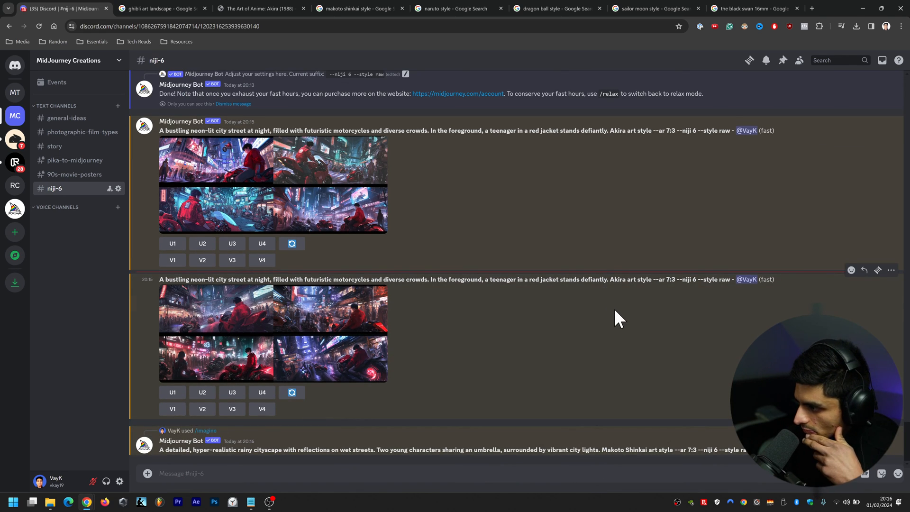
mouse_move(609, 349)
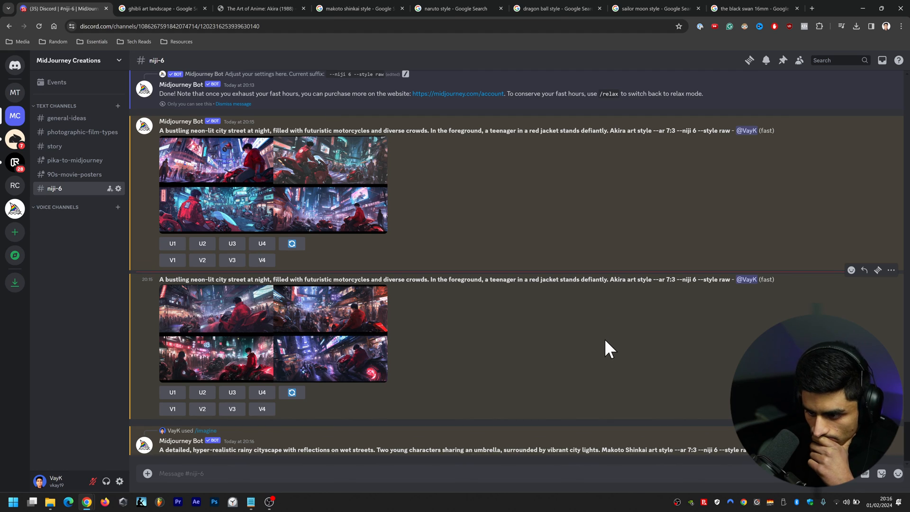
mouse_move(608, 341)
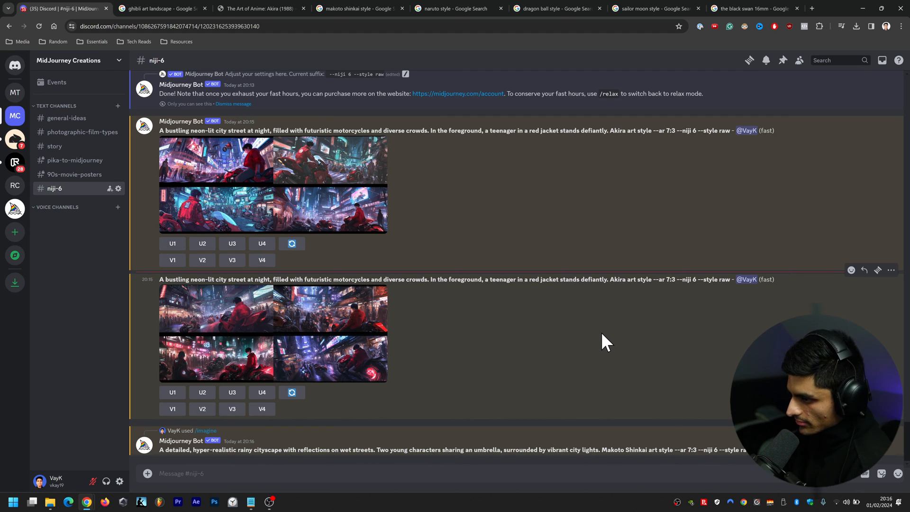
mouse_move(639, 328)
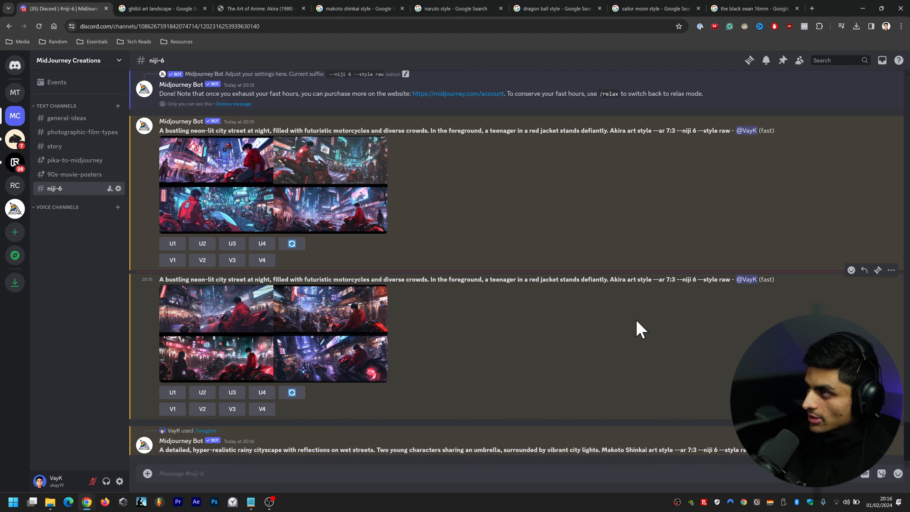
mouse_move(688, 176)
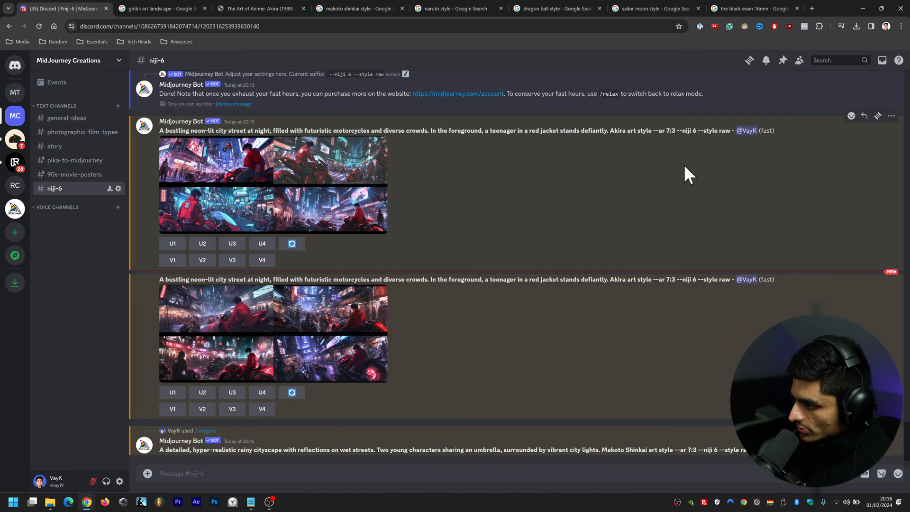
Preview the cherry blossom street, clouds and power lines, and river-walk girl Shinkai references
left_click(360, 8)
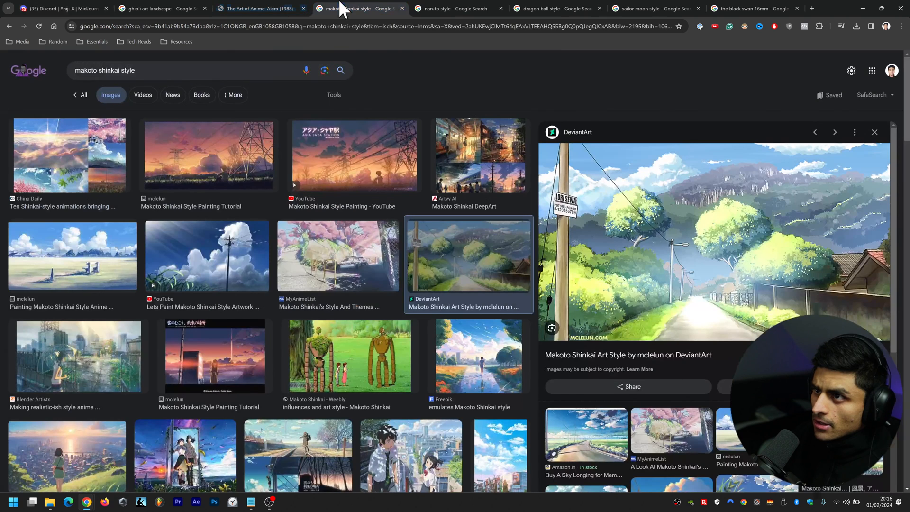
mouse_move(230, 209)
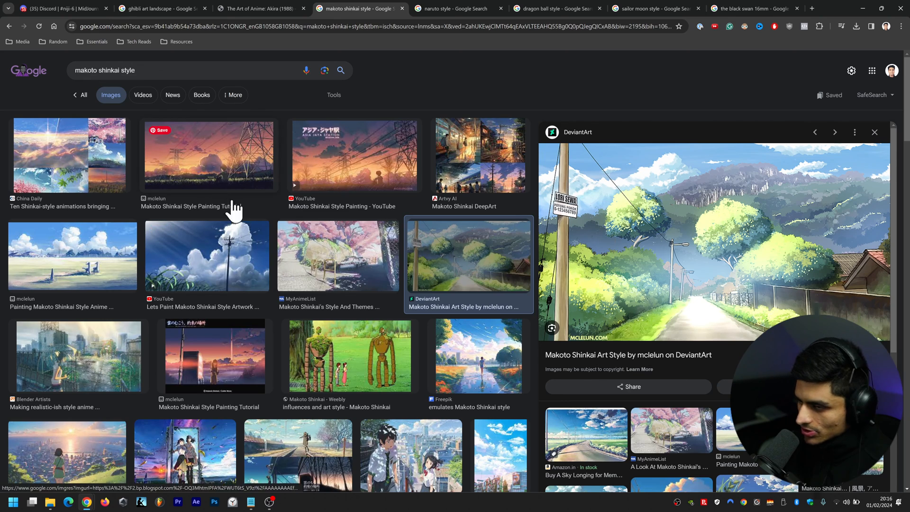
left_click(337, 256)
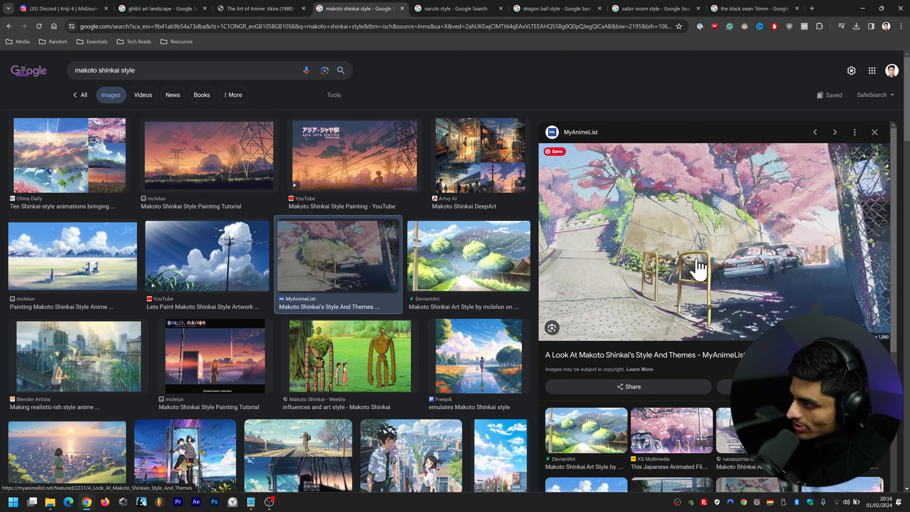
mouse_move(186, 267)
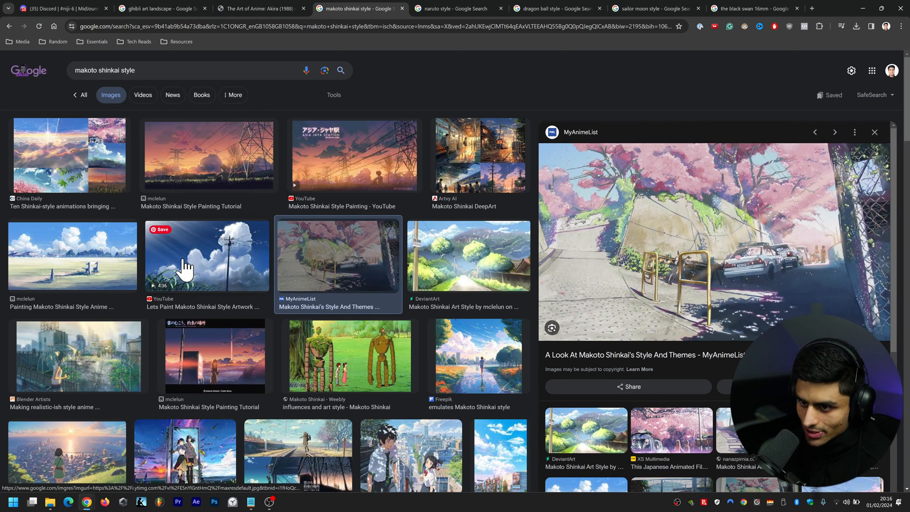
left_click(207, 256)
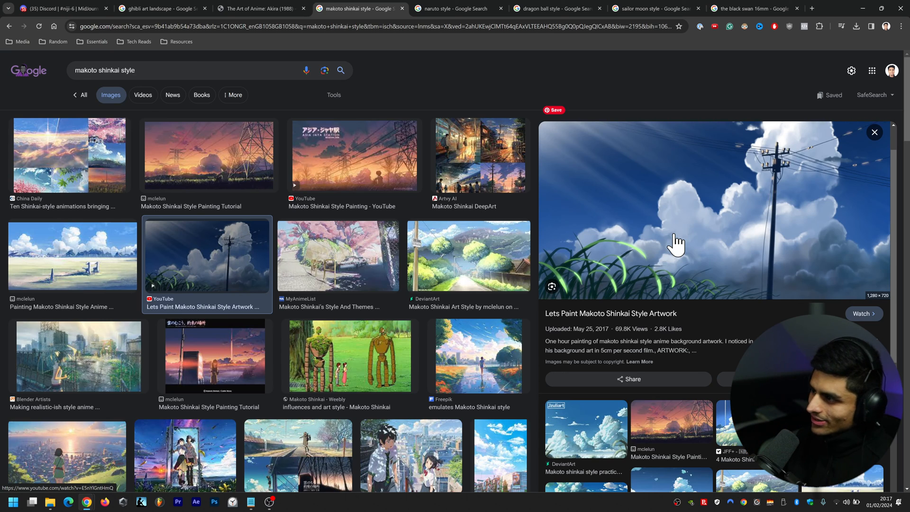
left_click(479, 356)
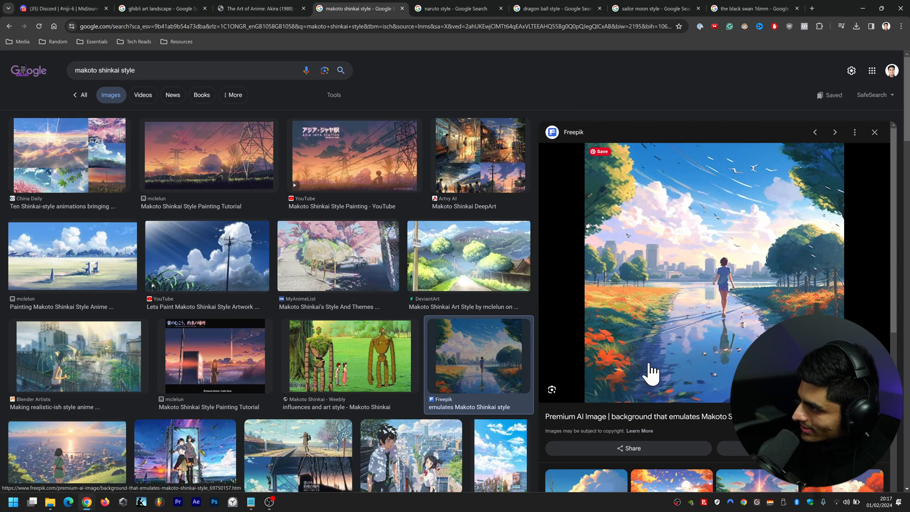
mouse_move(670, 302)
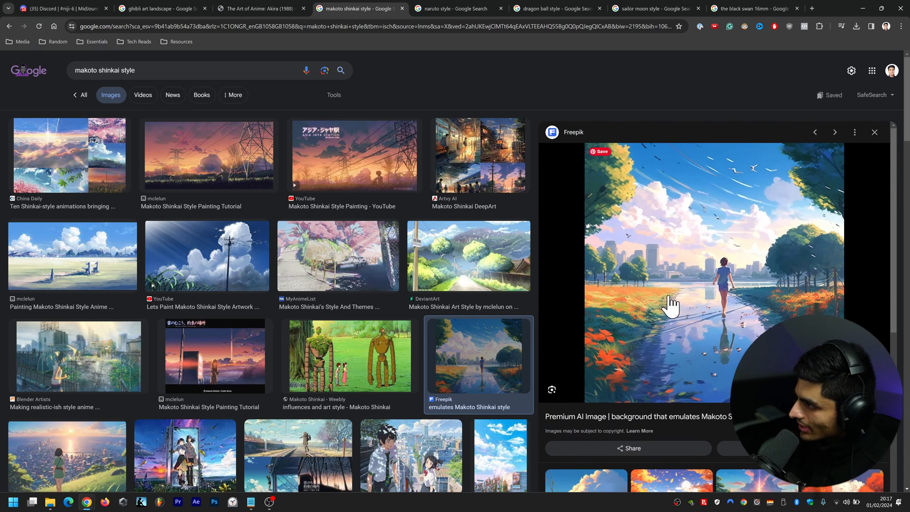
Scroll further and preview the purple-sky cliffside, sunlit street and fiery-sky girl images
scroll("down", 3)
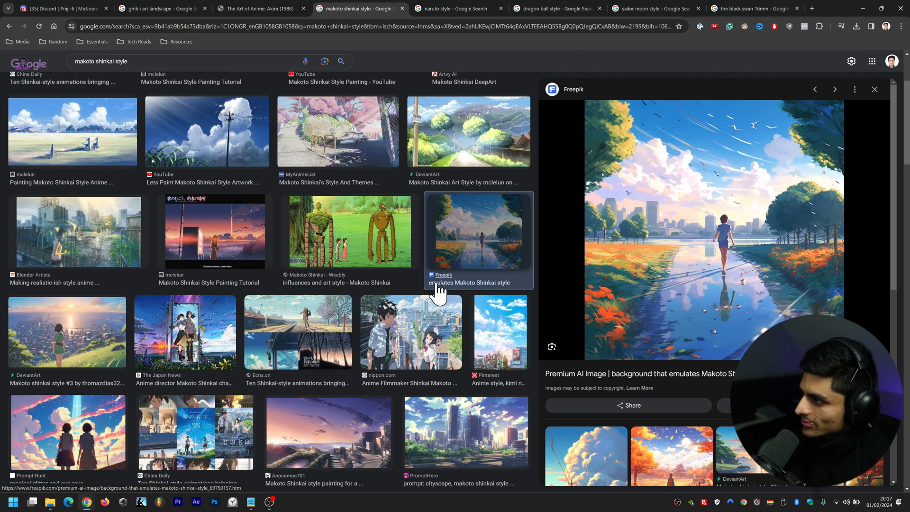
left_click(328, 267)
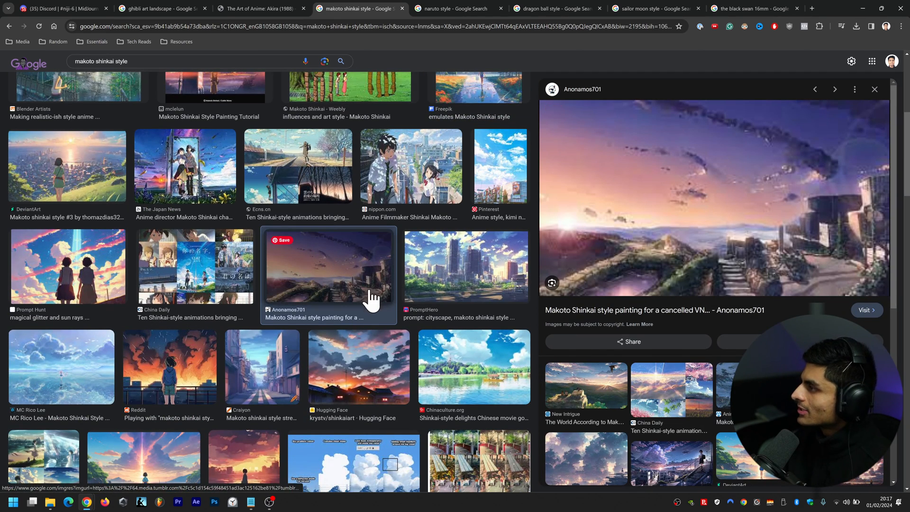
left_click(261, 200)
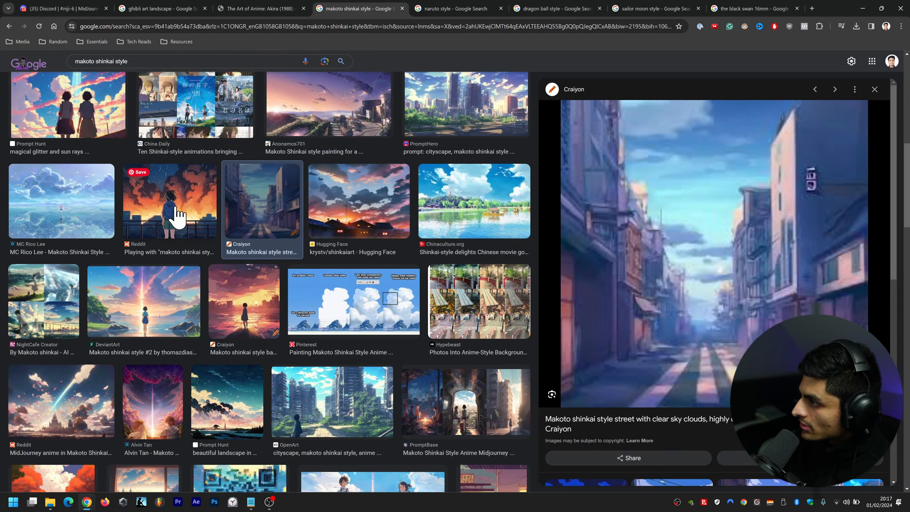
left_click(169, 200)
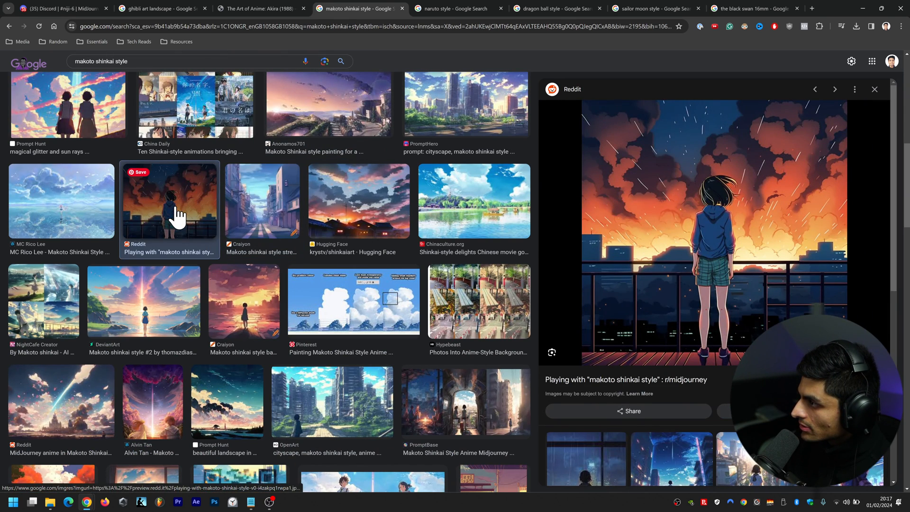
Return to Discord and scroll to the finished Makoto Shinkai umbrella-couples grid
left_click(58, 8)
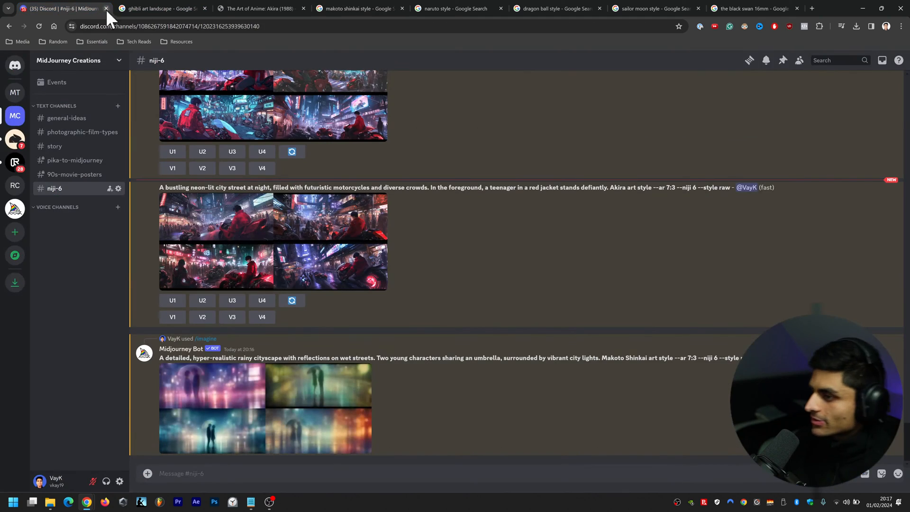
mouse_move(468, 432)
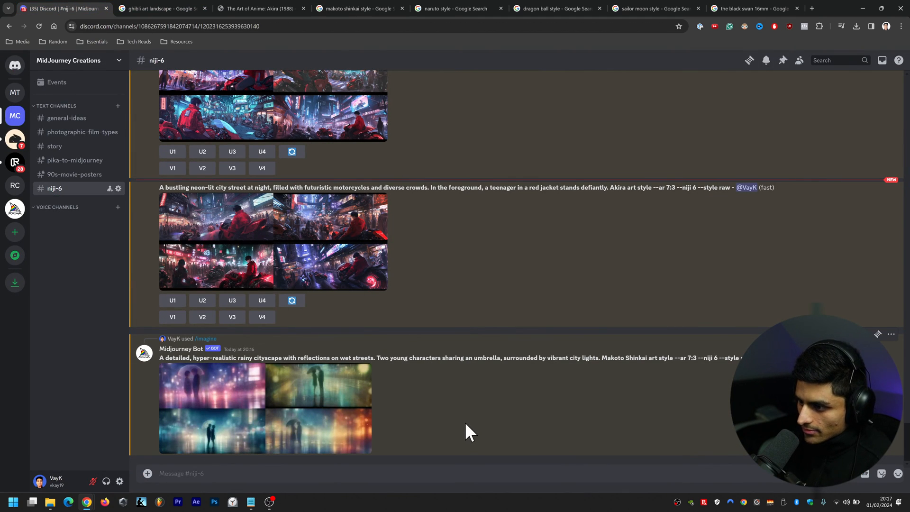
mouse_move(516, 273)
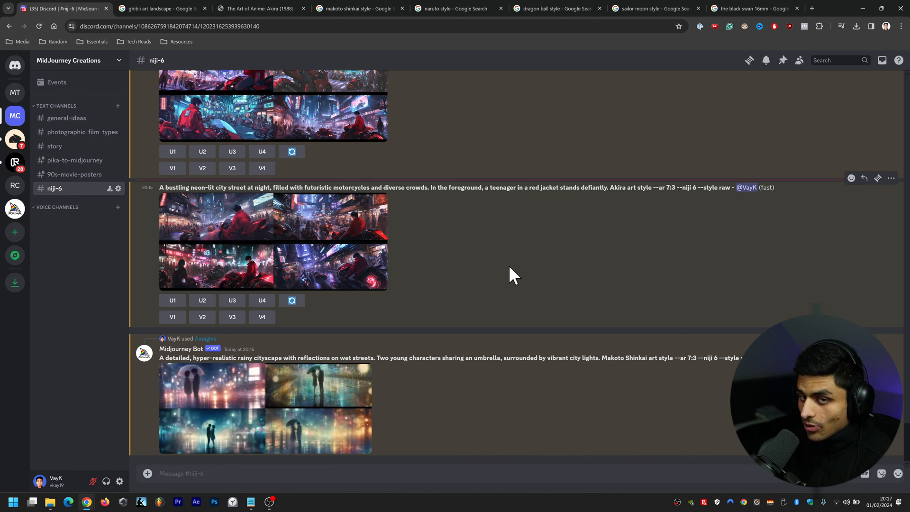
scroll("down", 3)
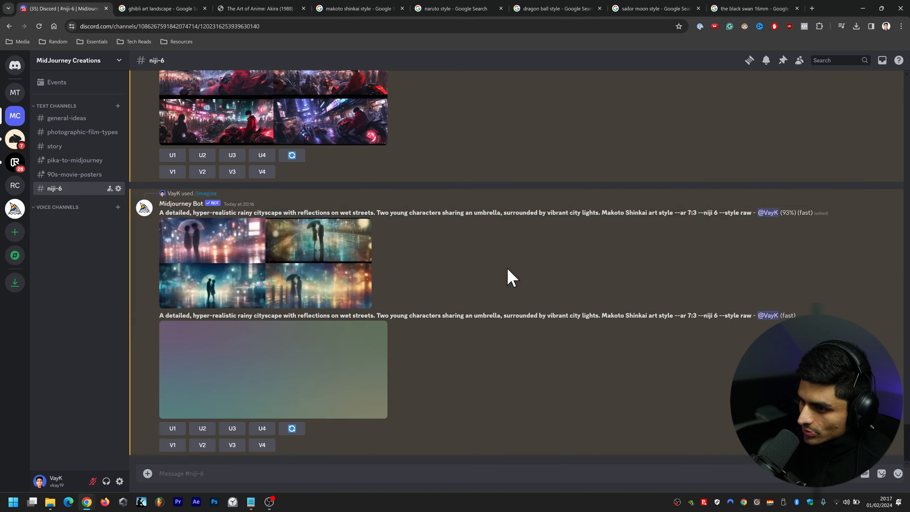
scroll("up", 3)
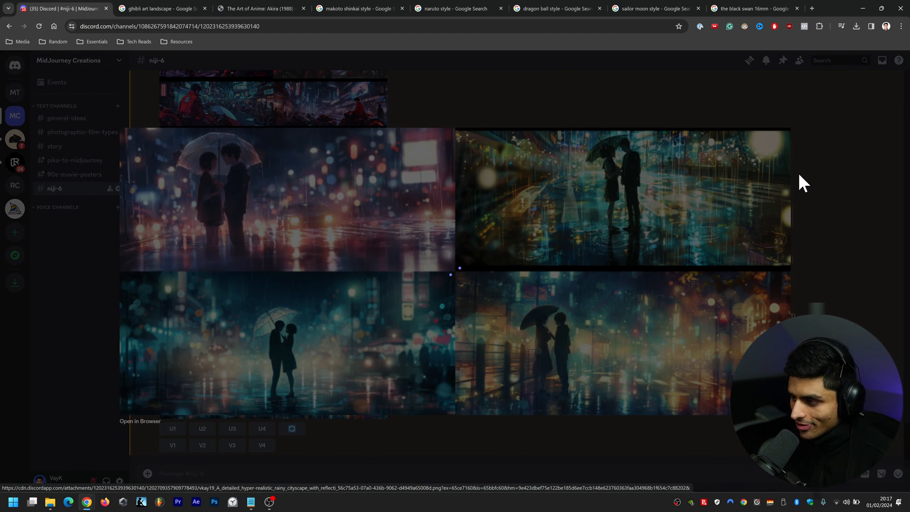
mouse_move(874, 232)
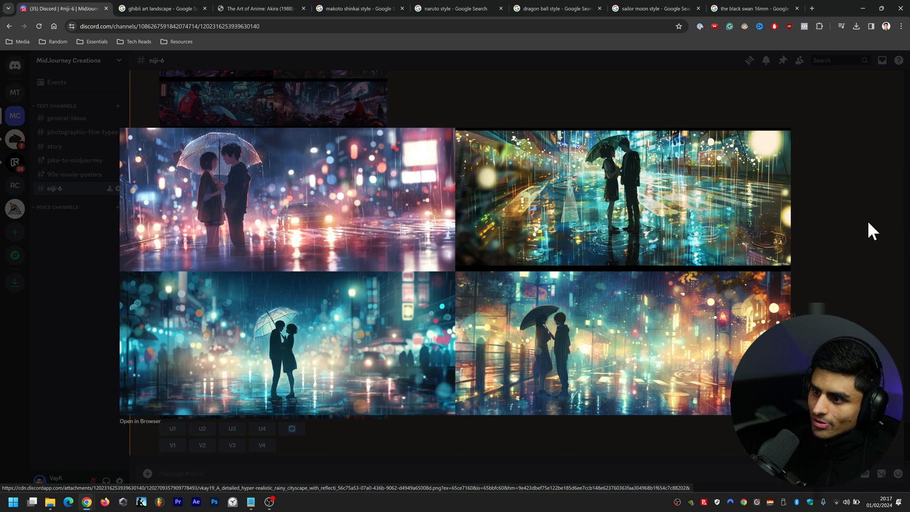
mouse_move(673, 208)
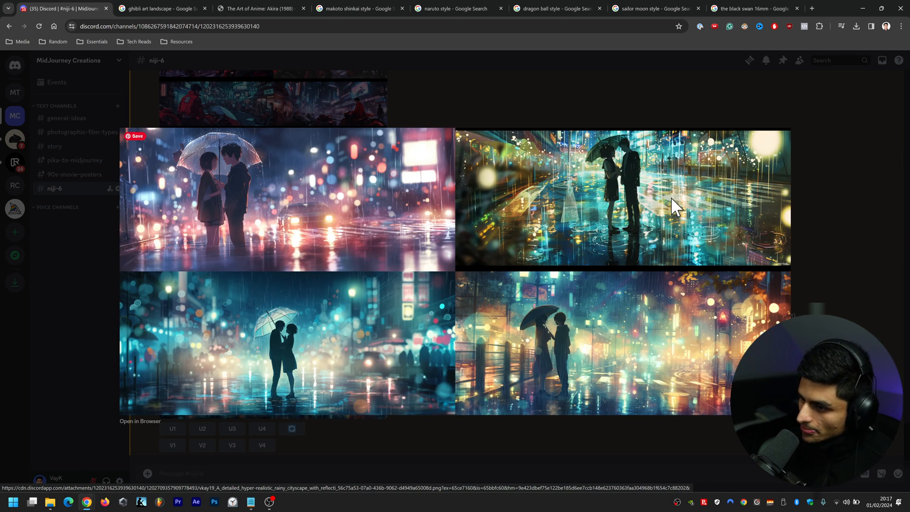
Open the rainy-cityscape grid full-size in a browser tab and zoom into the lower-left panel
left_click(140, 421)
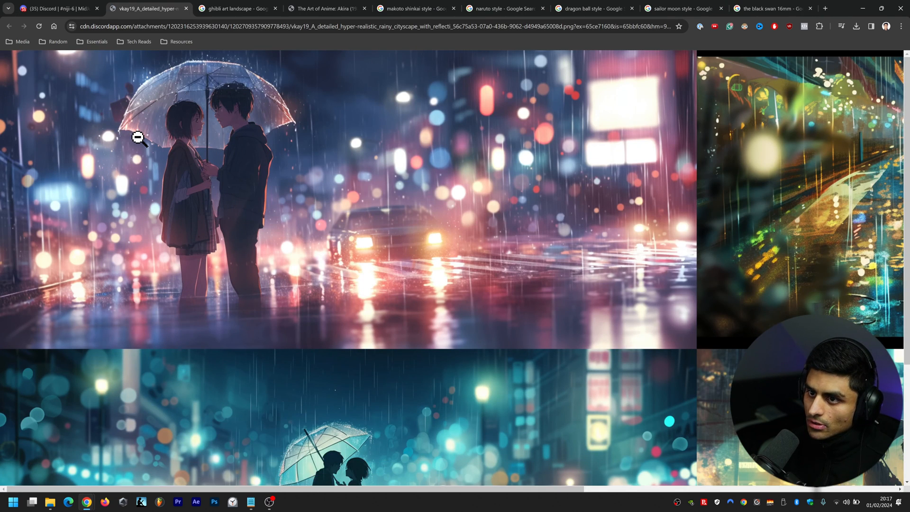
mouse_move(194, 113)
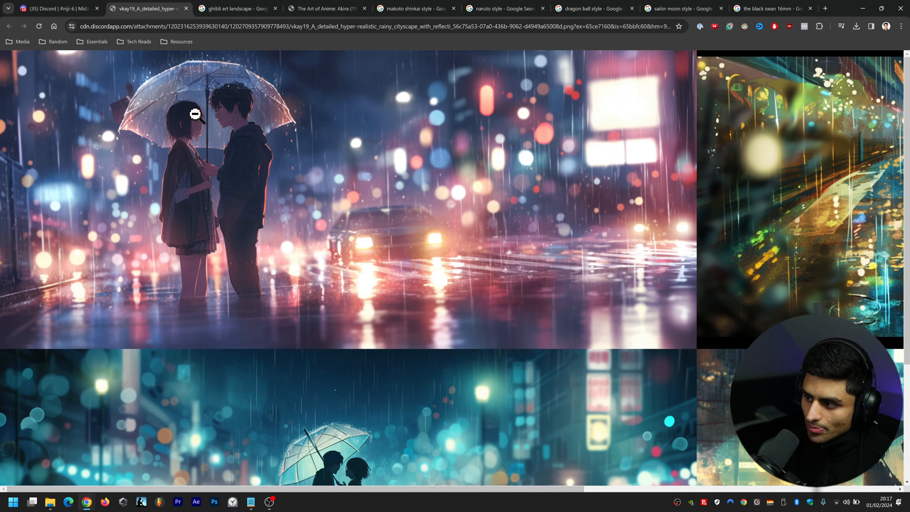
mouse_move(220, 310)
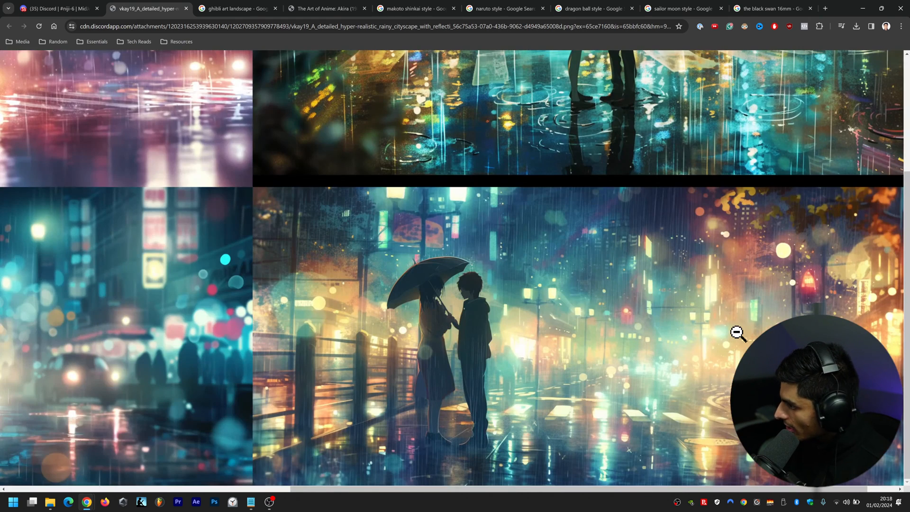
mouse_move(690, 324)
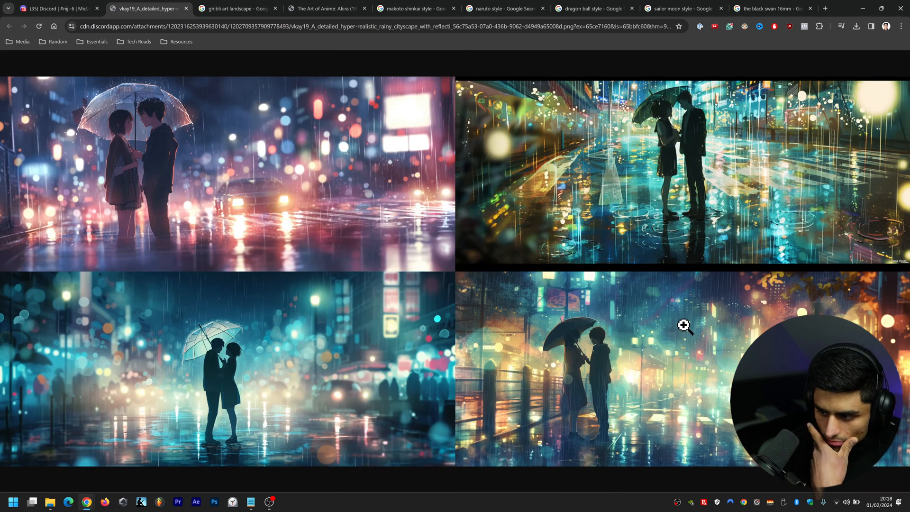
mouse_move(160, 371)
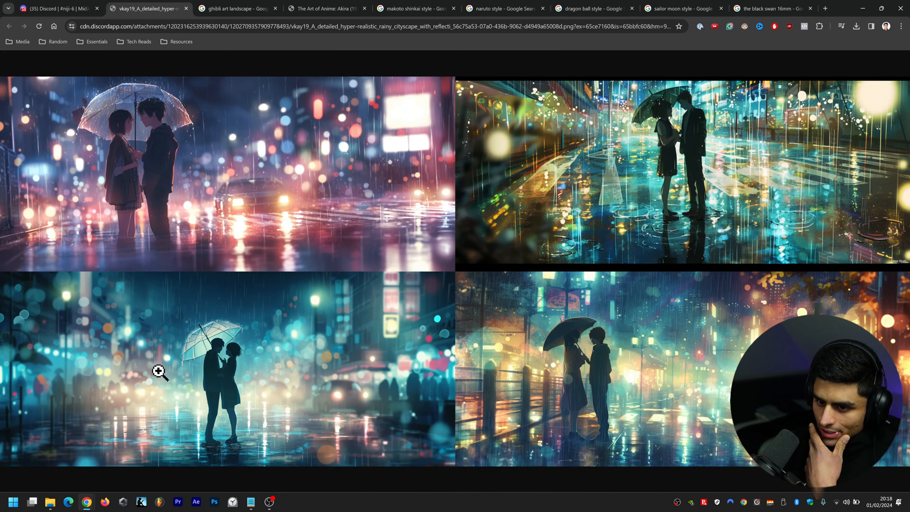
mouse_move(134, 363)
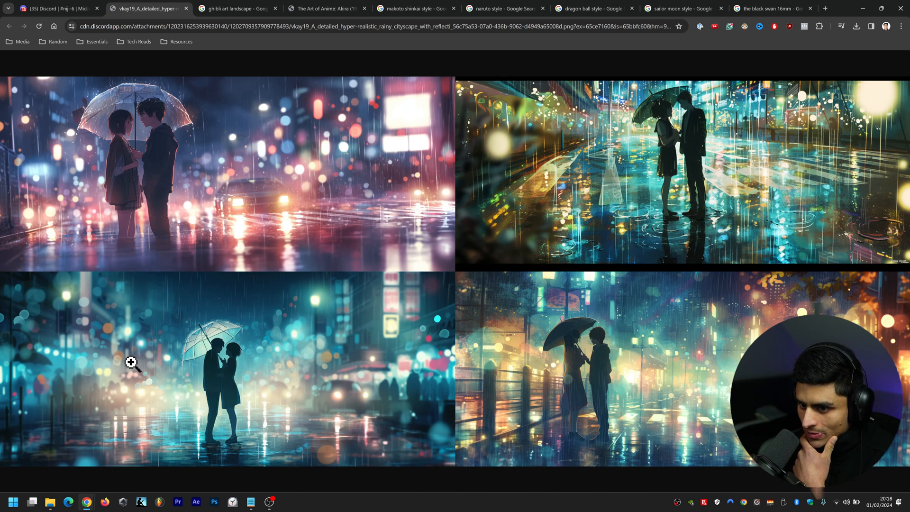
mouse_move(150, 345)
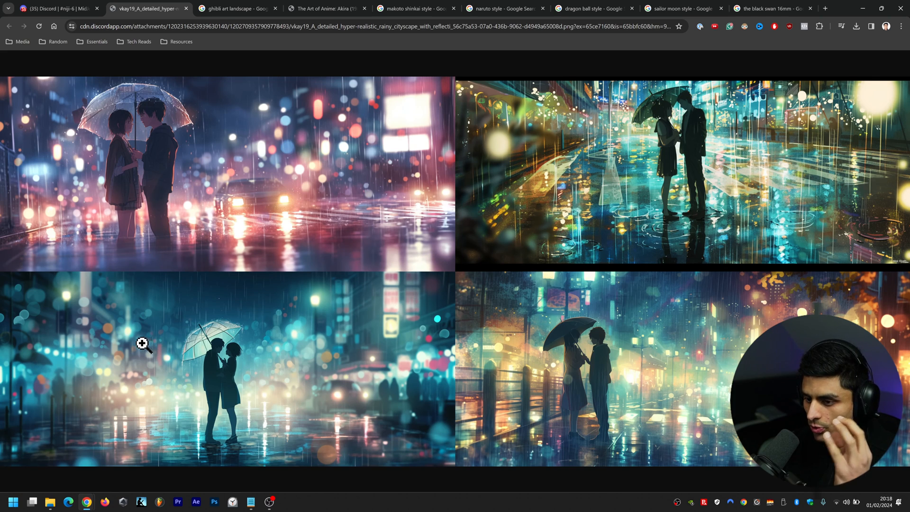
mouse_move(225, 373)
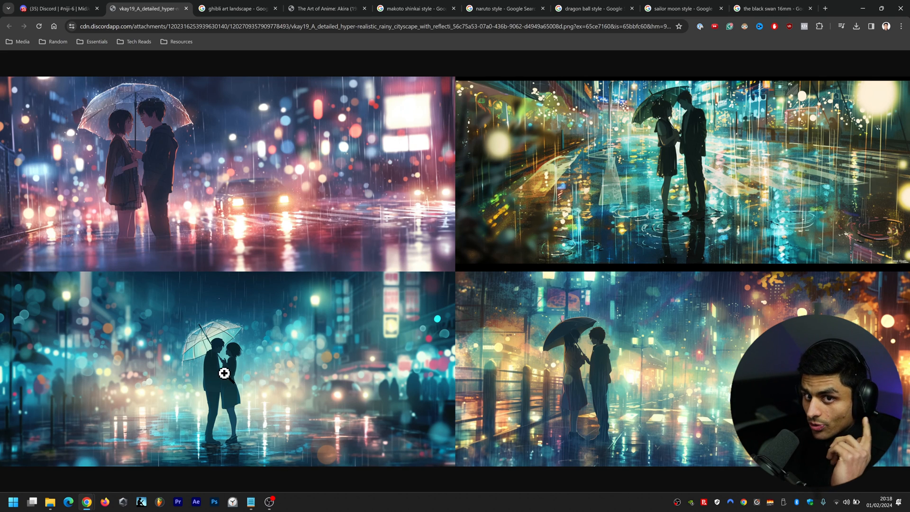
left_click(224, 372)
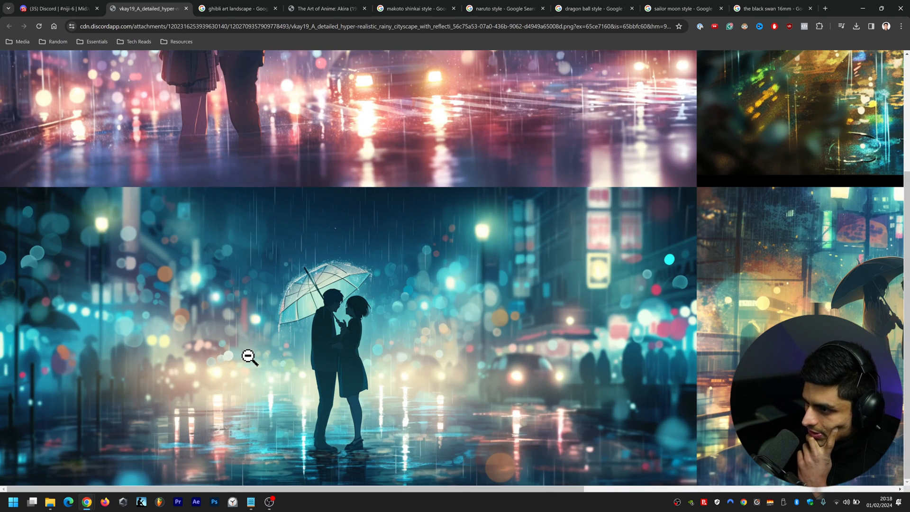
mouse_move(458, 296)
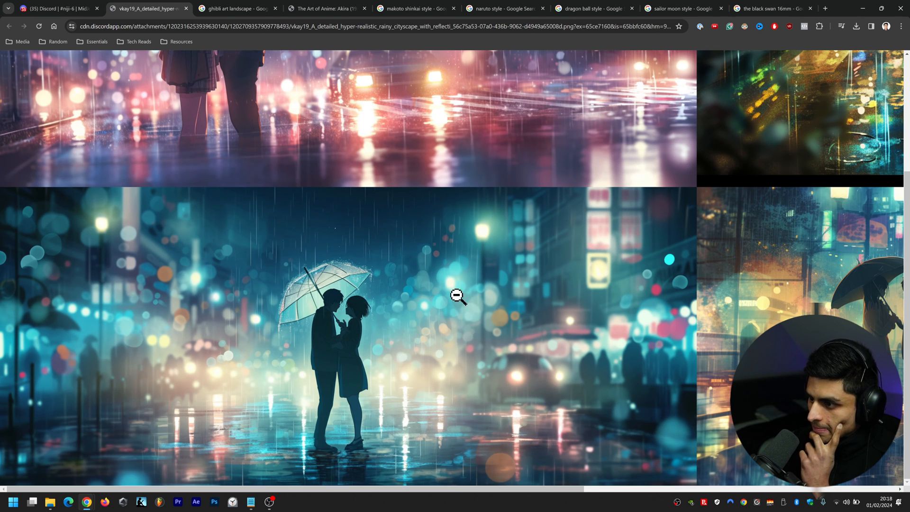
mouse_move(472, 302)
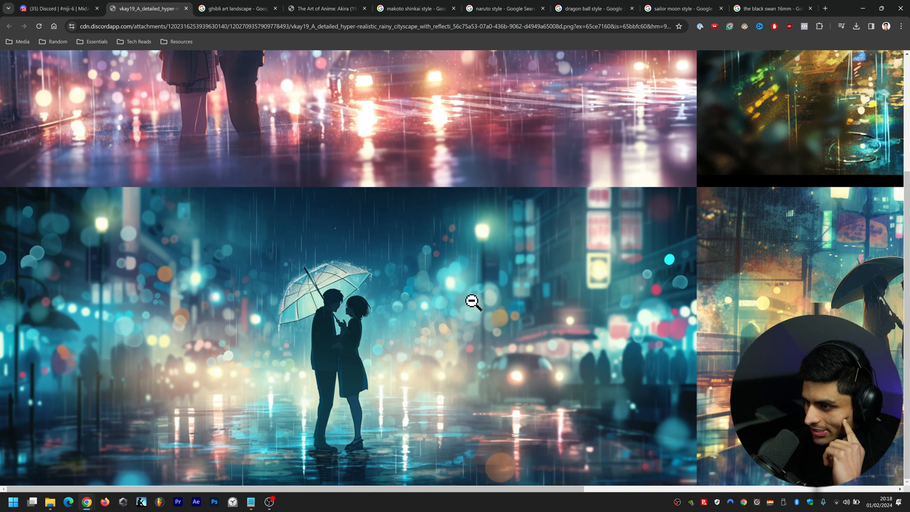
mouse_move(439, 303)
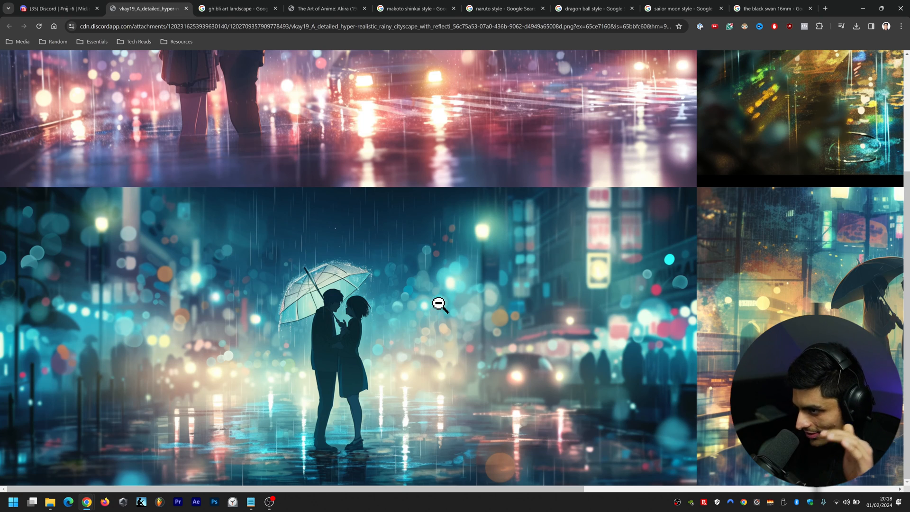
mouse_move(471, 302)
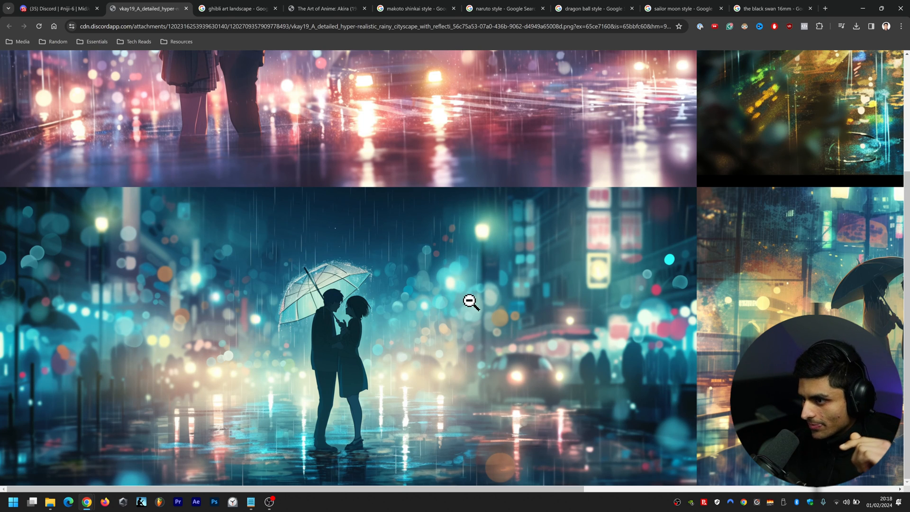
mouse_move(153, 321)
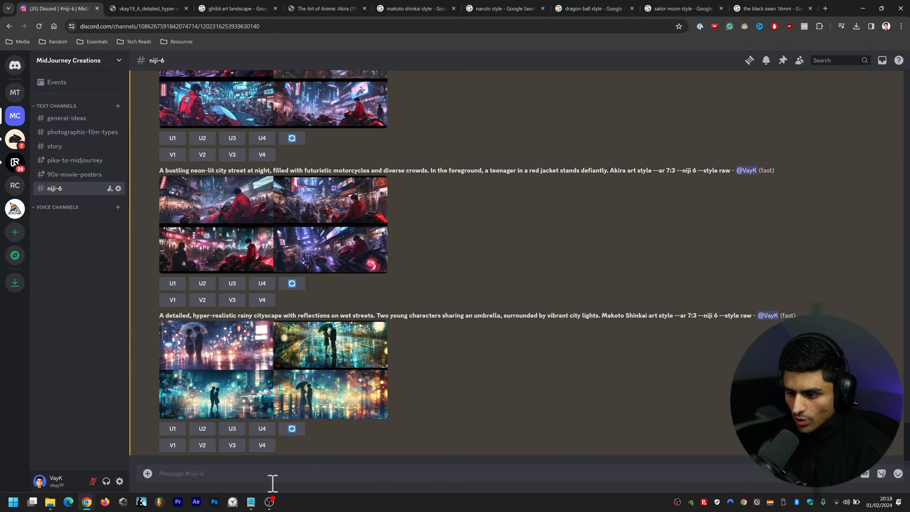
Copy the Naruto battle-scene prompt from Notepad, browse naruto style references, and return to Discord
left_click(250, 502)
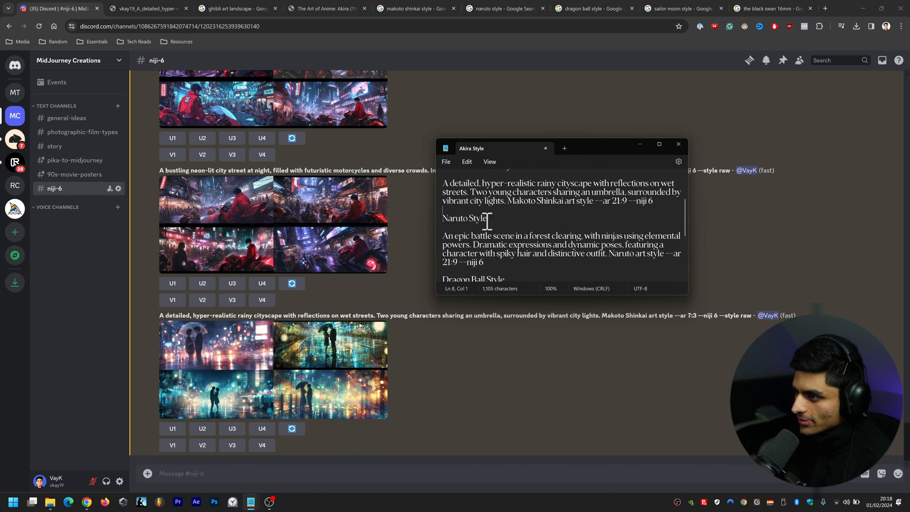
left_click(444, 244)
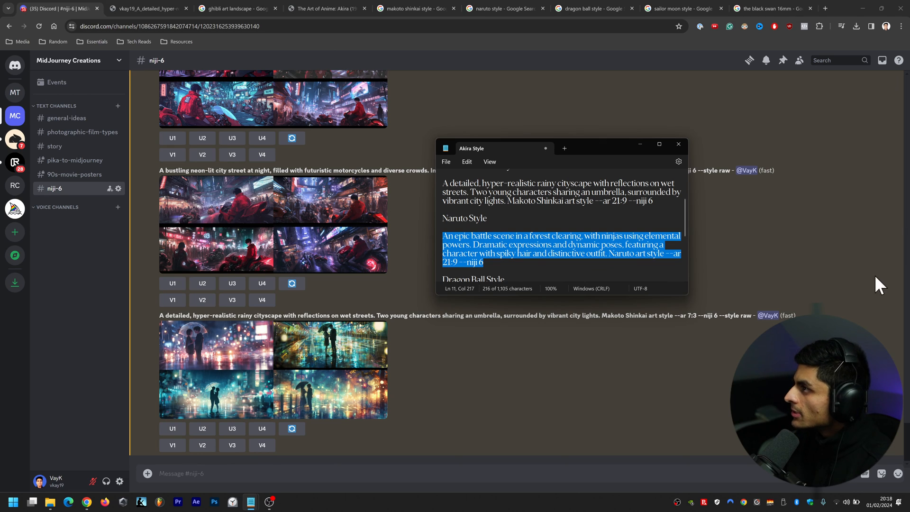
left_click(502, 8)
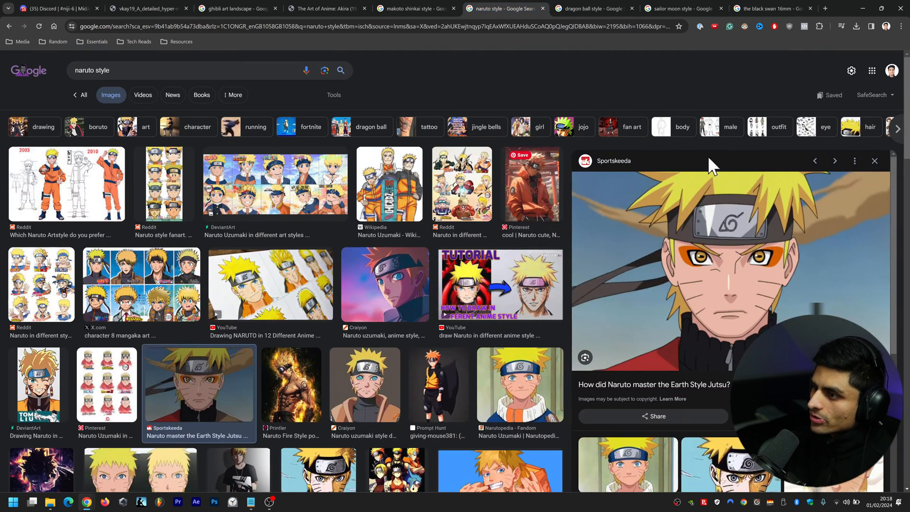
scroll("down", 3)
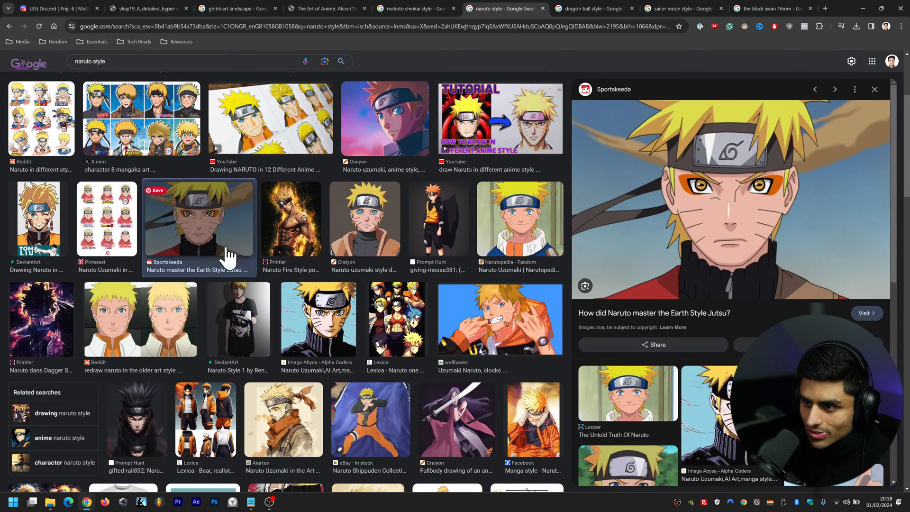
left_click(139, 319)
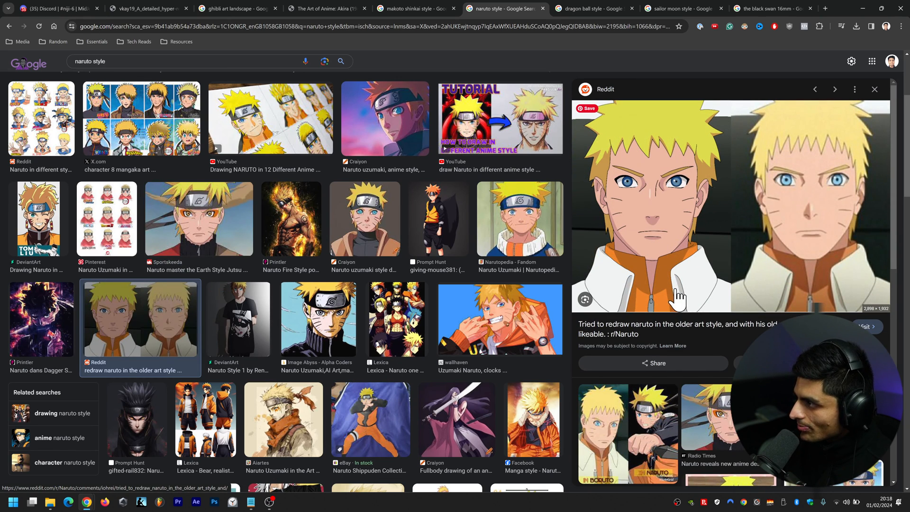
left_click(55, 8)
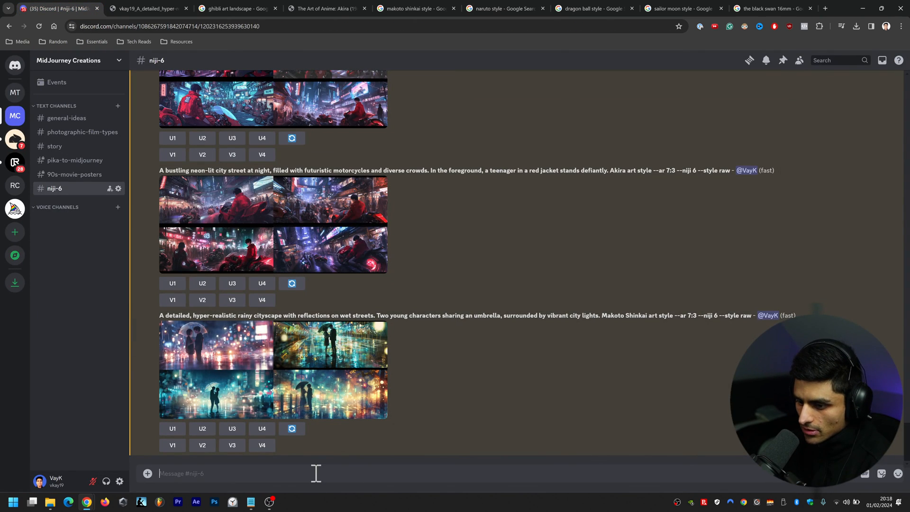
Submit the Naruto-style ninja forest battle prompt with /imagine to the Midjourney Bot
type("/imagine prompt")
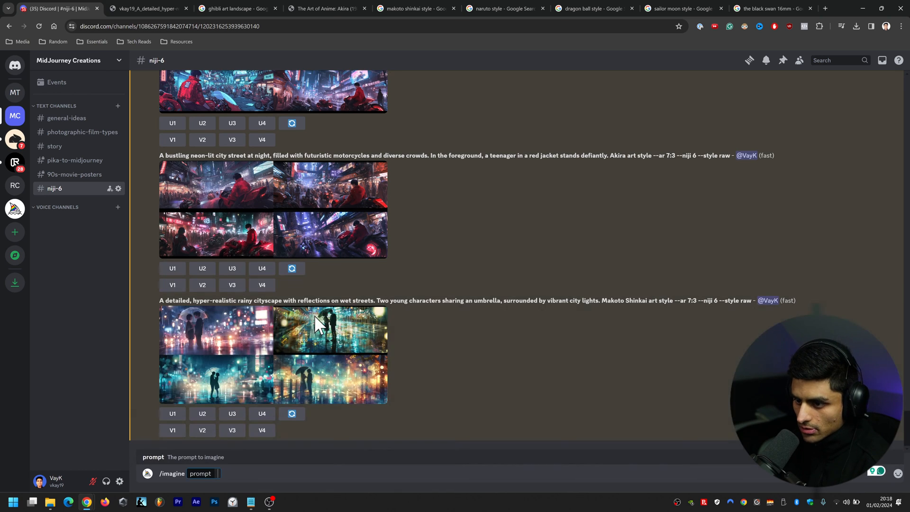
scroll("down", 3)
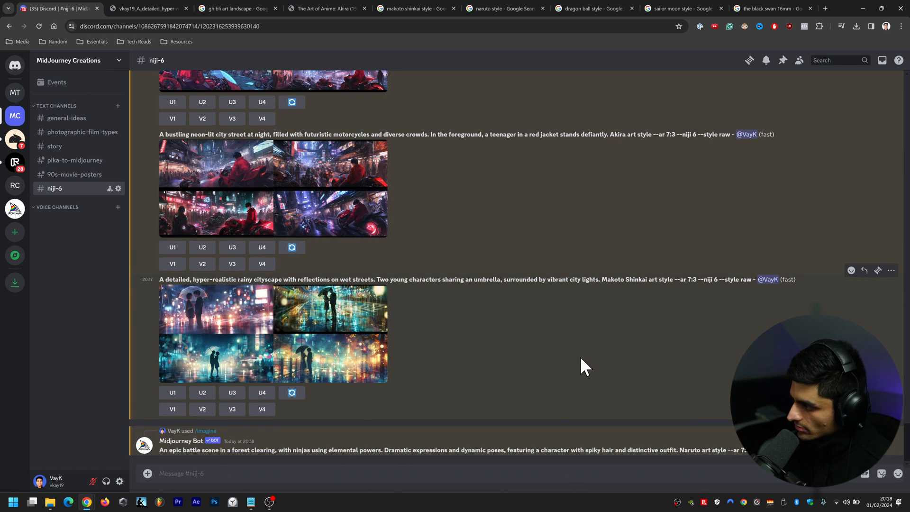
scroll("up", 3)
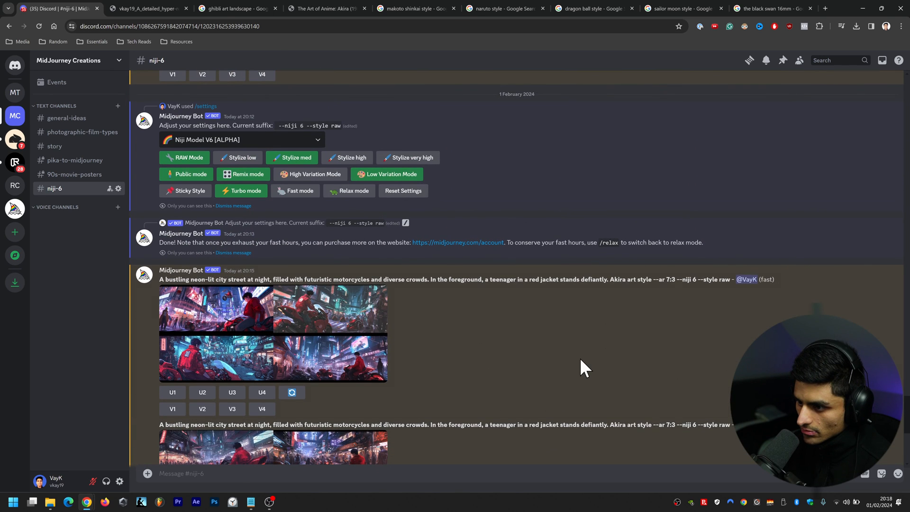
scroll("down", 3)
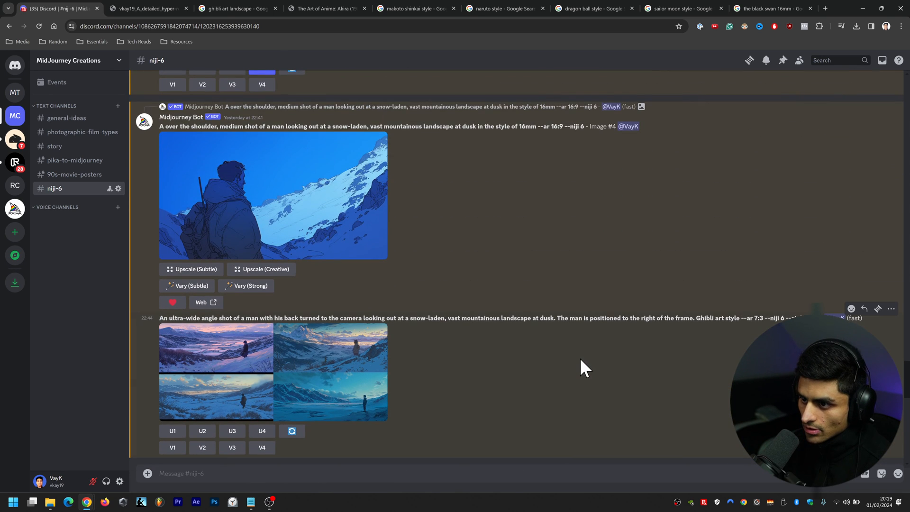
scroll("down", 3)
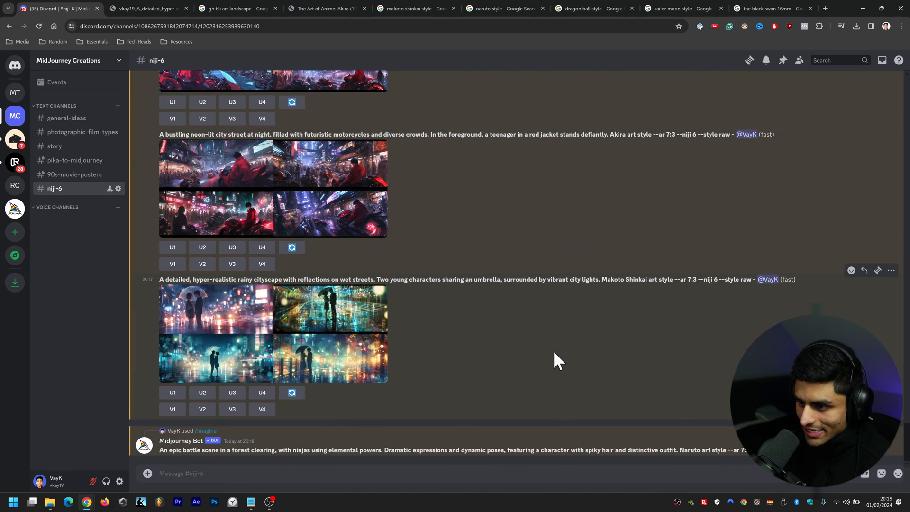
scroll("up", 3)
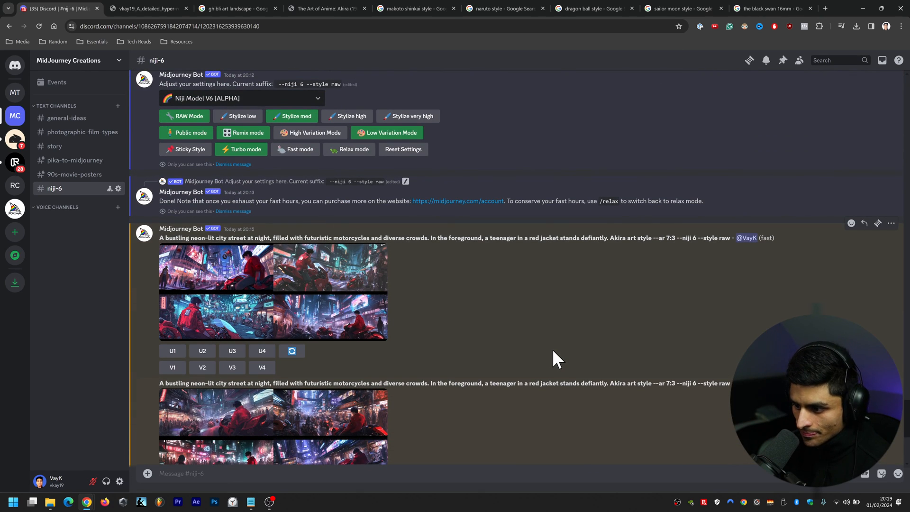
left_click(273, 290)
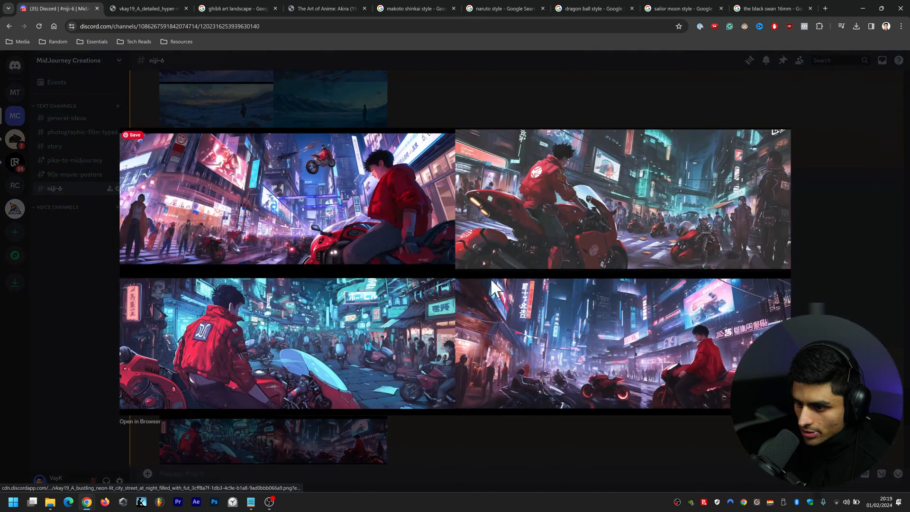
scroll("up", 3)
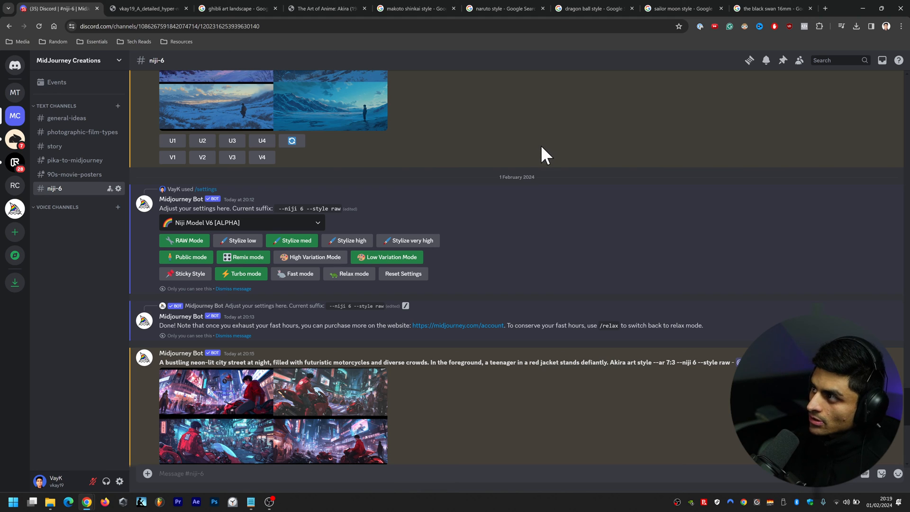
scroll("up", 3)
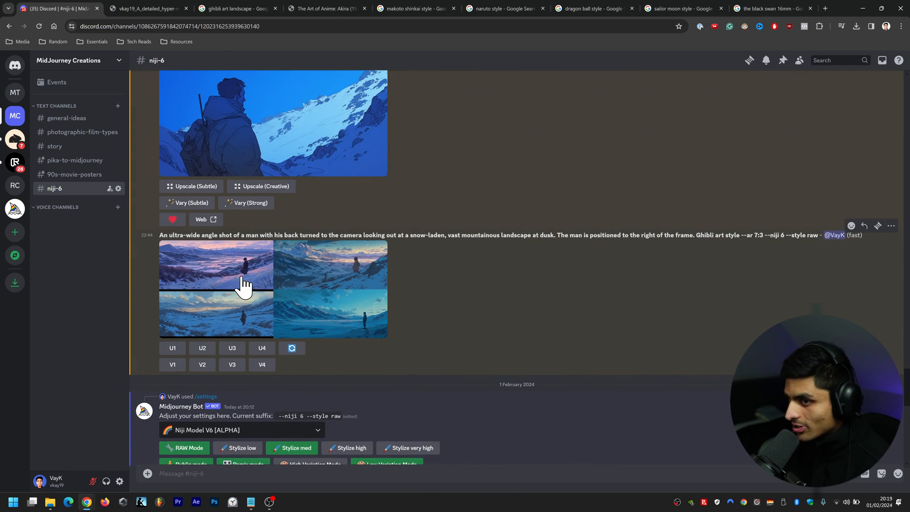
mouse_move(225, 273)
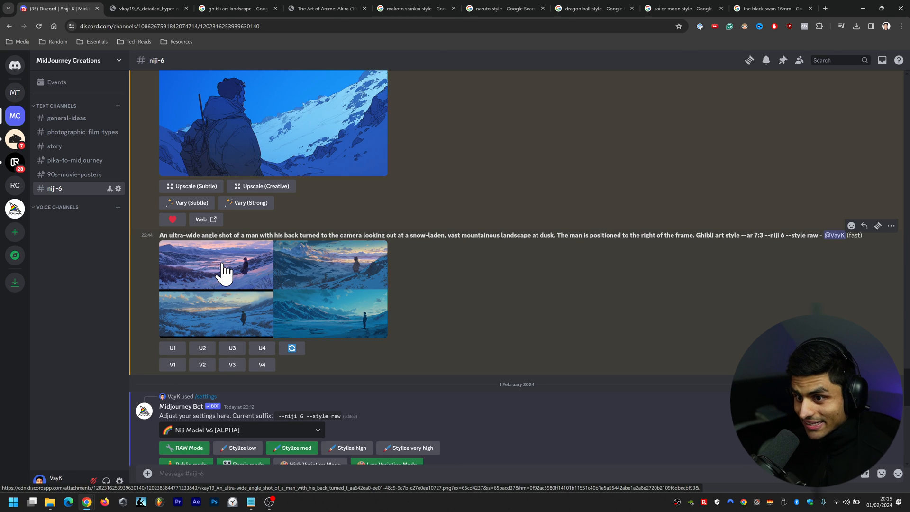
mouse_move(644, 291)
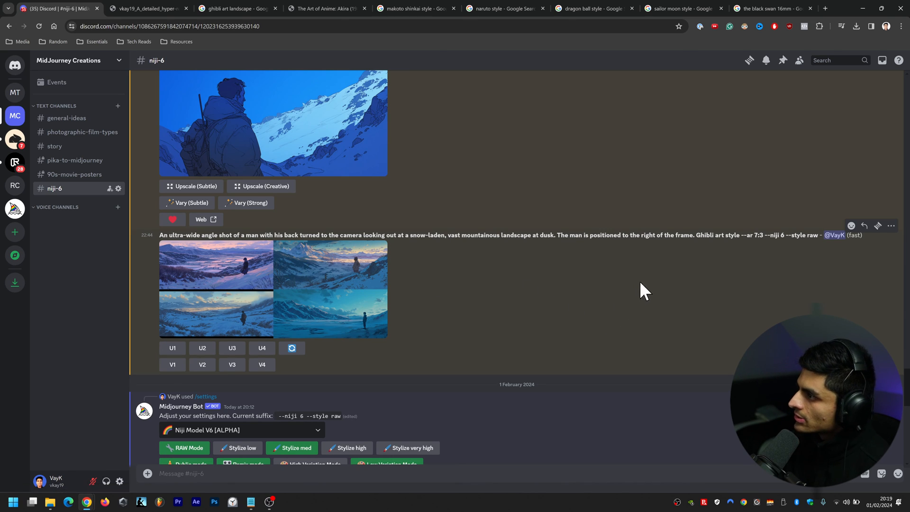
mouse_move(710, 143)
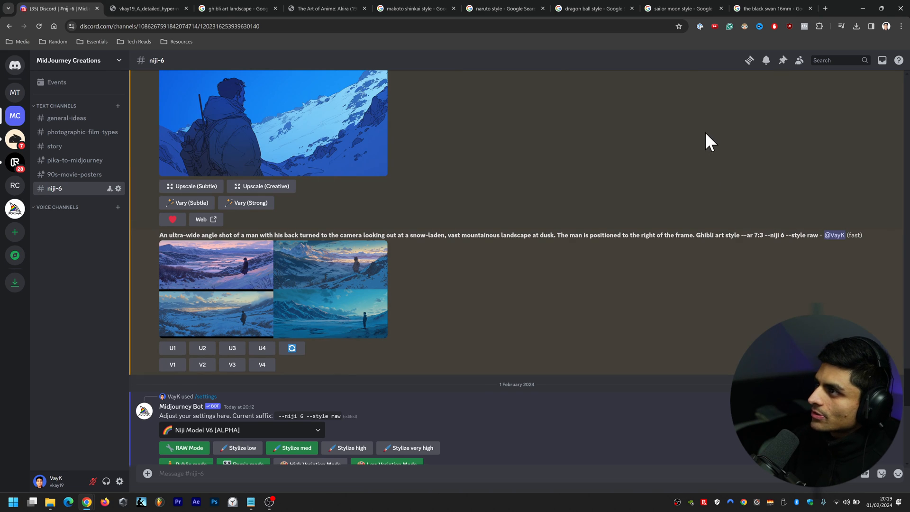
mouse_move(649, 126)
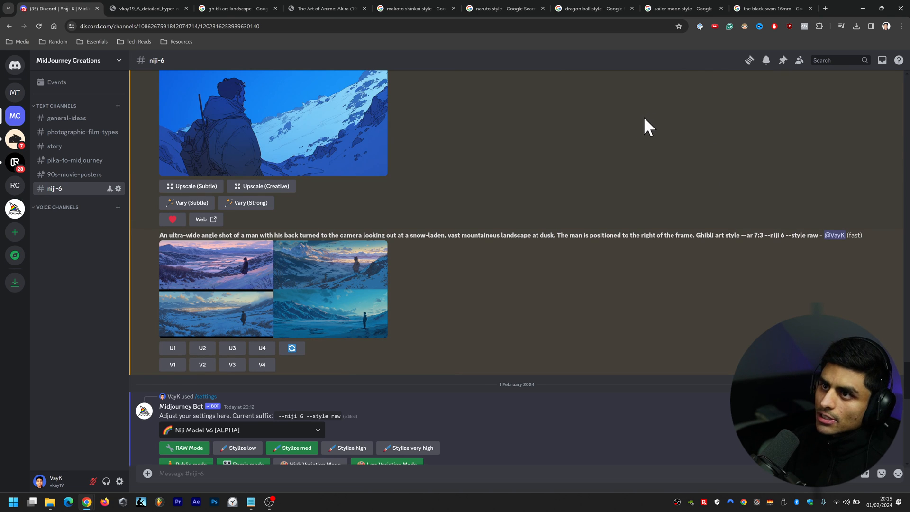
left_click(236, 8)
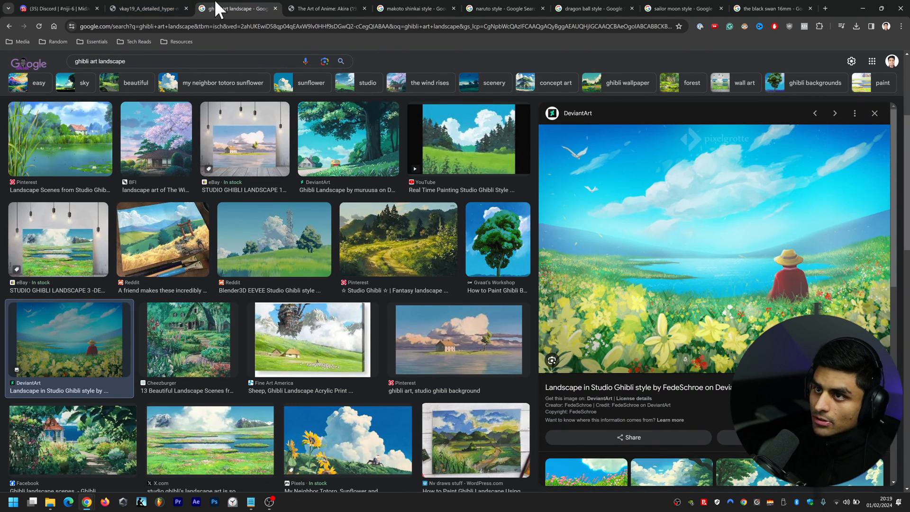
mouse_move(760, 231)
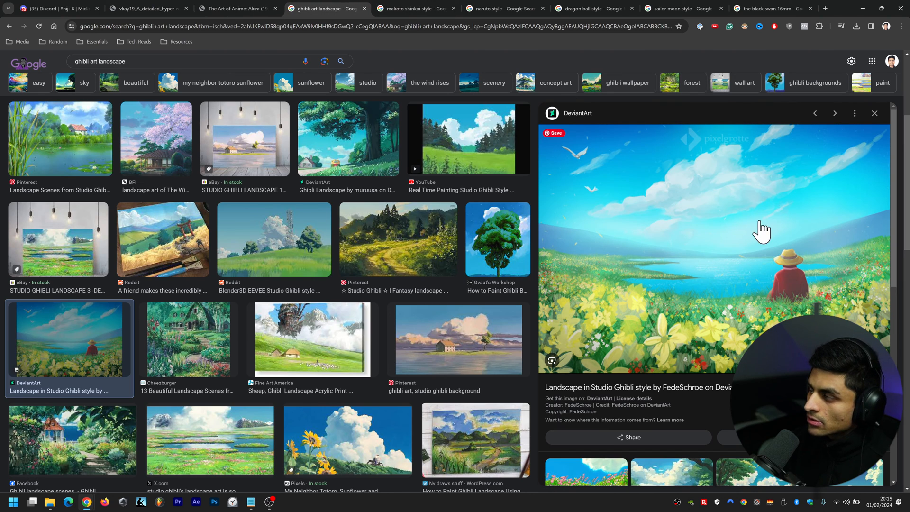
left_click(55, 8)
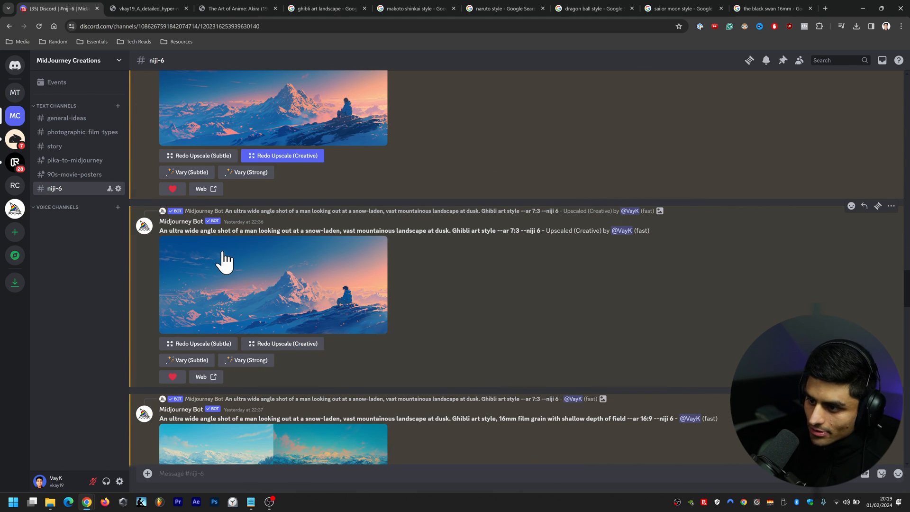
scroll("up", 3)
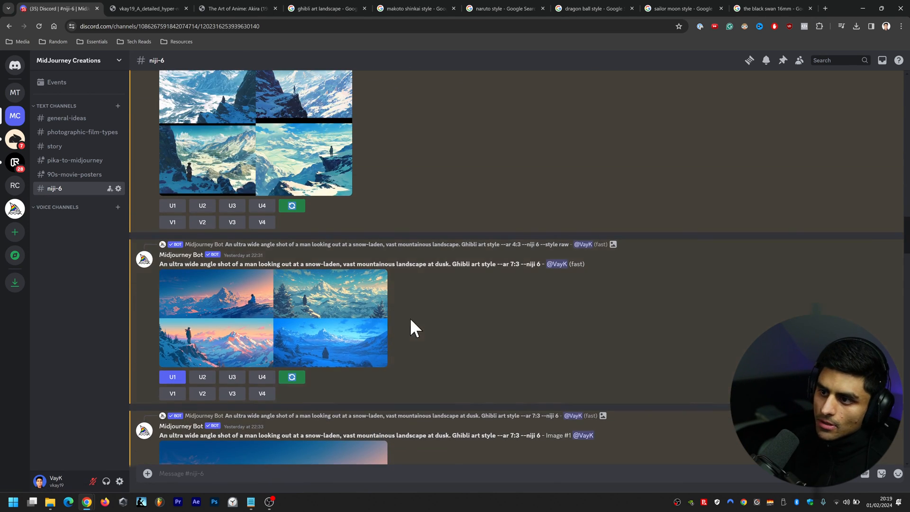
scroll("up", 3)
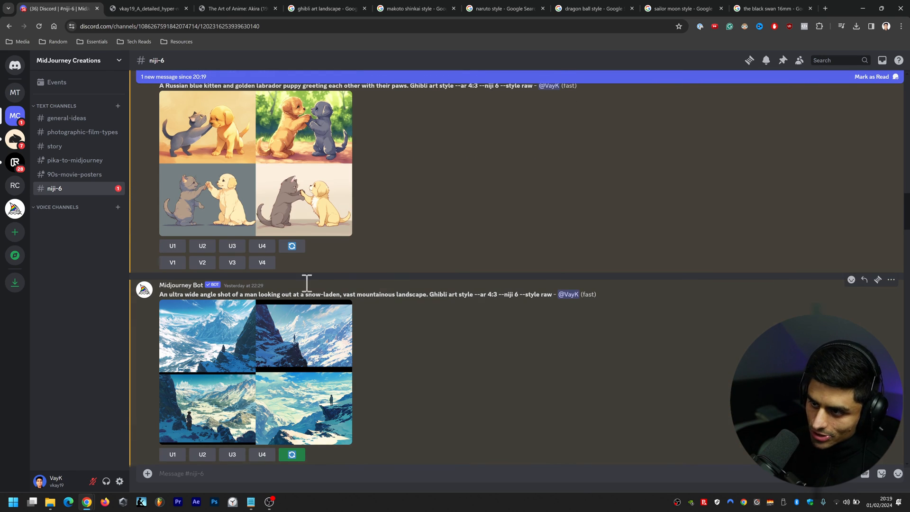
scroll("up", 3)
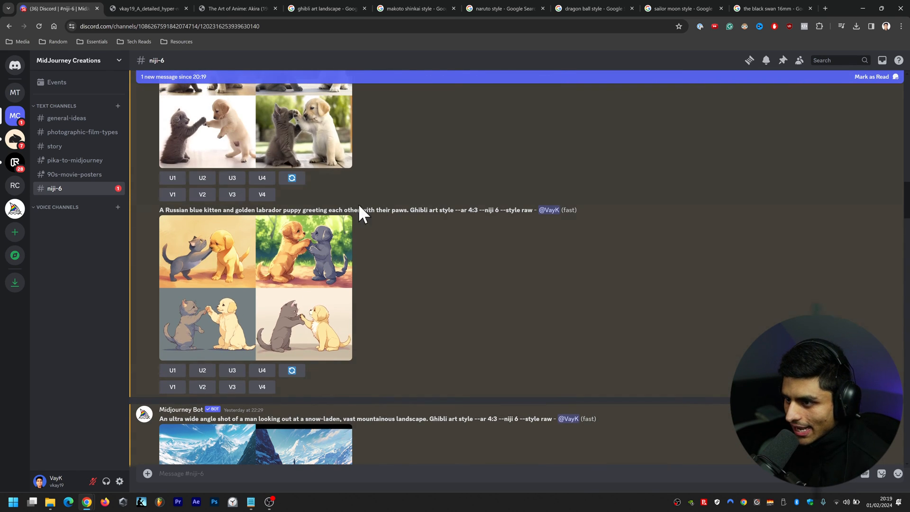
scroll("up", 3)
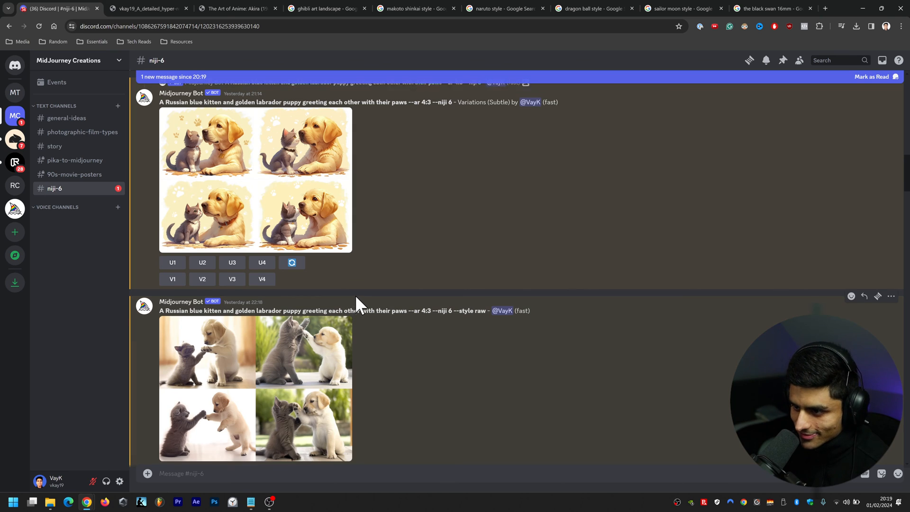
scroll("down", 3)
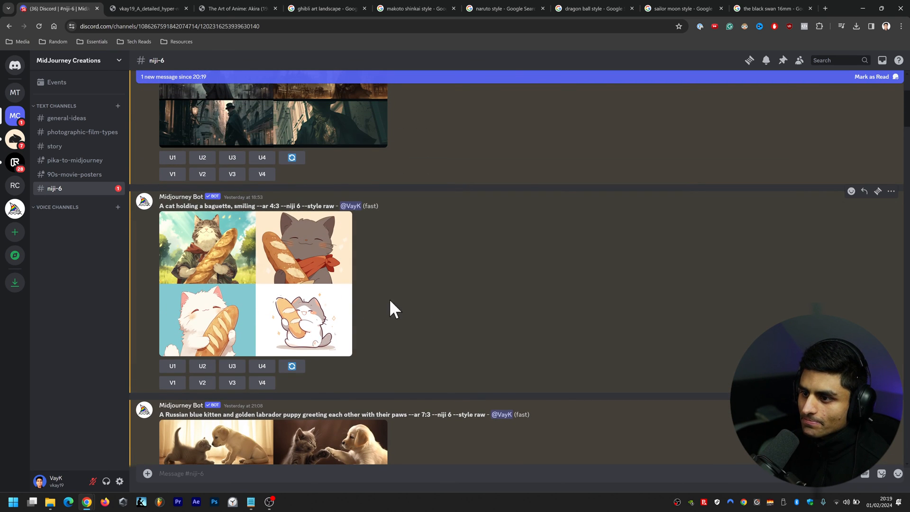
scroll("up", 3)
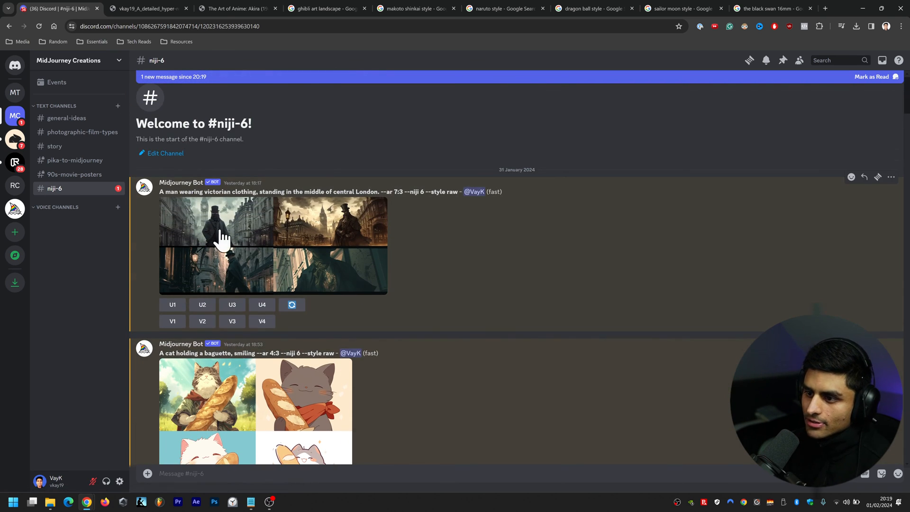
left_click(223, 235)
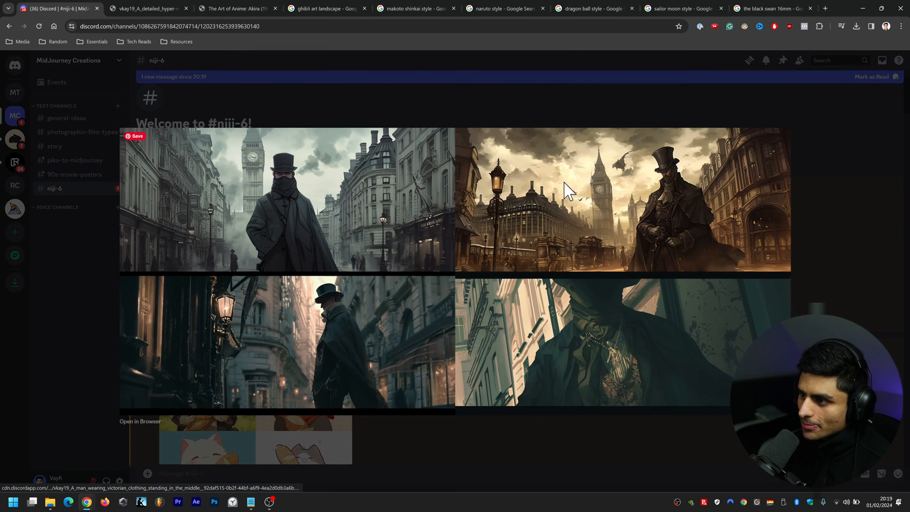
mouse_move(823, 285)
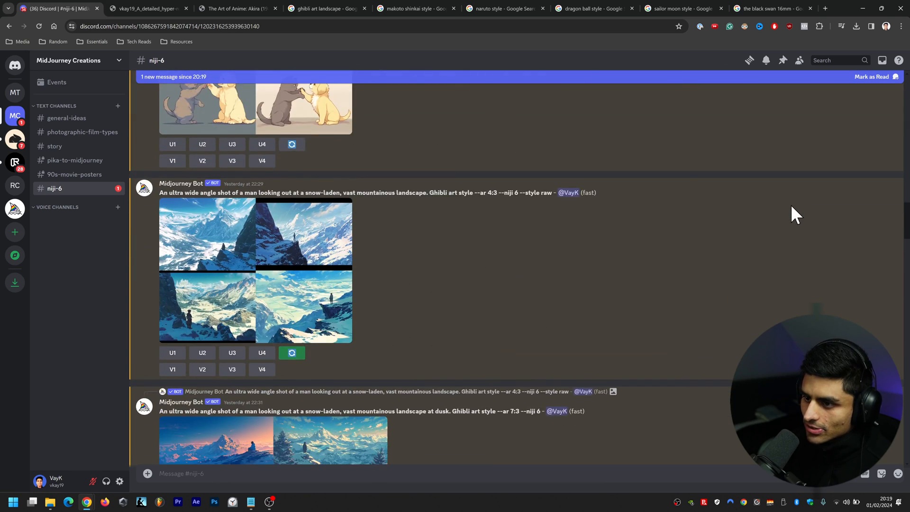
scroll("down", 3)
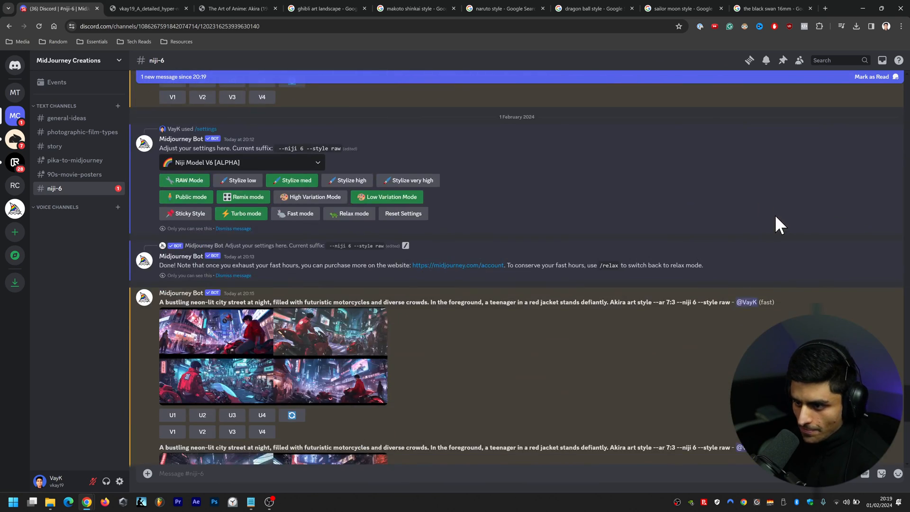
scroll("down", 3)
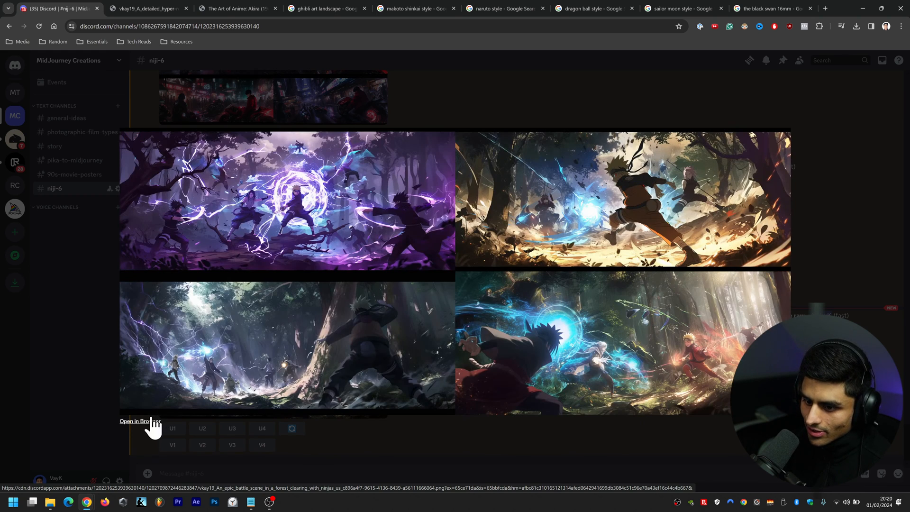
Open the Naruto forest battle grid image in the browser at full size
left_click(139, 421)
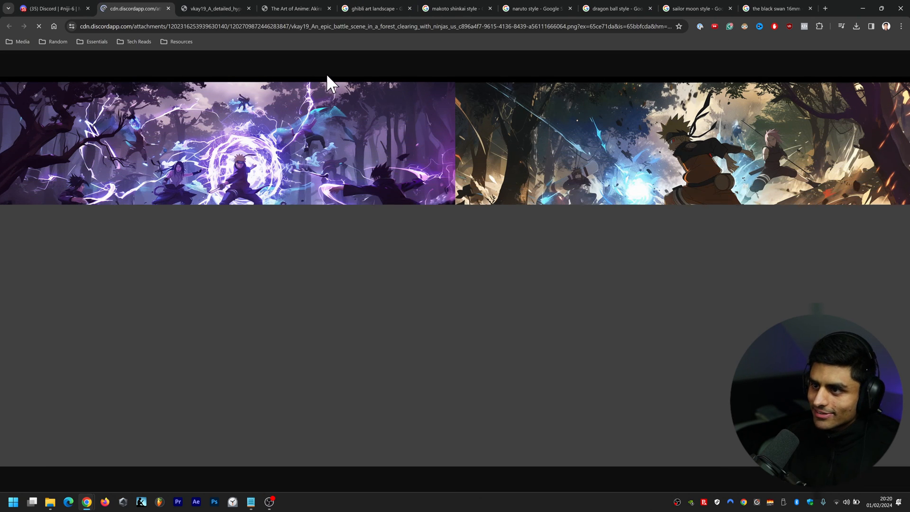
Zoom the forest battle grid to full resolution and scroll through its panels
scroll("down", 3)
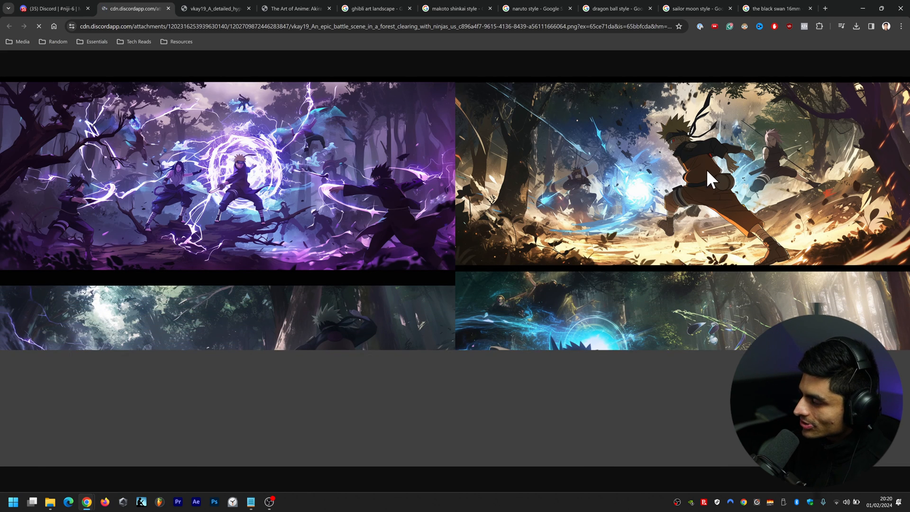
scroll("down", 3)
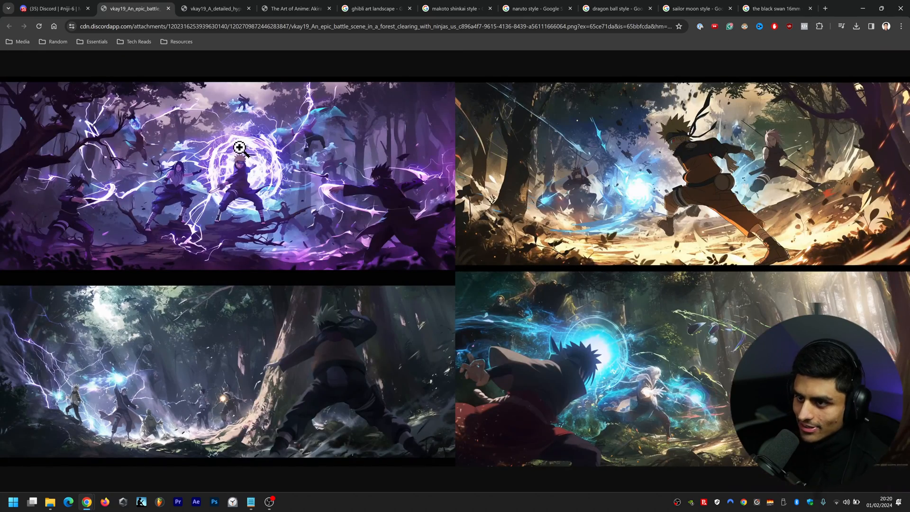
left_click(239, 147)
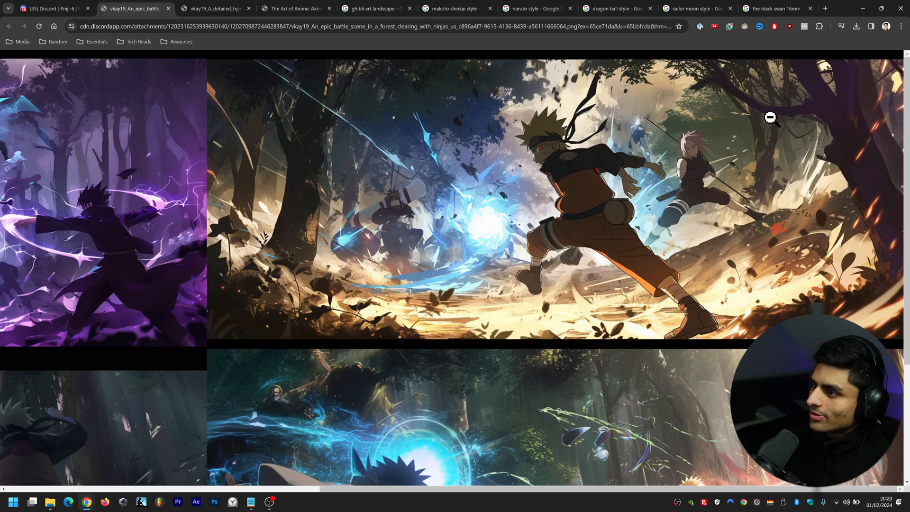
mouse_move(679, 170)
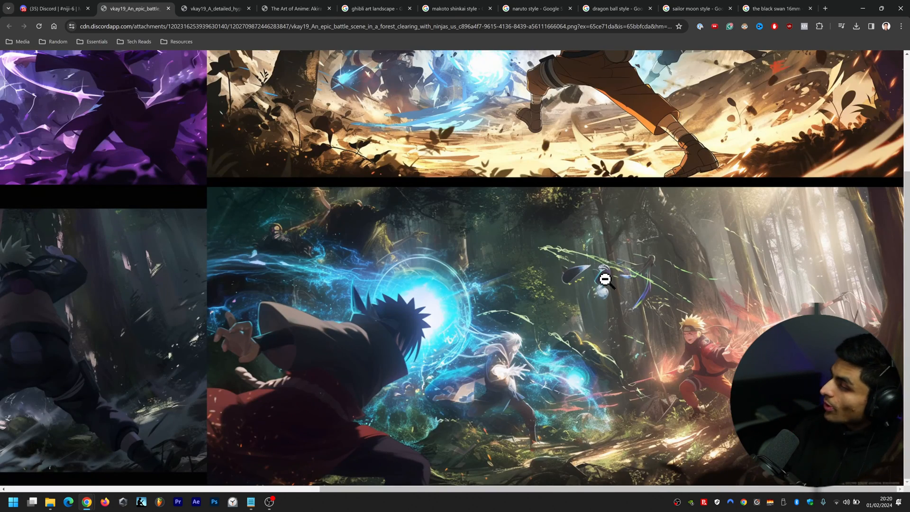
mouse_move(664, 289)
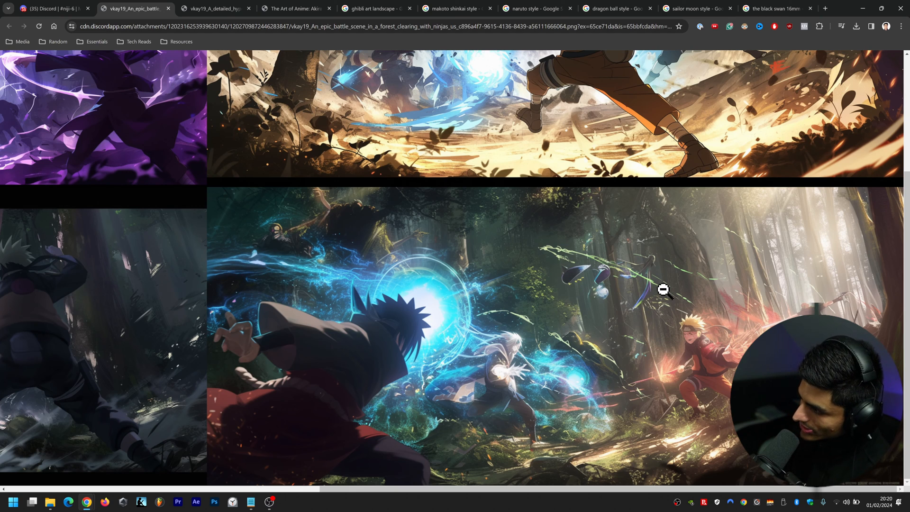
mouse_move(666, 281)
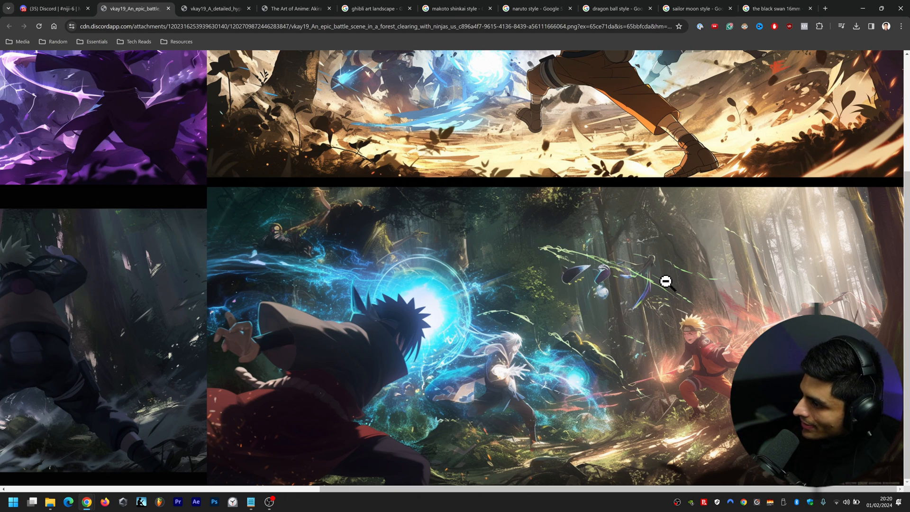
scroll("up", 3)
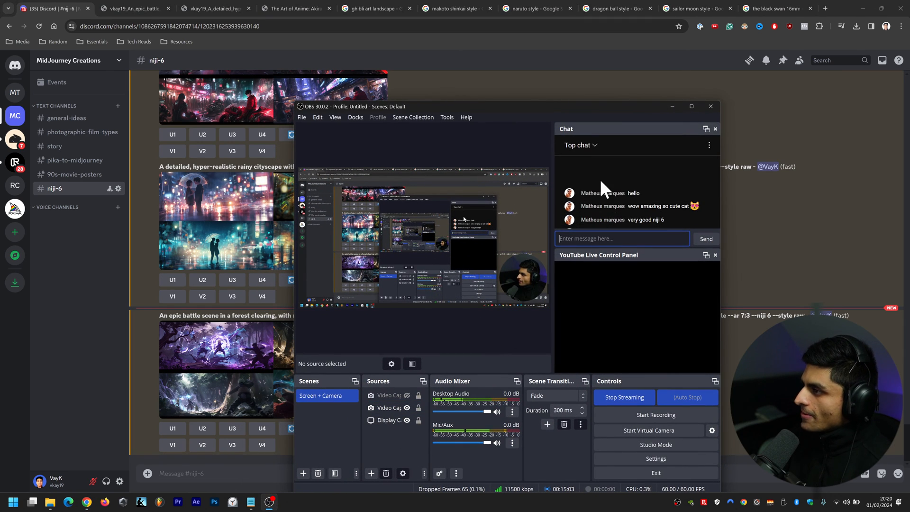
mouse_move(638, 322)
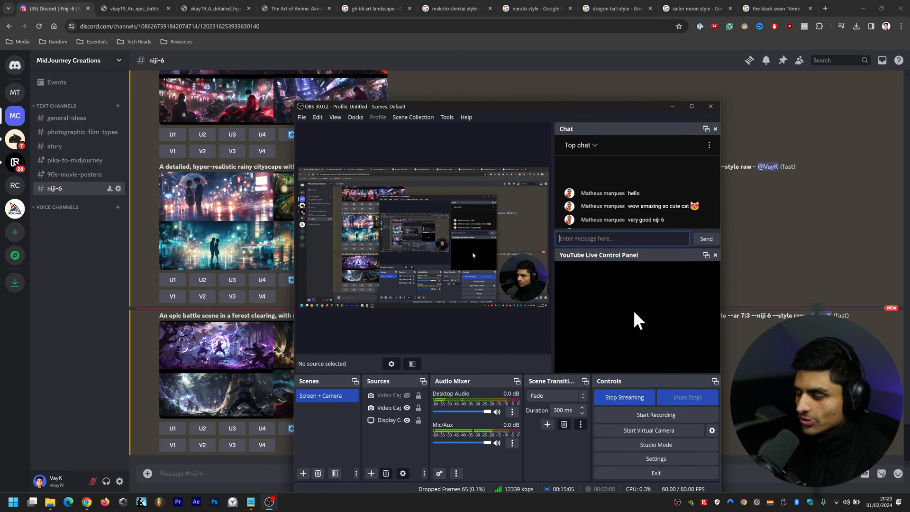